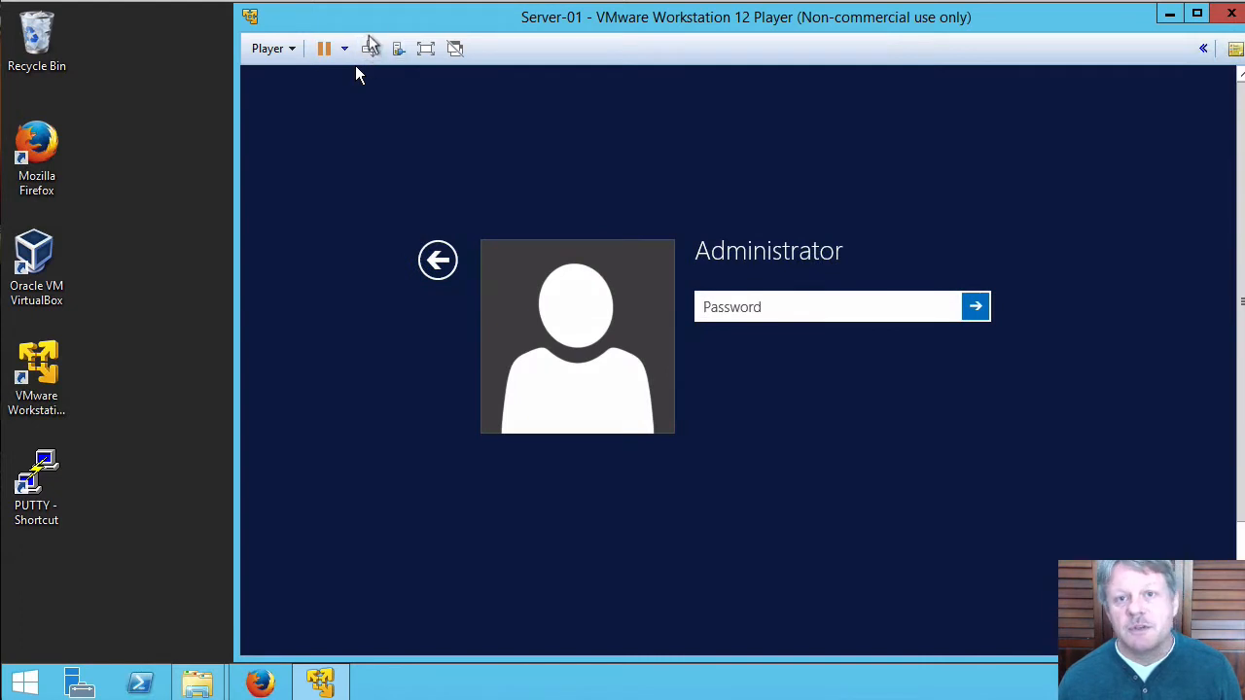
mouse_move(829, 258)
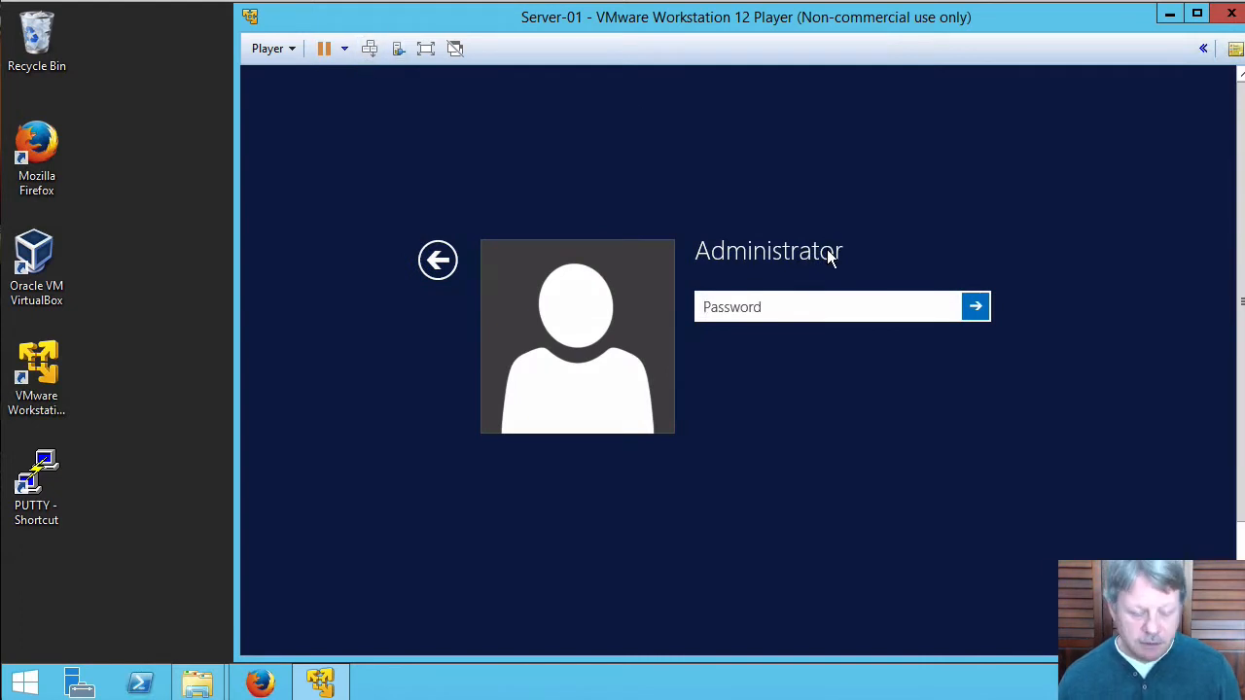
Enter the Administrator password and sign in to Server-01.
type("password")
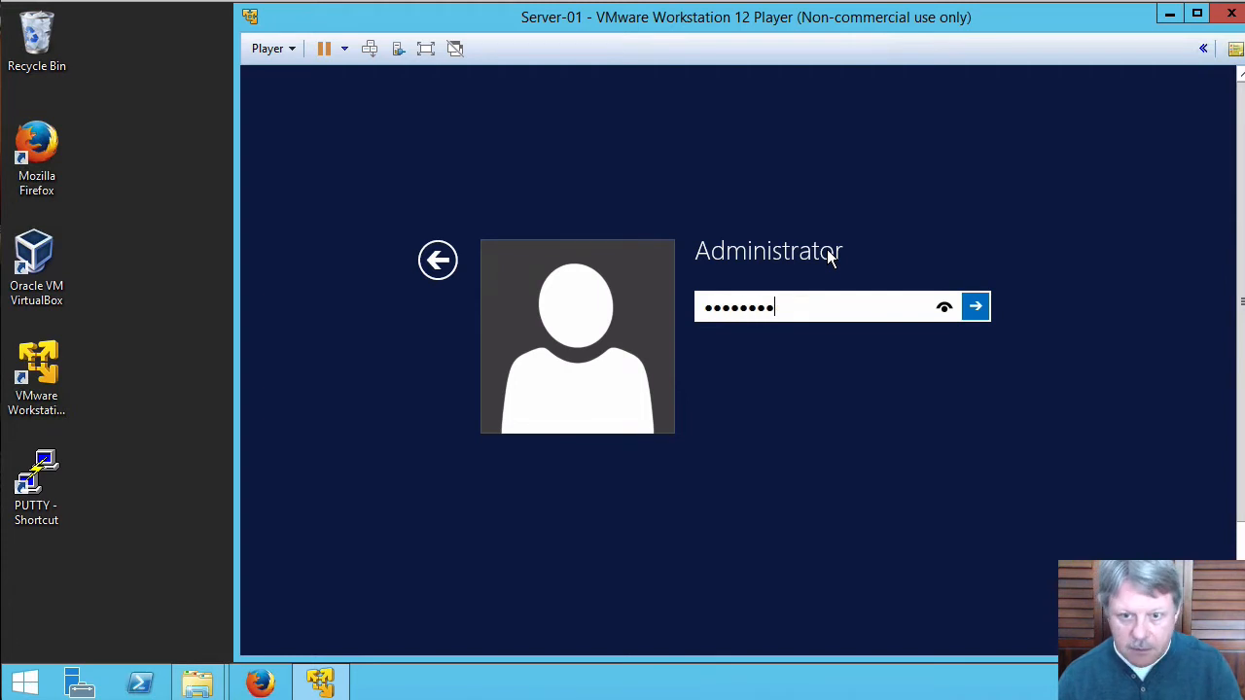
left_click(975, 306)
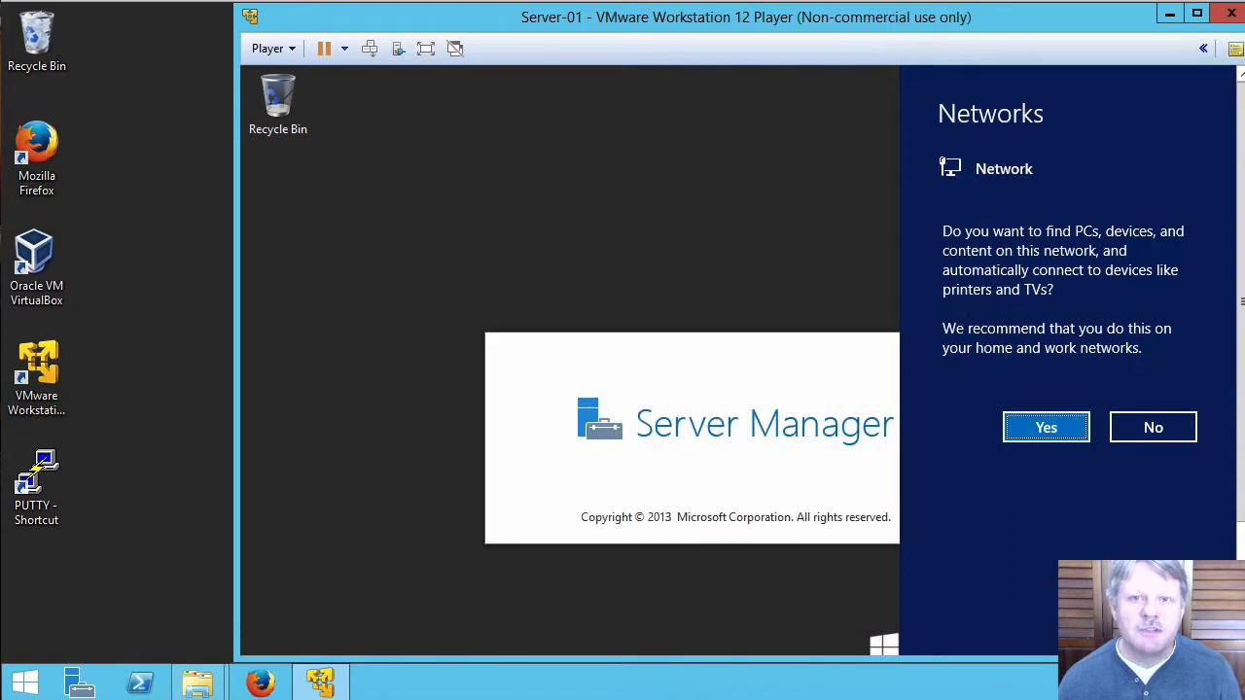
mouse_move(828, 272)
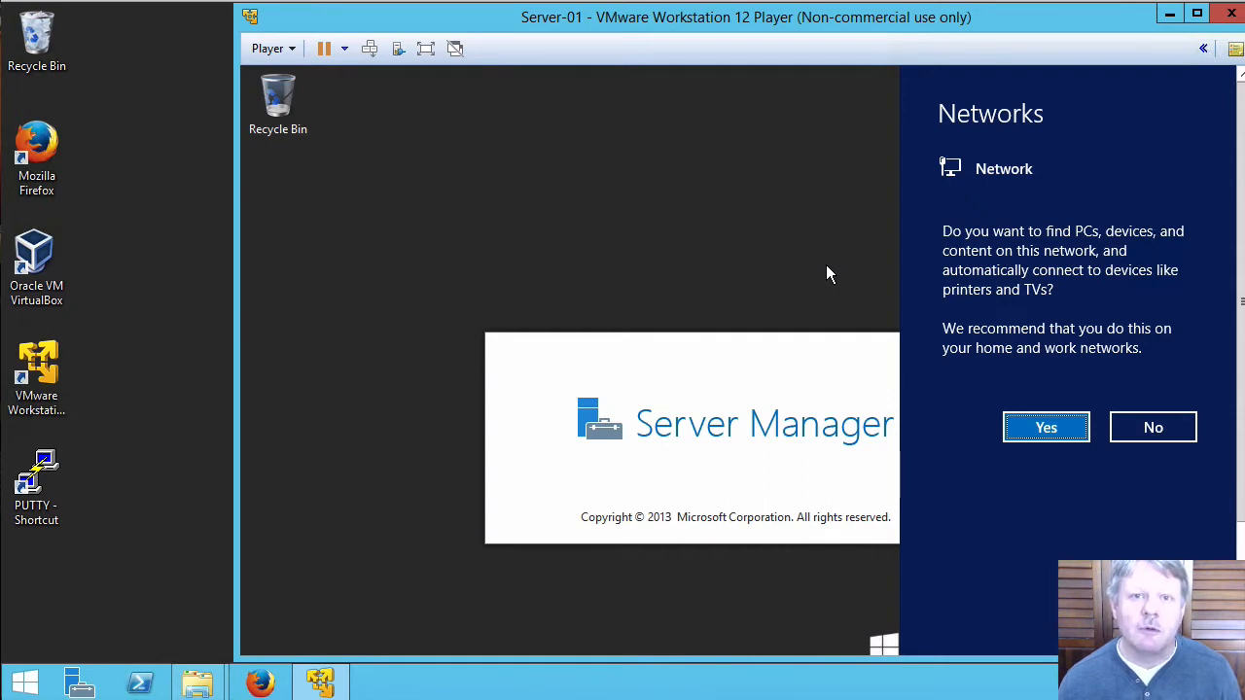
mouse_move(1153, 428)
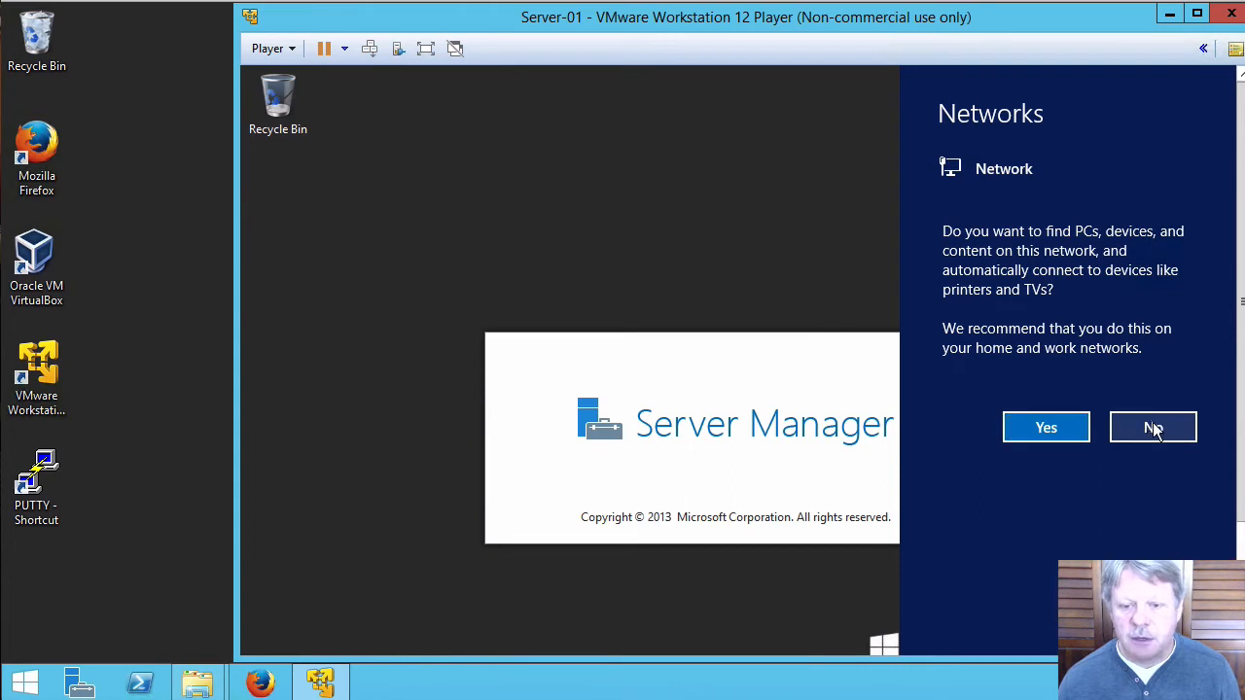
Answer No to finding PCs and devices on this network.
left_click(1152, 427)
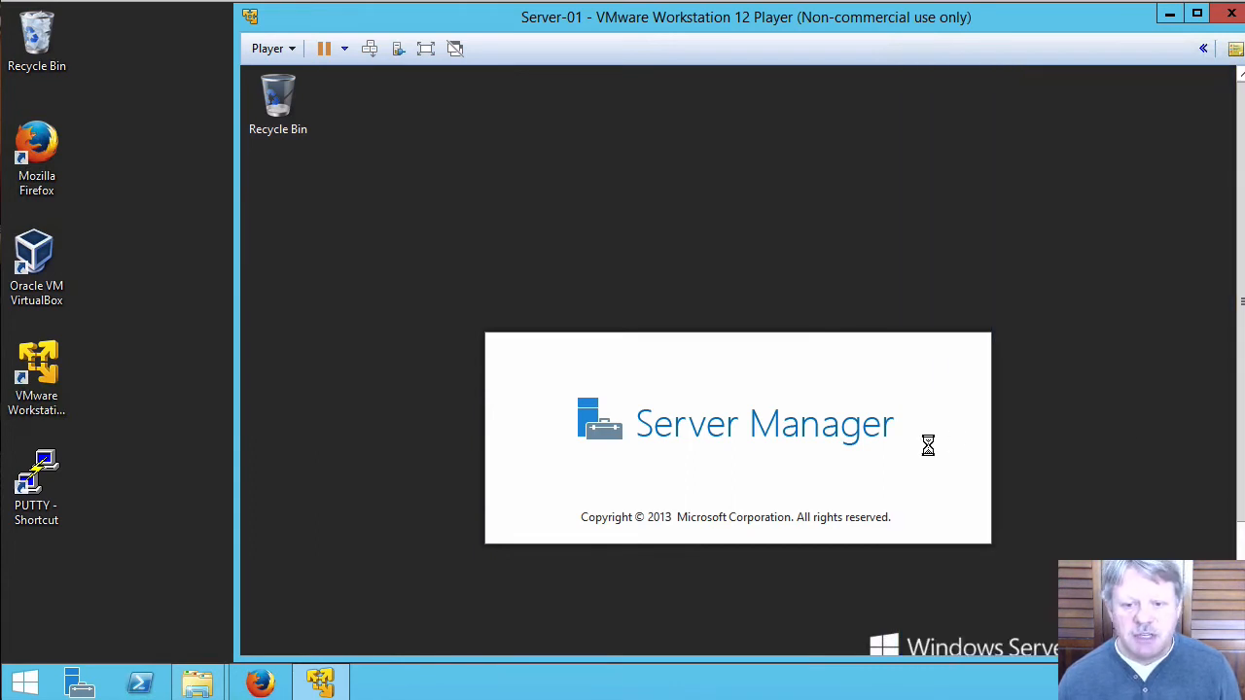
mouse_move(1017, 452)
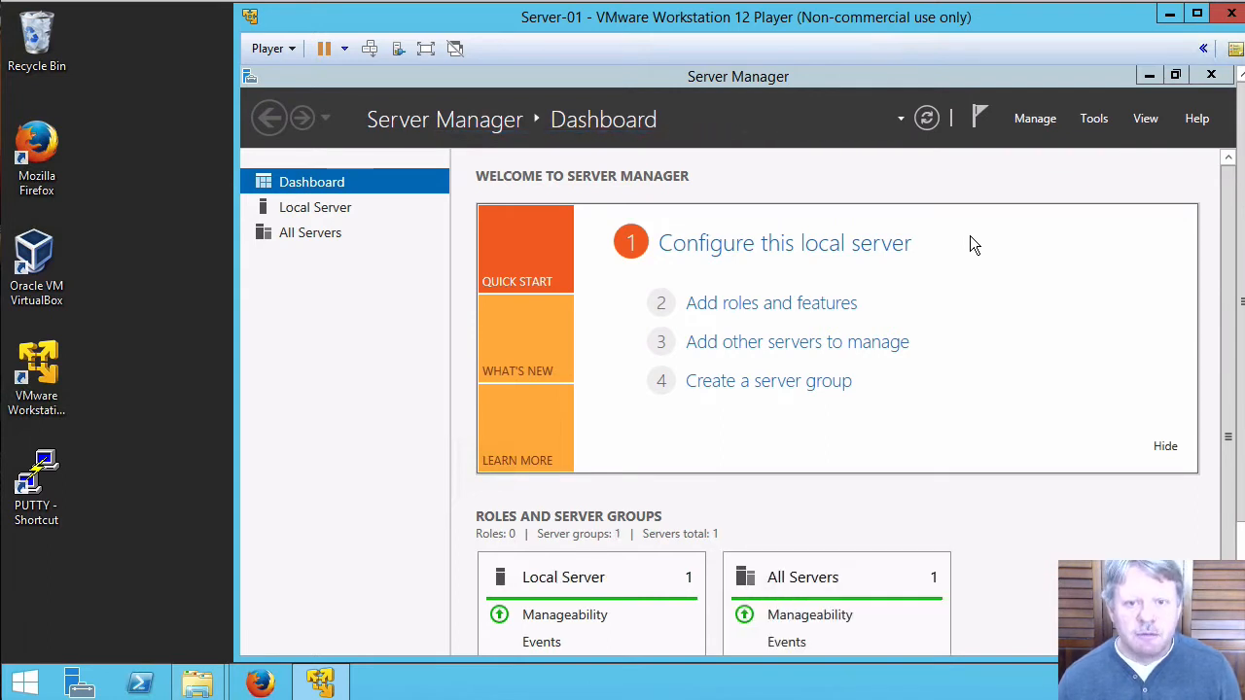
mouse_move(961, 209)
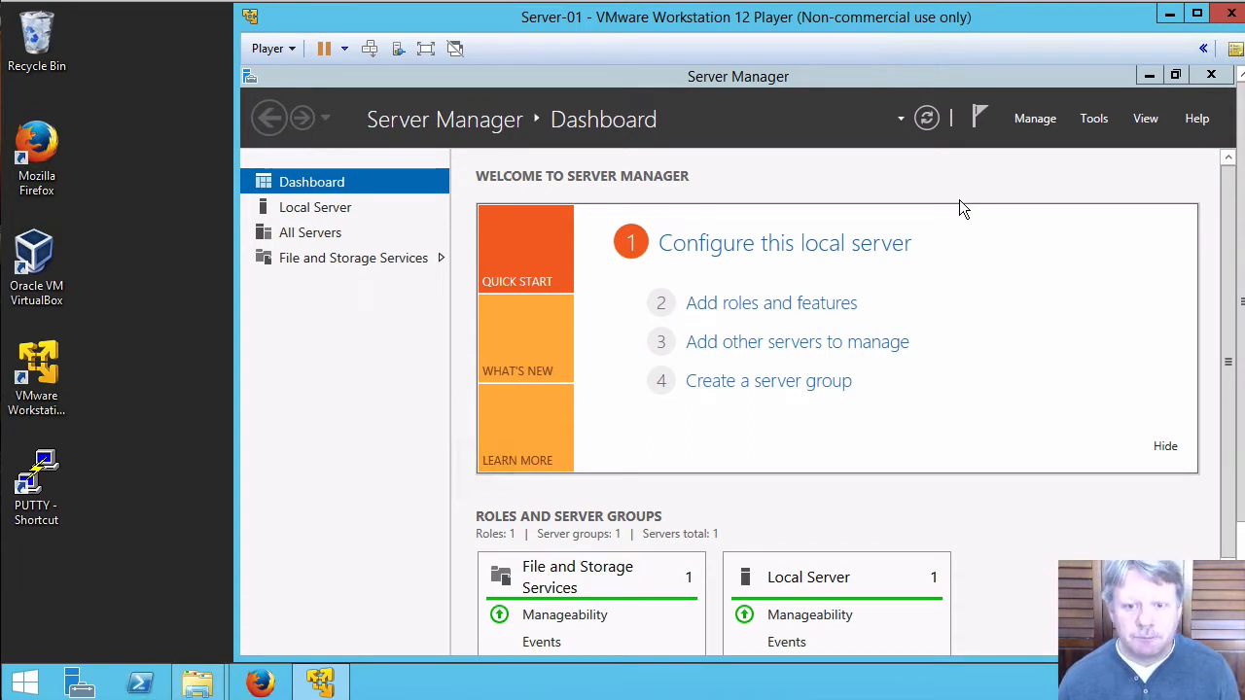
mouse_move(968, 188)
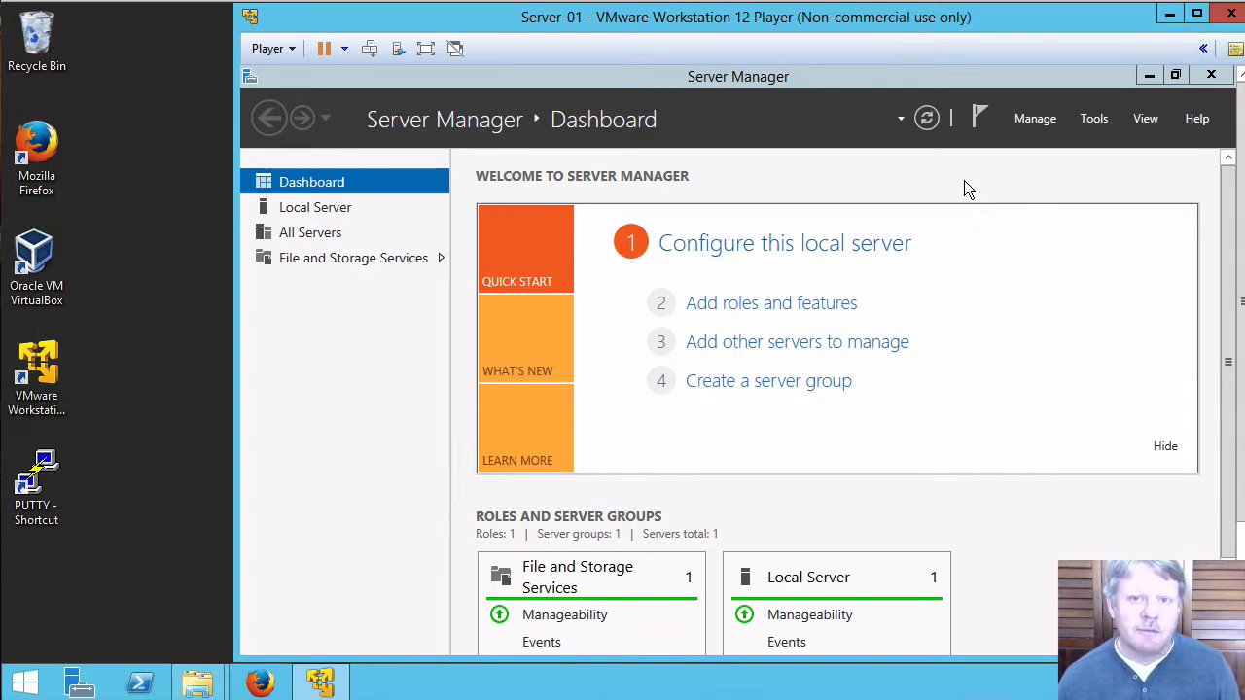
mouse_move(800, 246)
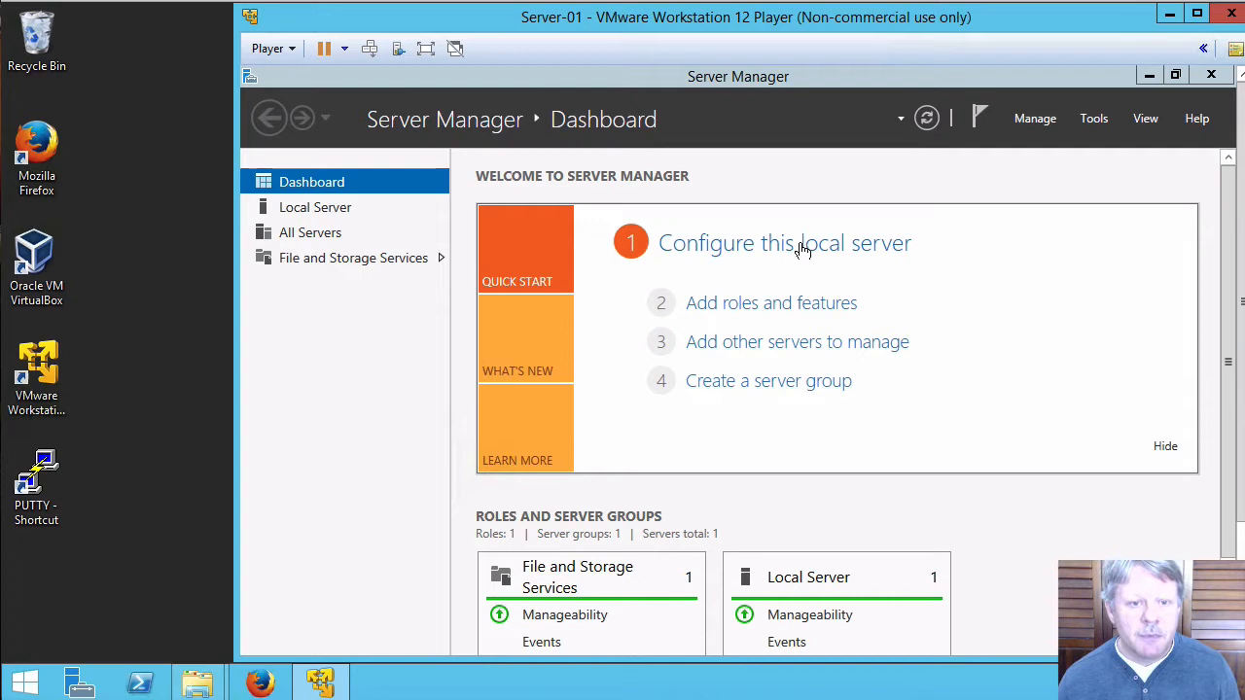
Install VMware Tools from the Player menu and run setup64.exe from the disc.
left_click(271, 49)
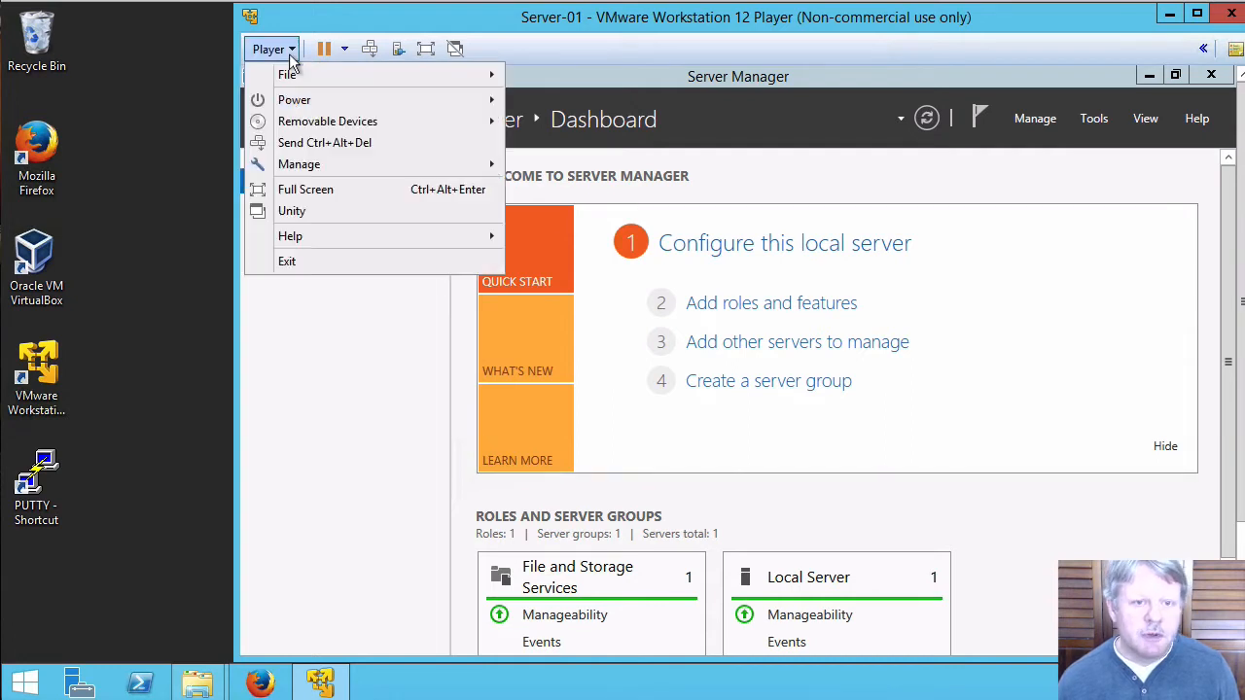
mouse_move(298, 164)
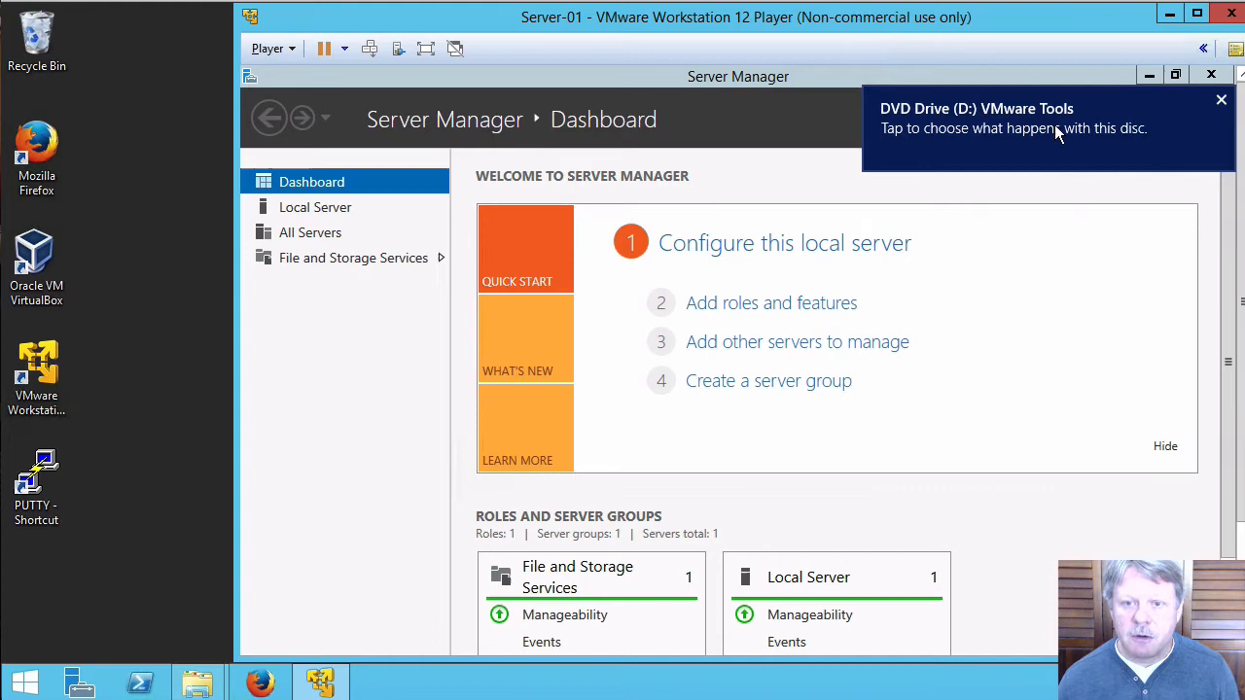
left_click(1046, 128)
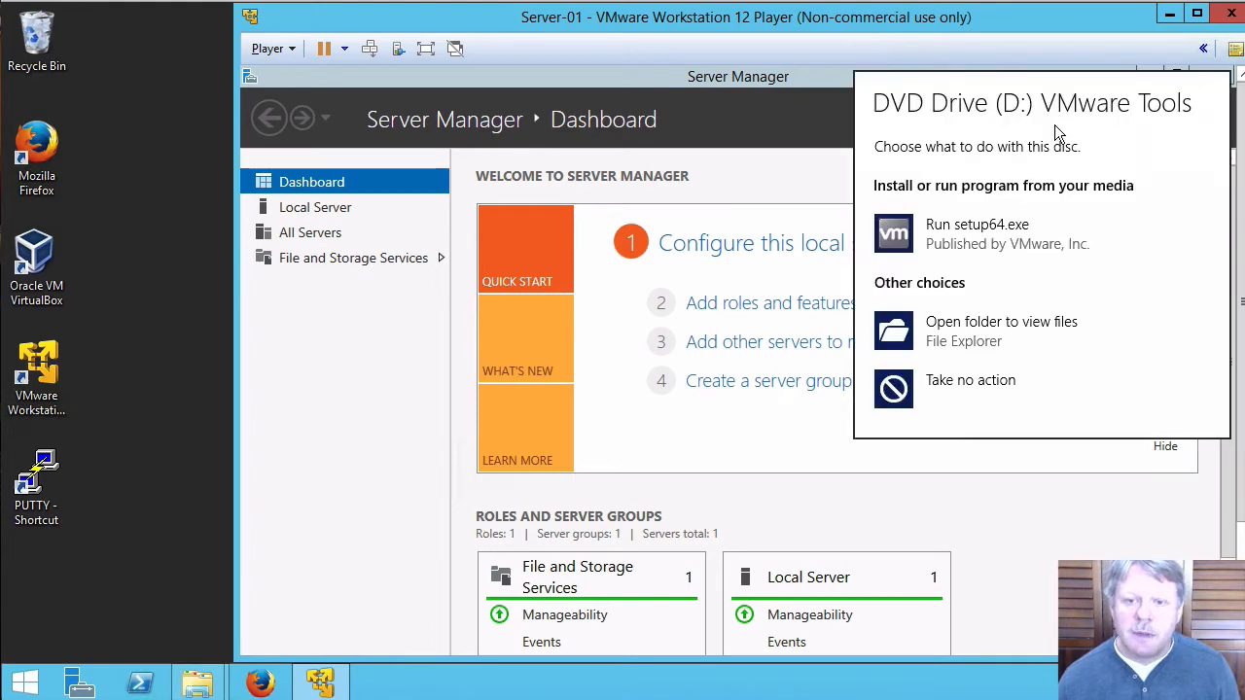
left_click(976, 233)
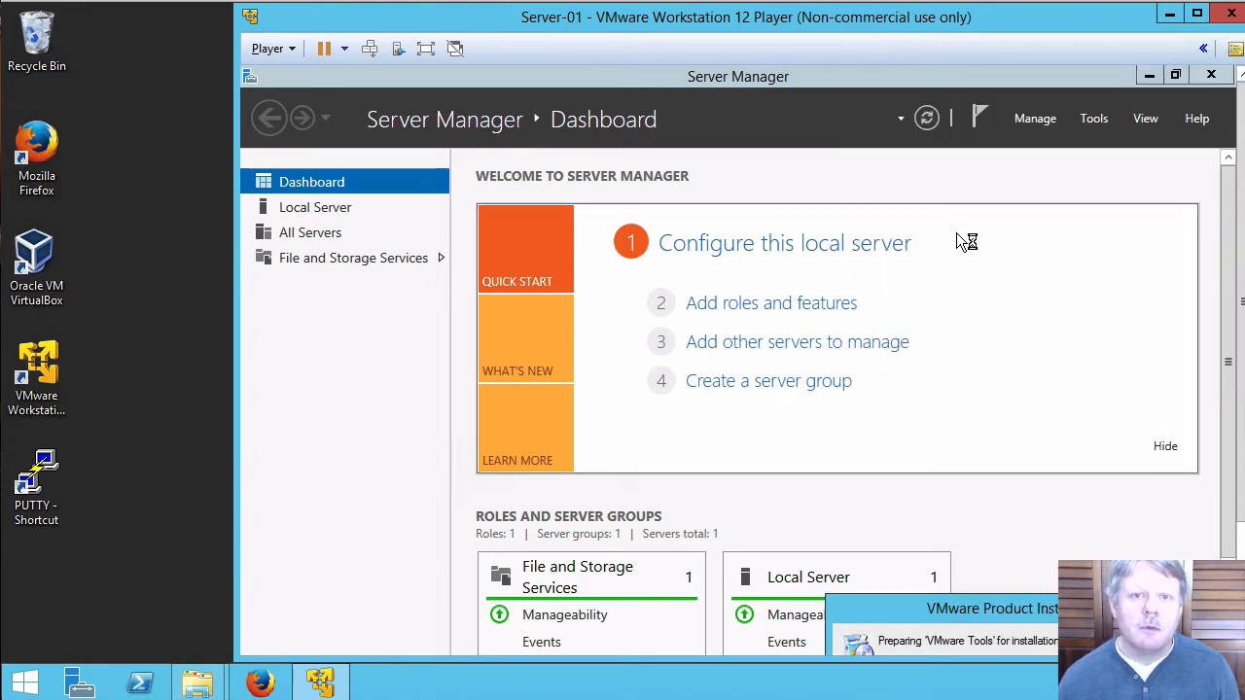
mouse_move(961, 241)
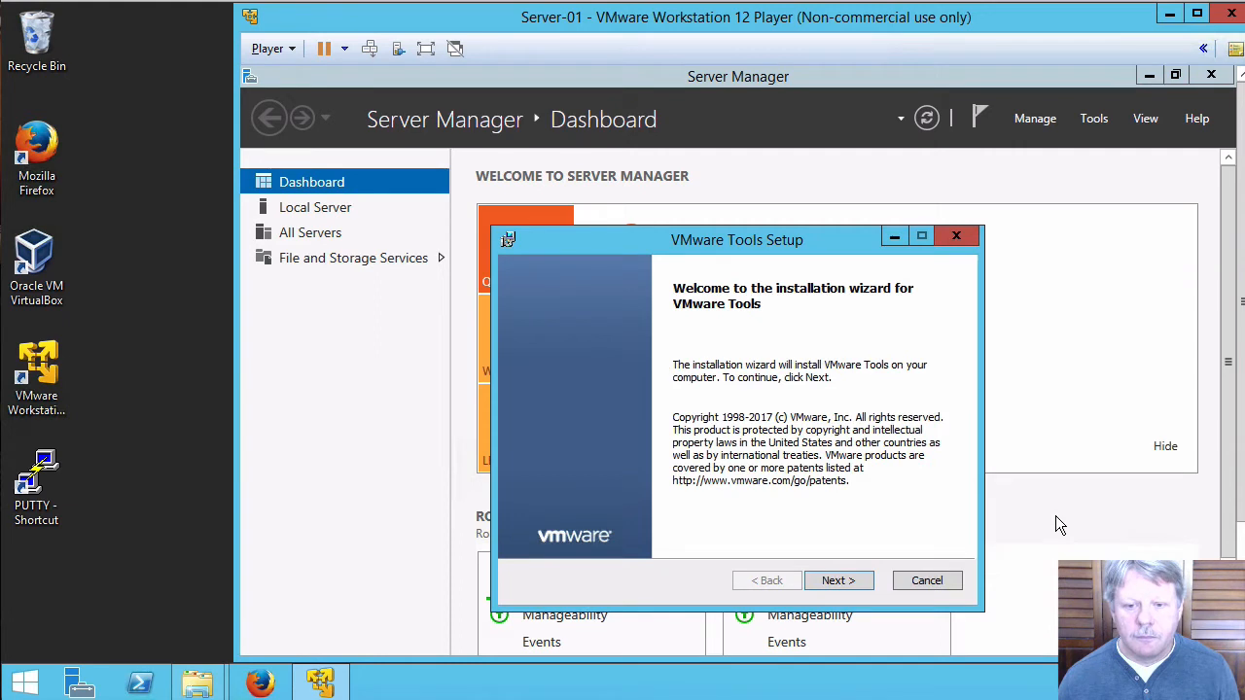
mouse_move(946, 477)
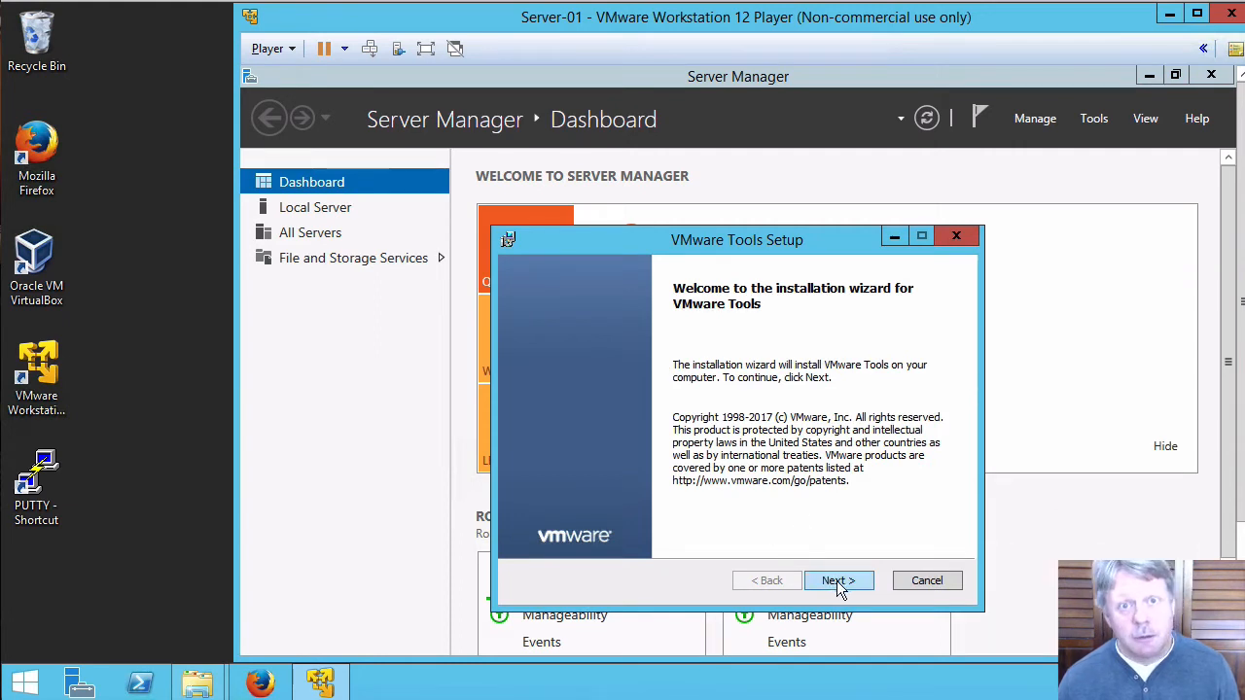
Run the VMware Tools wizard with the Typical setup type and start installing.
left_click(838, 581)
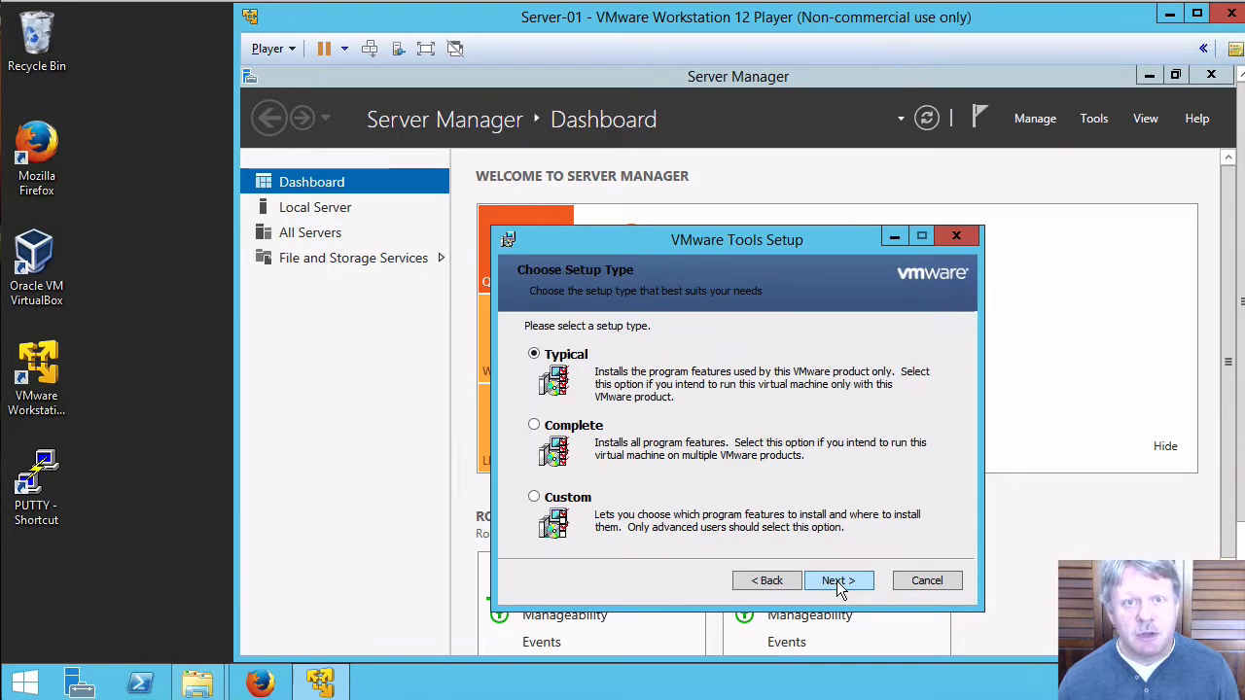
left_click(838, 581)
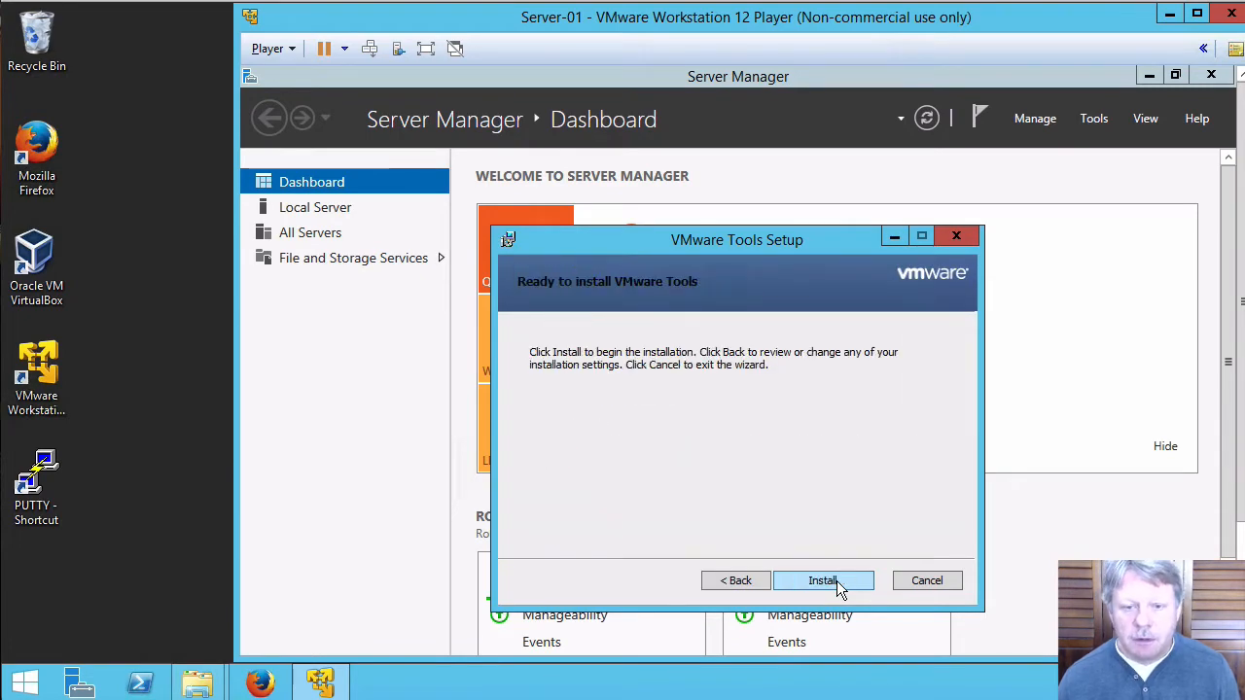
left_click(823, 581)
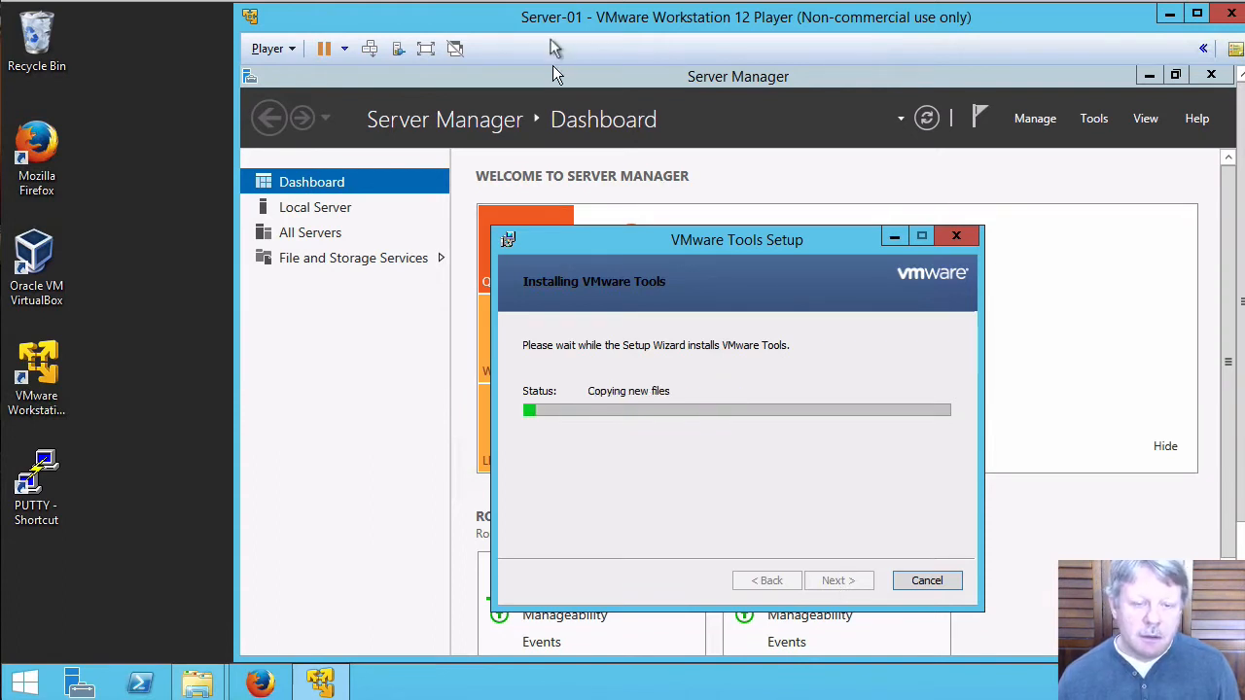
mouse_move(359, 301)
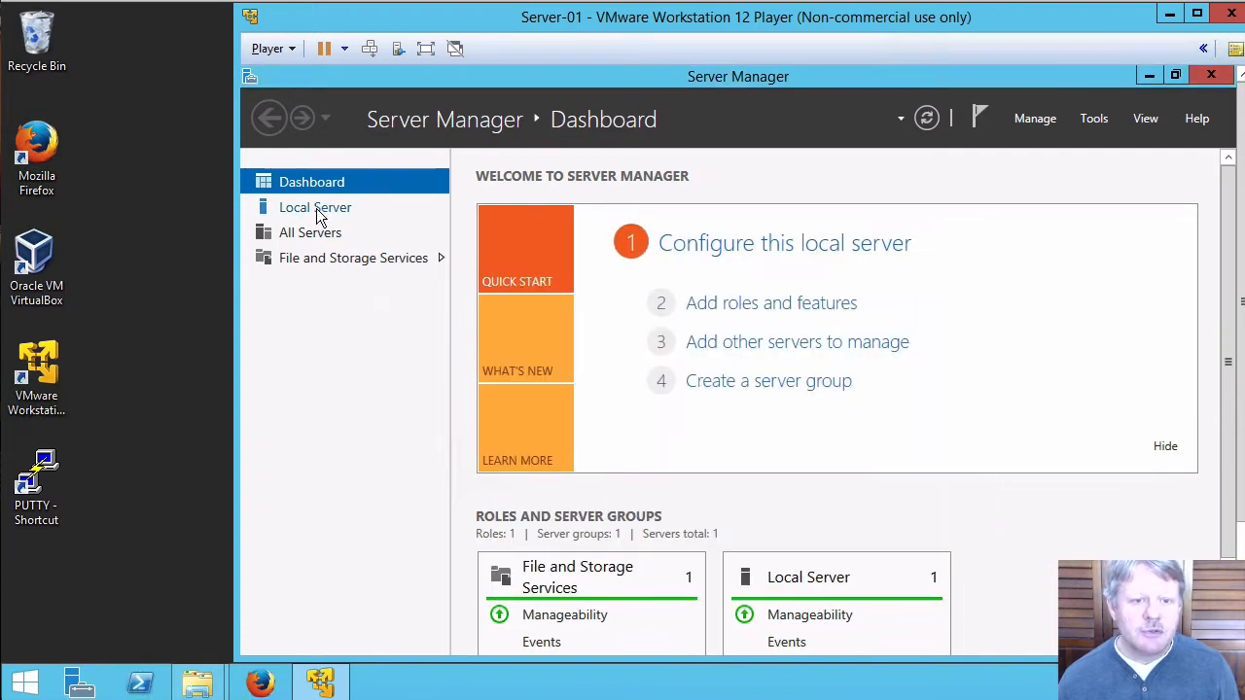
Open Local Server and bring up System Properties on the Computer Name tab.
left_click(316, 207)
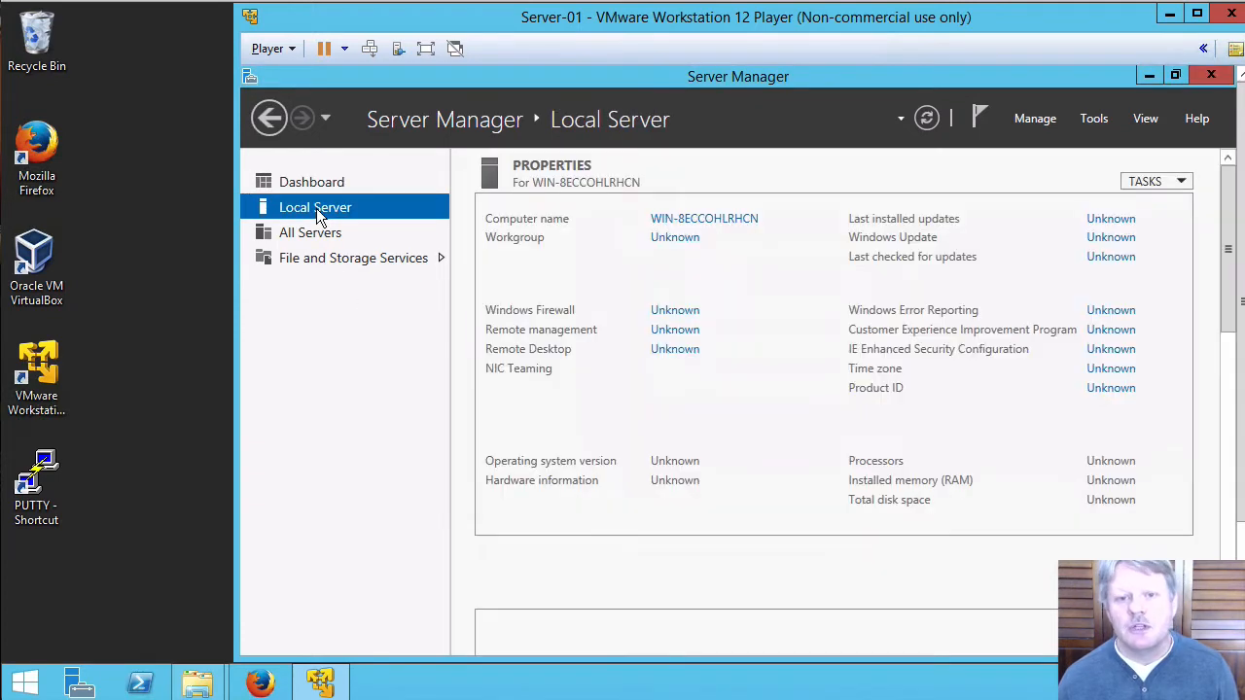
mouse_move(754, 418)
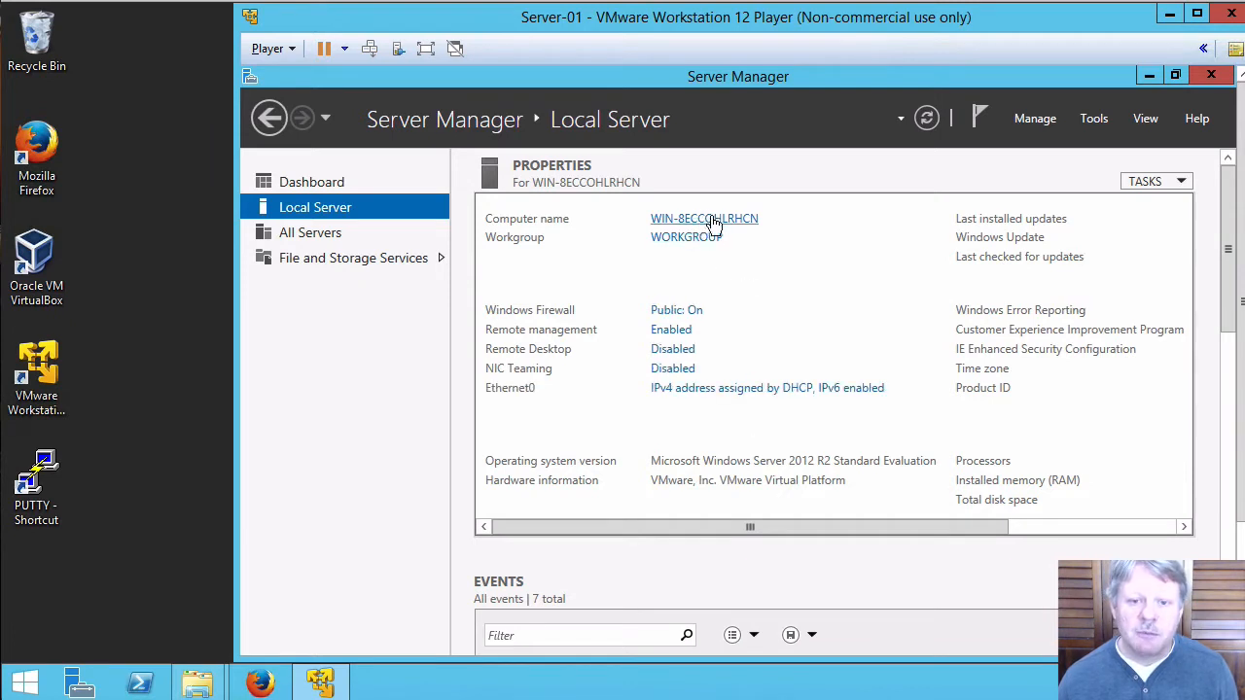
mouse_move(799, 248)
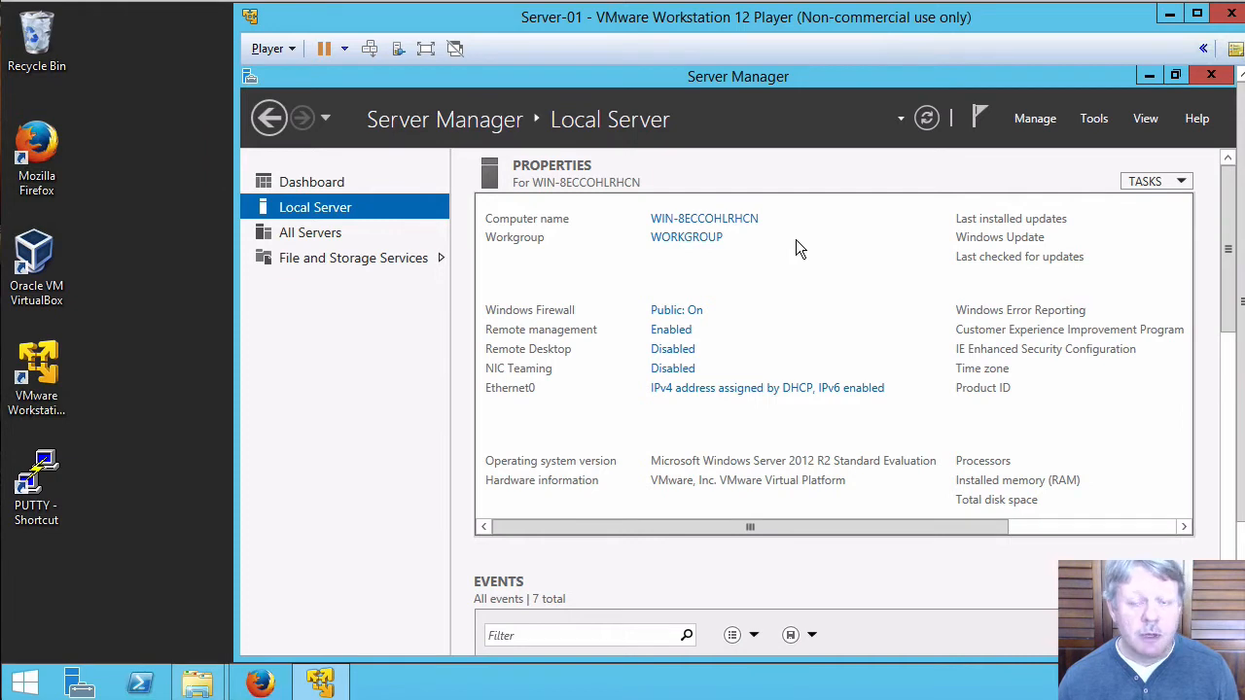
mouse_move(744, 258)
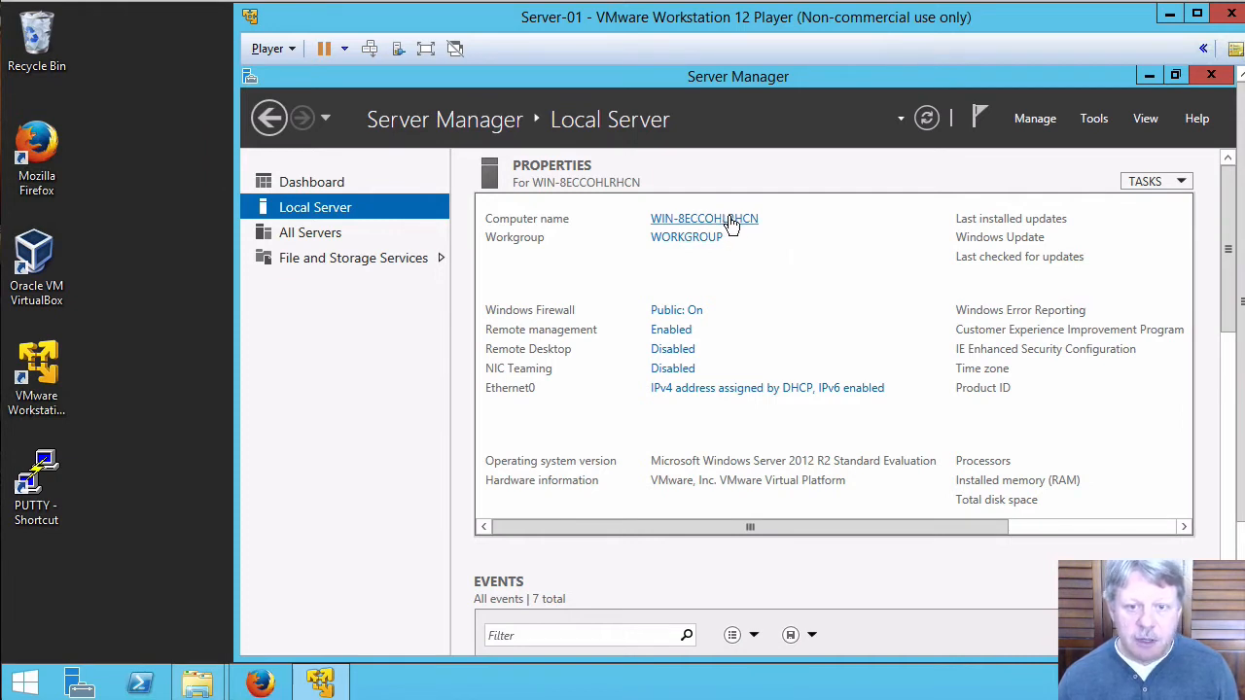
left_click(705, 218)
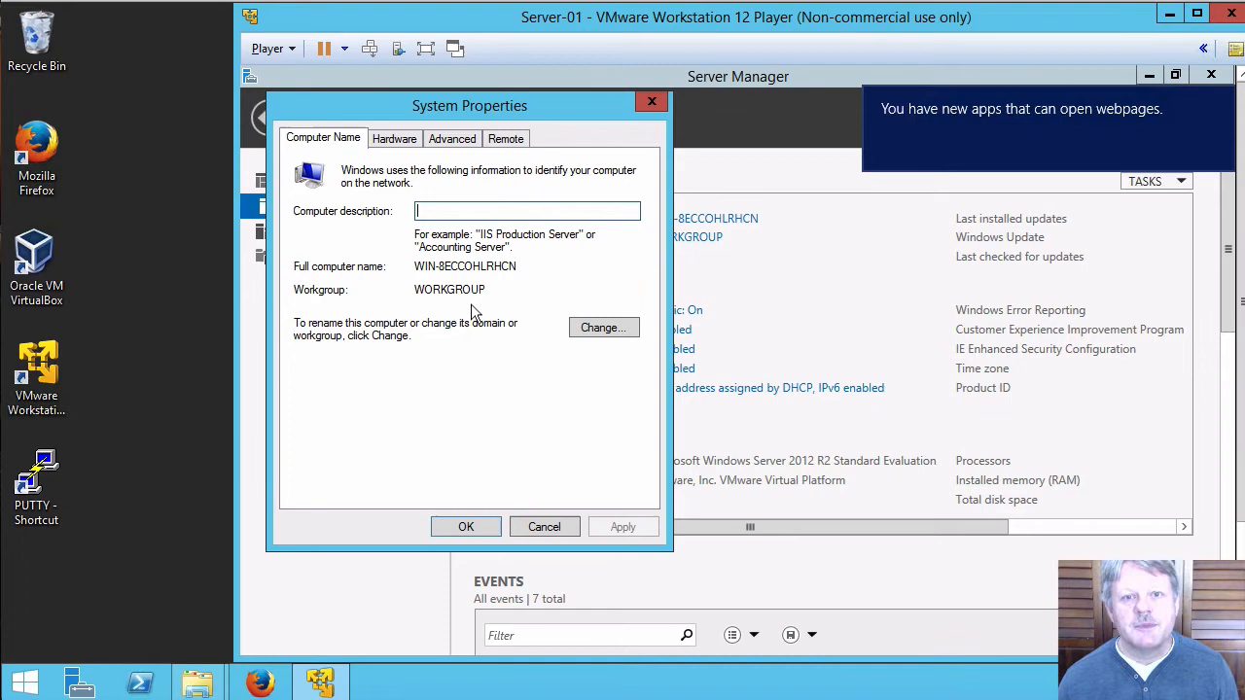
Change the computer name to Server-01, acknowledge the restart notice, and close System Properties.
left_click(603, 327)
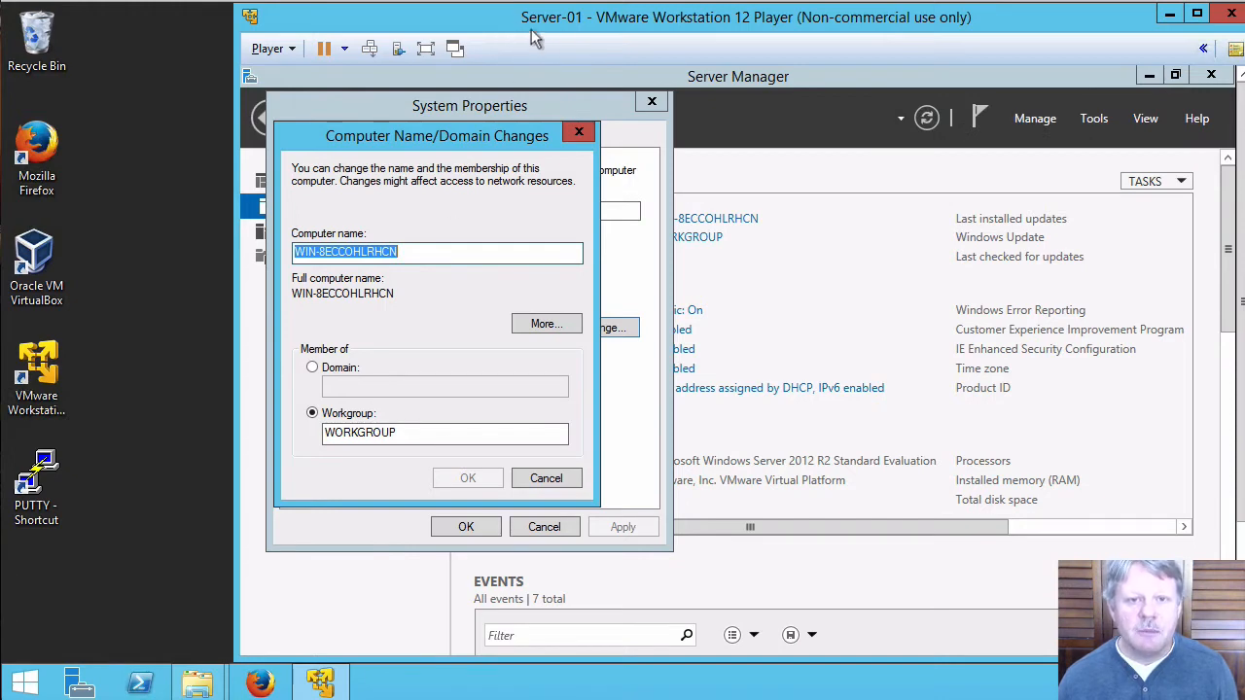
mouse_move(472, 248)
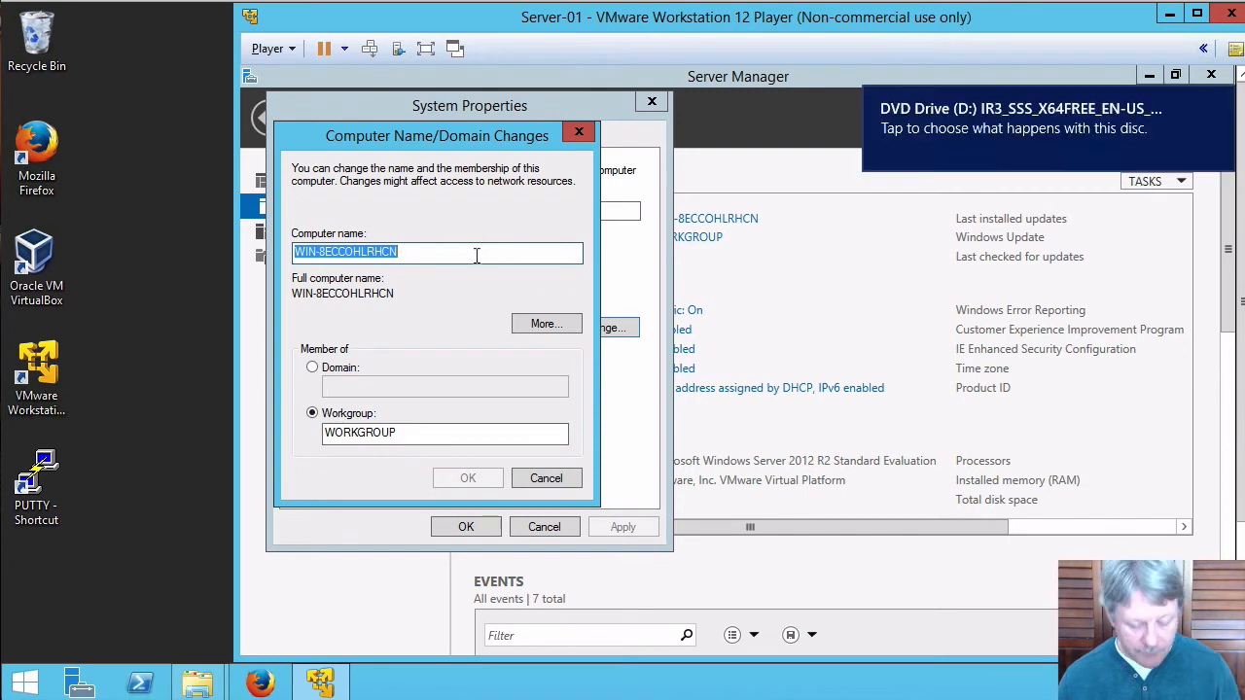
type("Server-01")
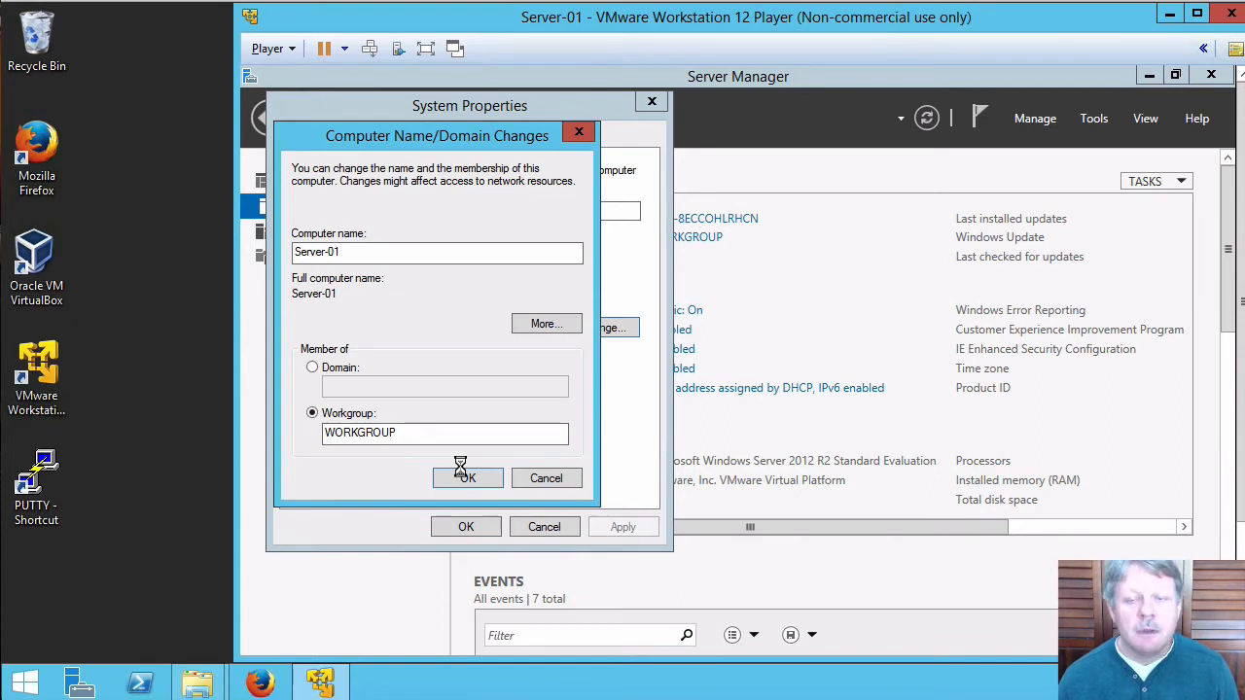
left_click(467, 478)
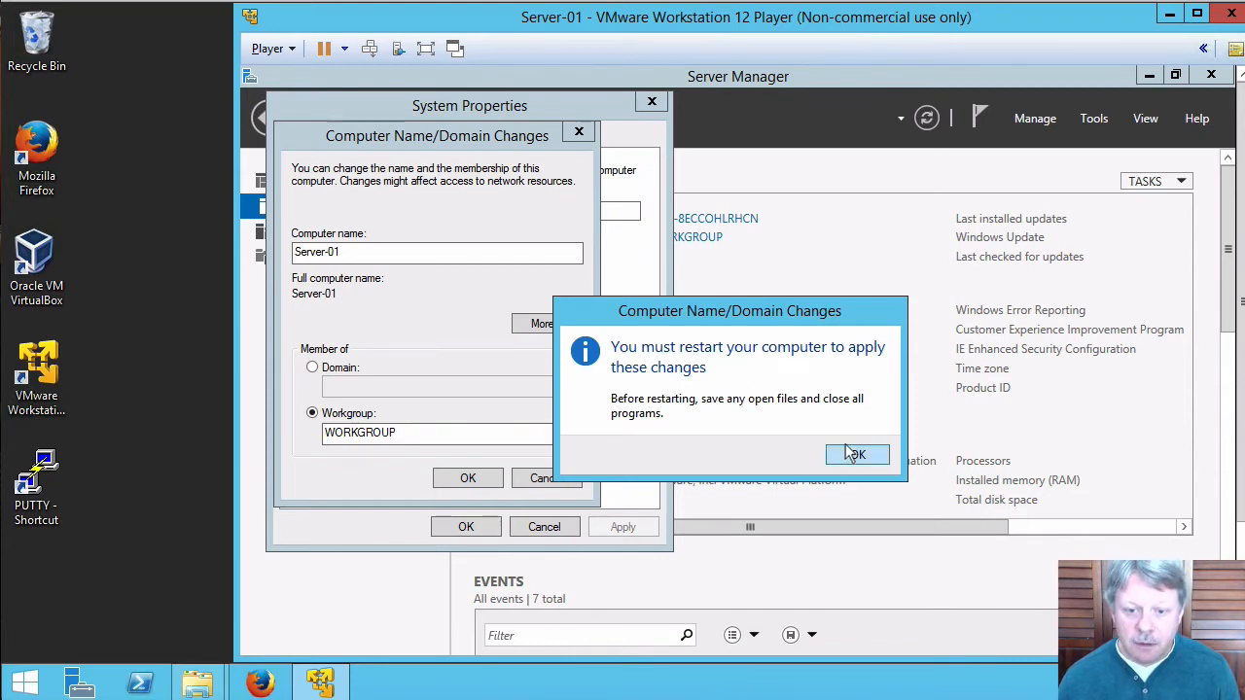
left_click(857, 454)
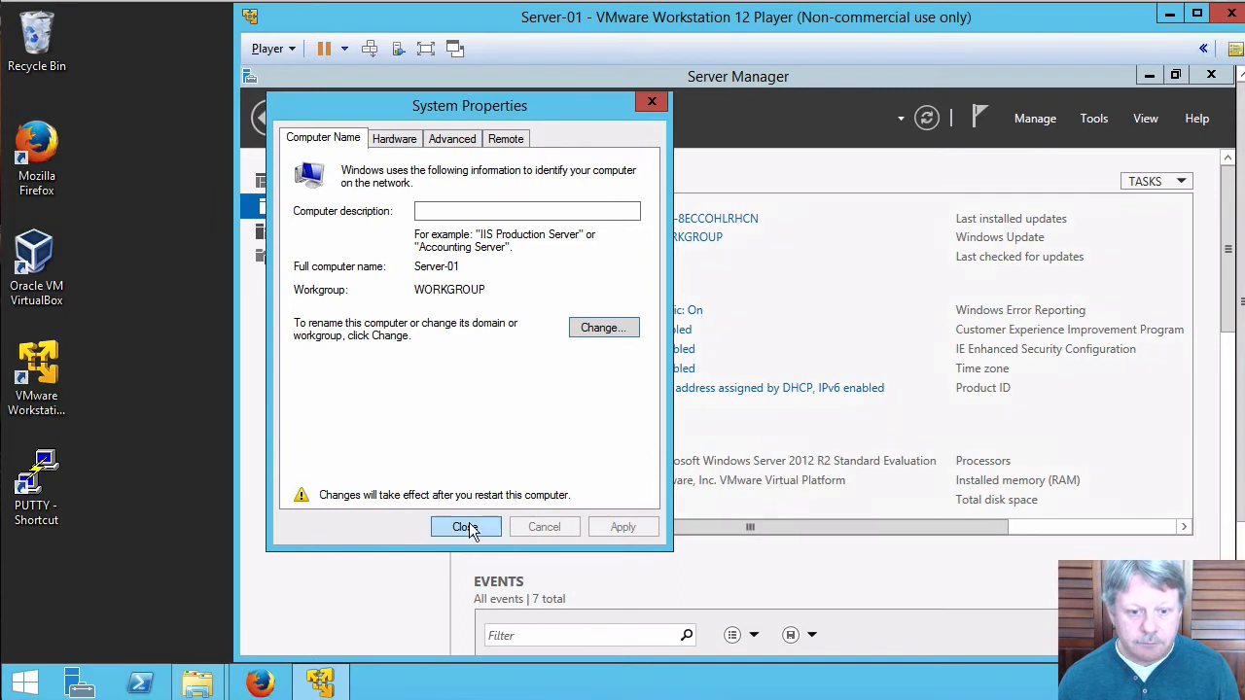
left_click(465, 526)
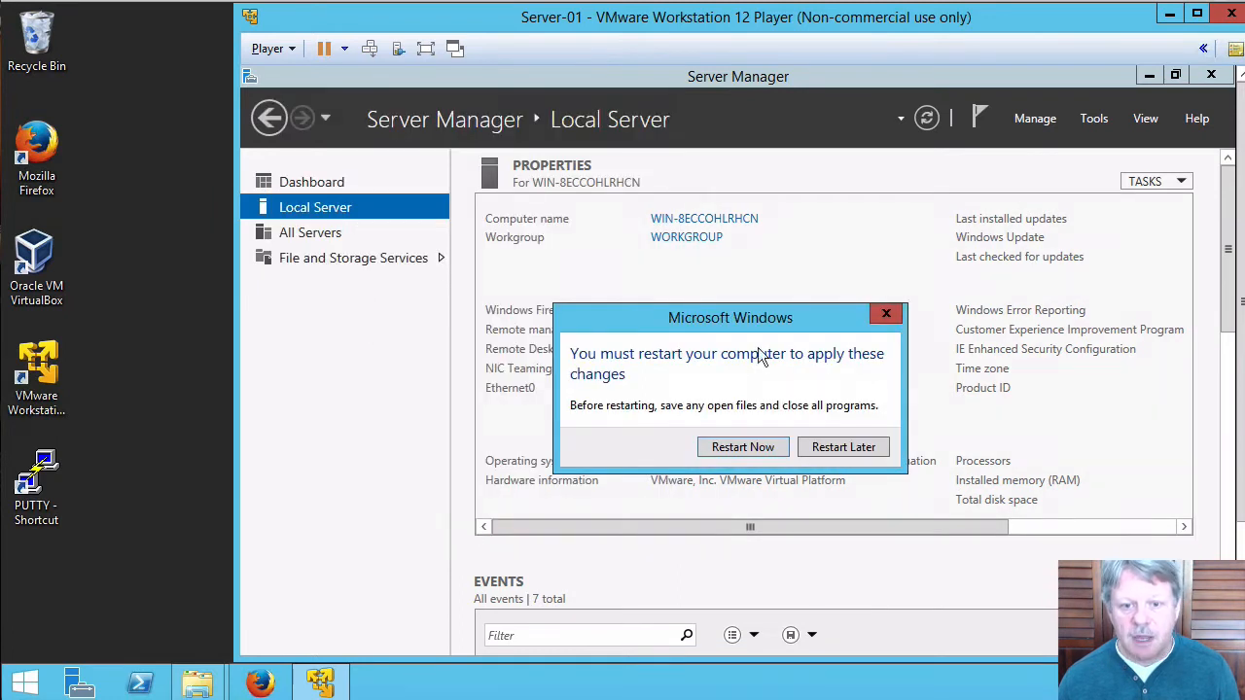
mouse_move(749, 389)
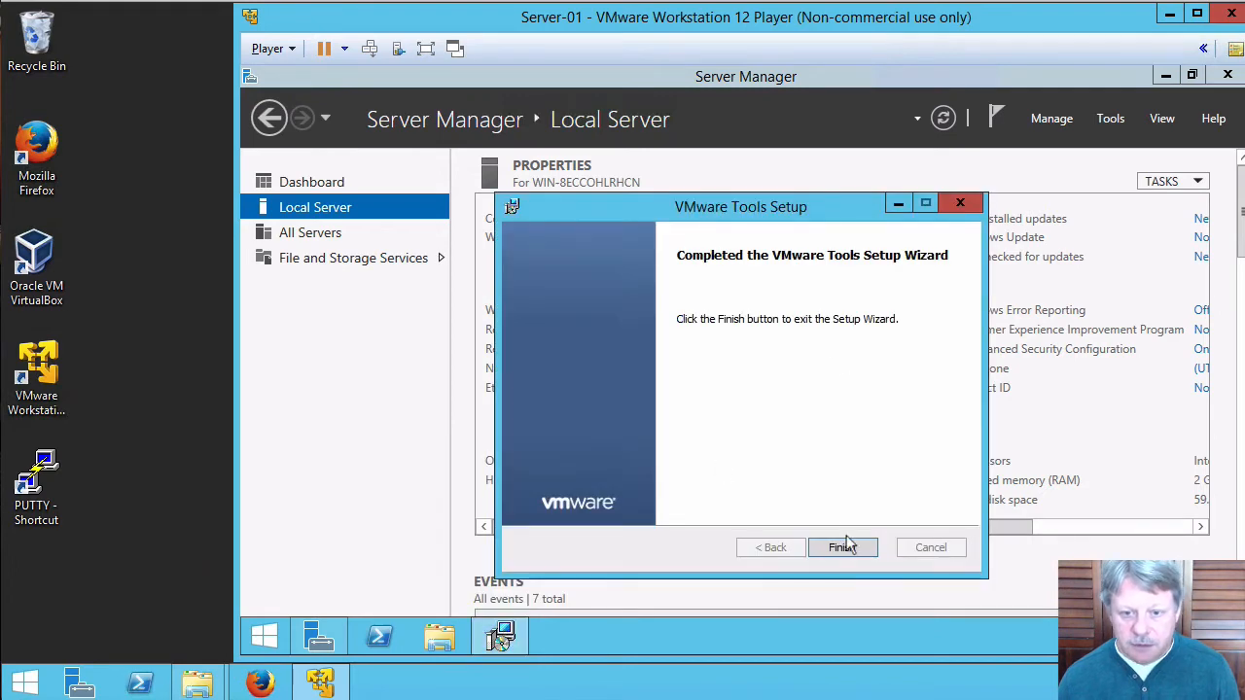
Finish VMware Tools setup, dismiss its restart prompt, and restart Server-01 now.
left_click(843, 546)
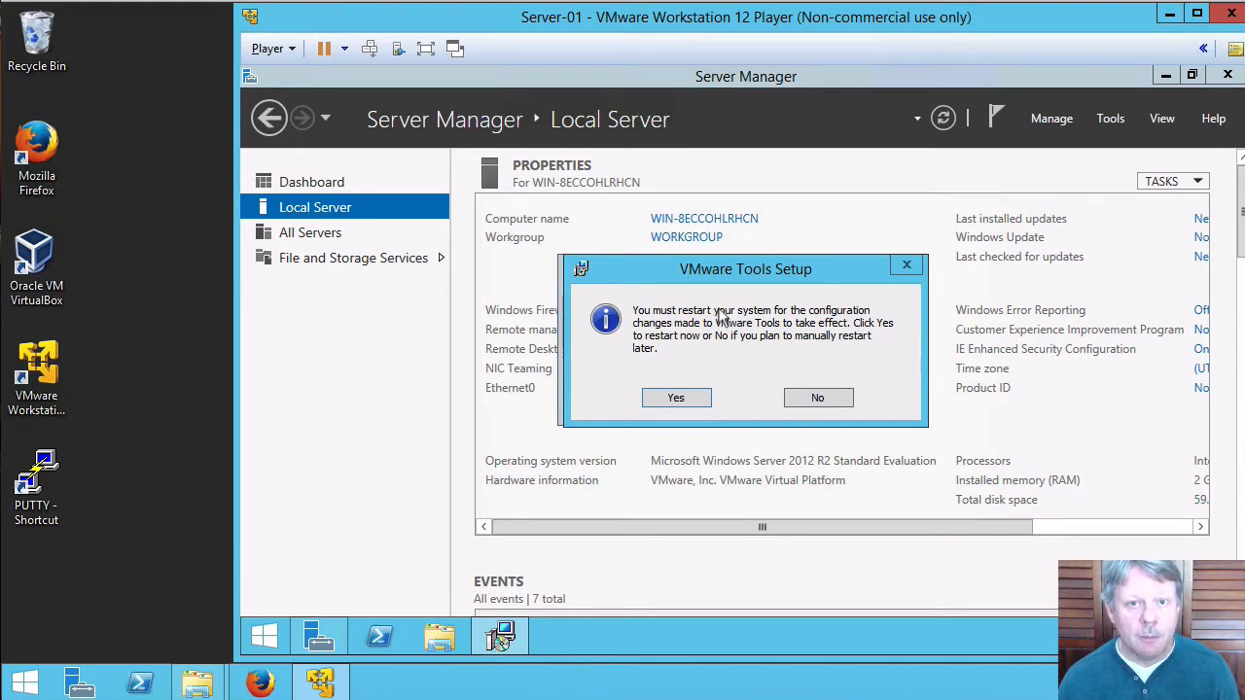
left_click(676, 397)
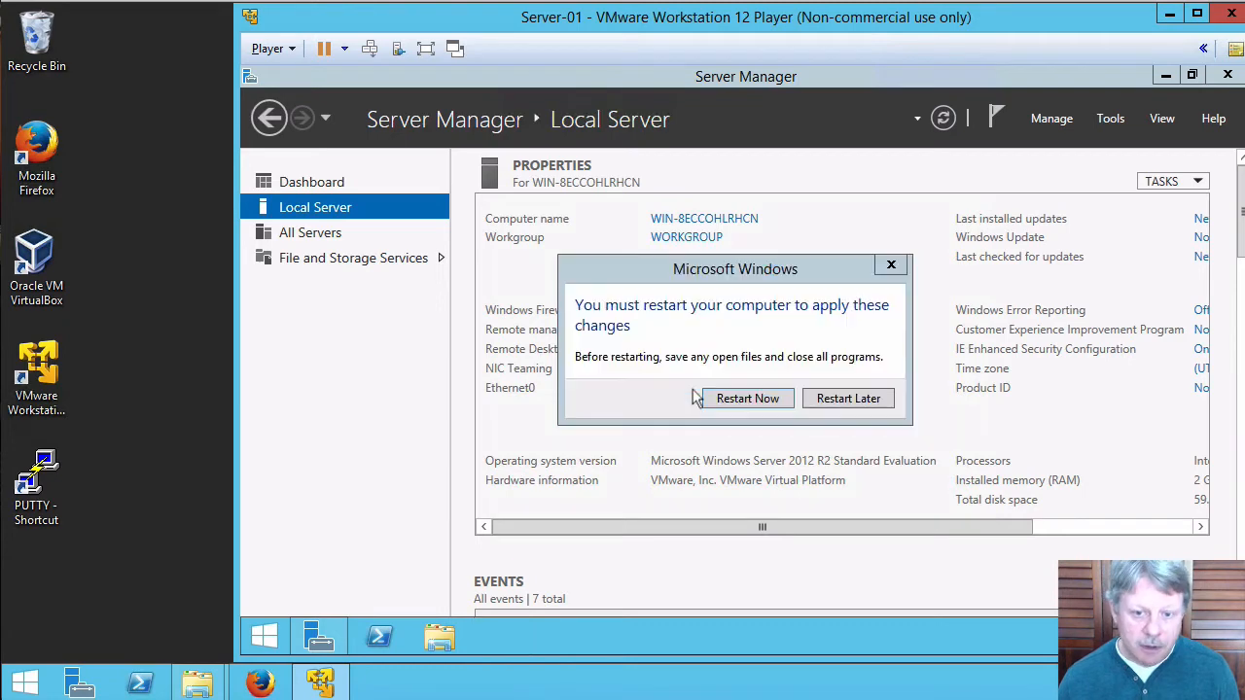
left_click(747, 398)
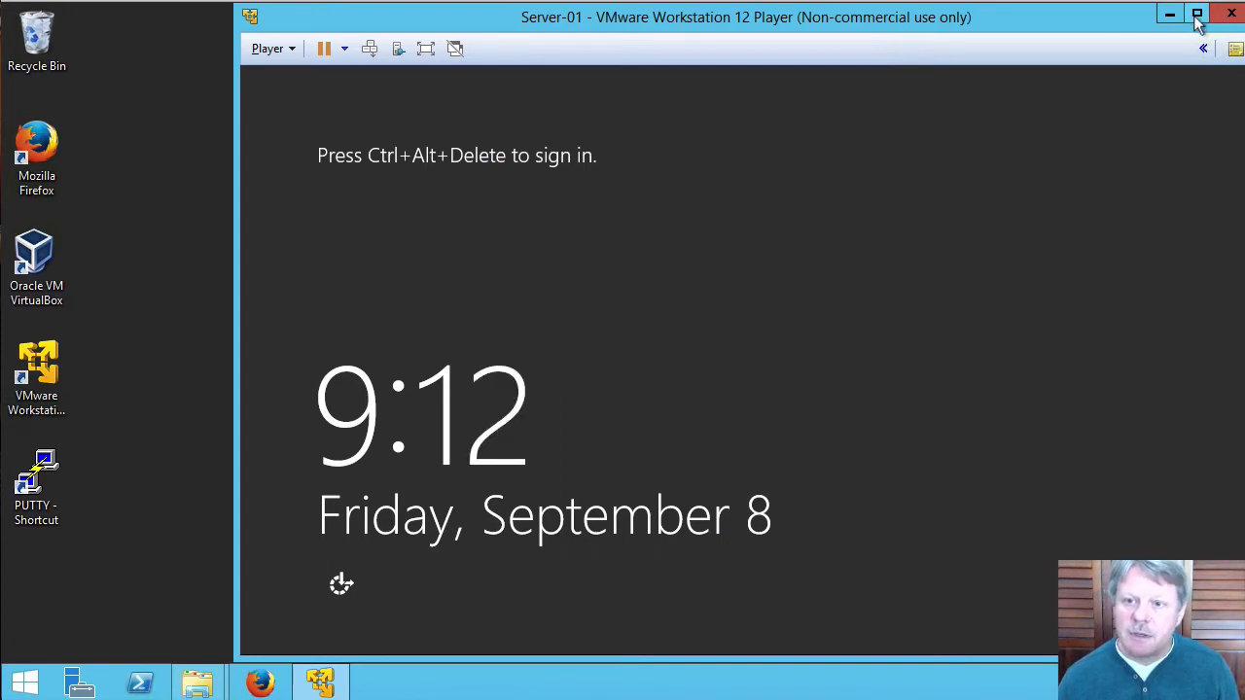
Maximize the Player window and sign back in as Administrator via Ctrl+Alt+Del.
left_click(1197, 17)
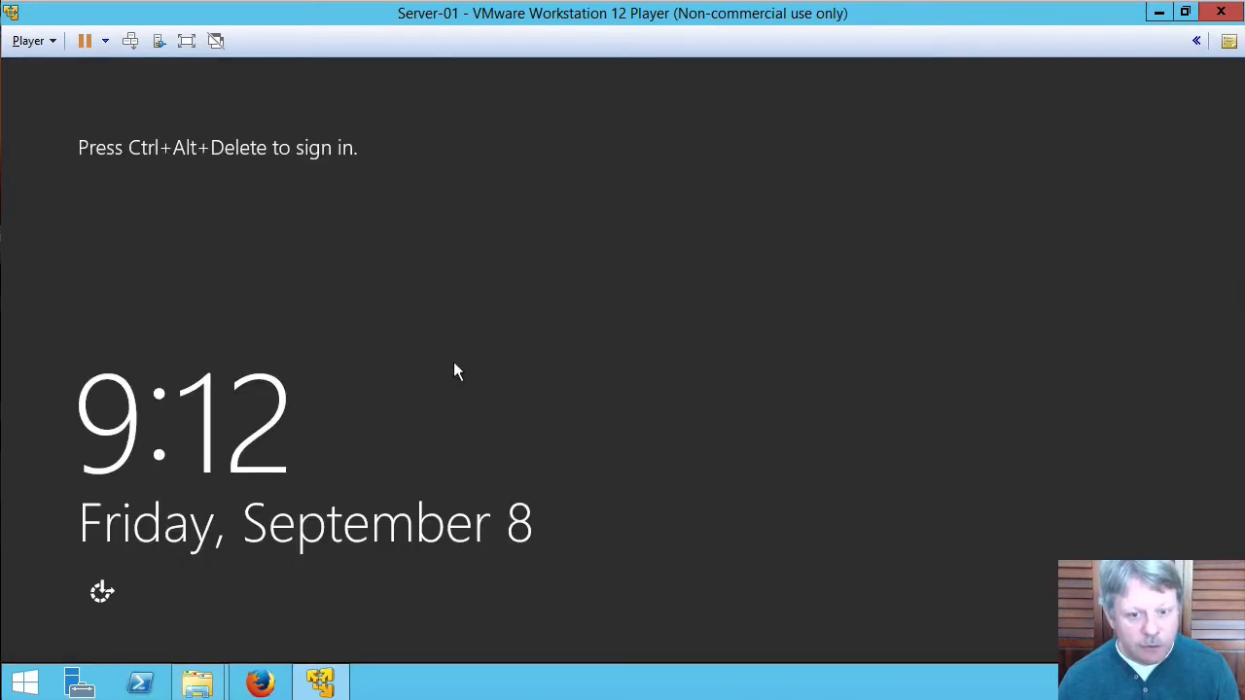
mouse_move(775, 366)
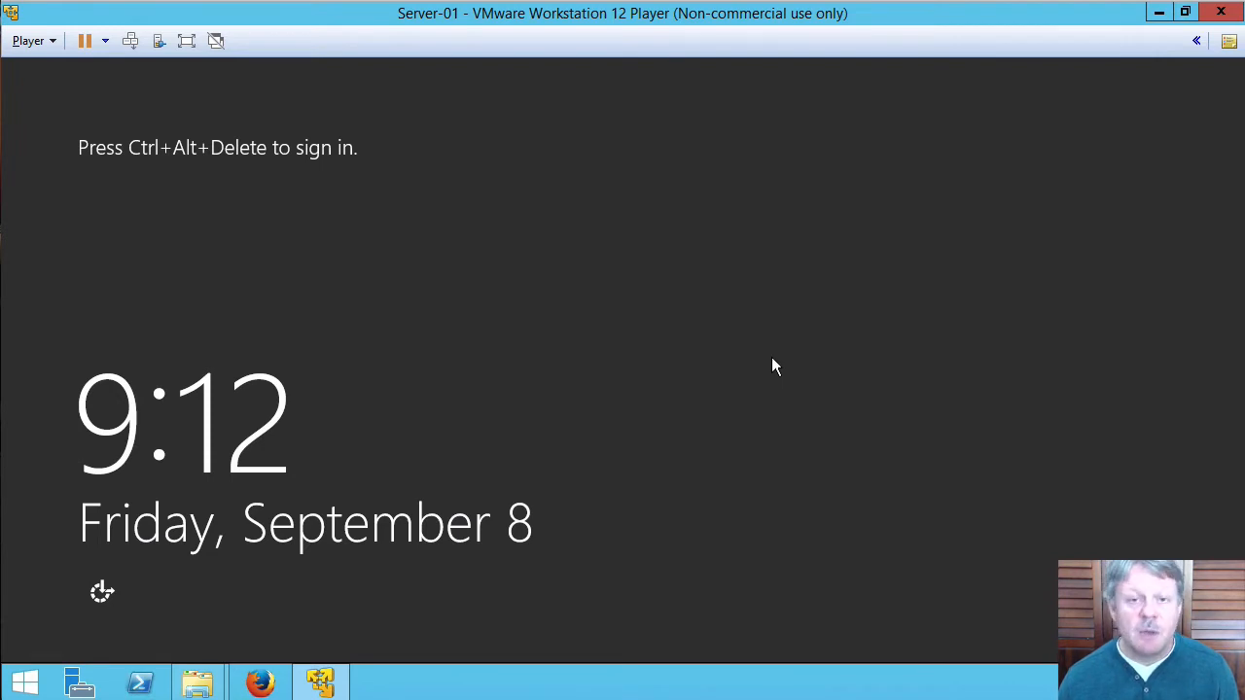
mouse_move(146, 74)
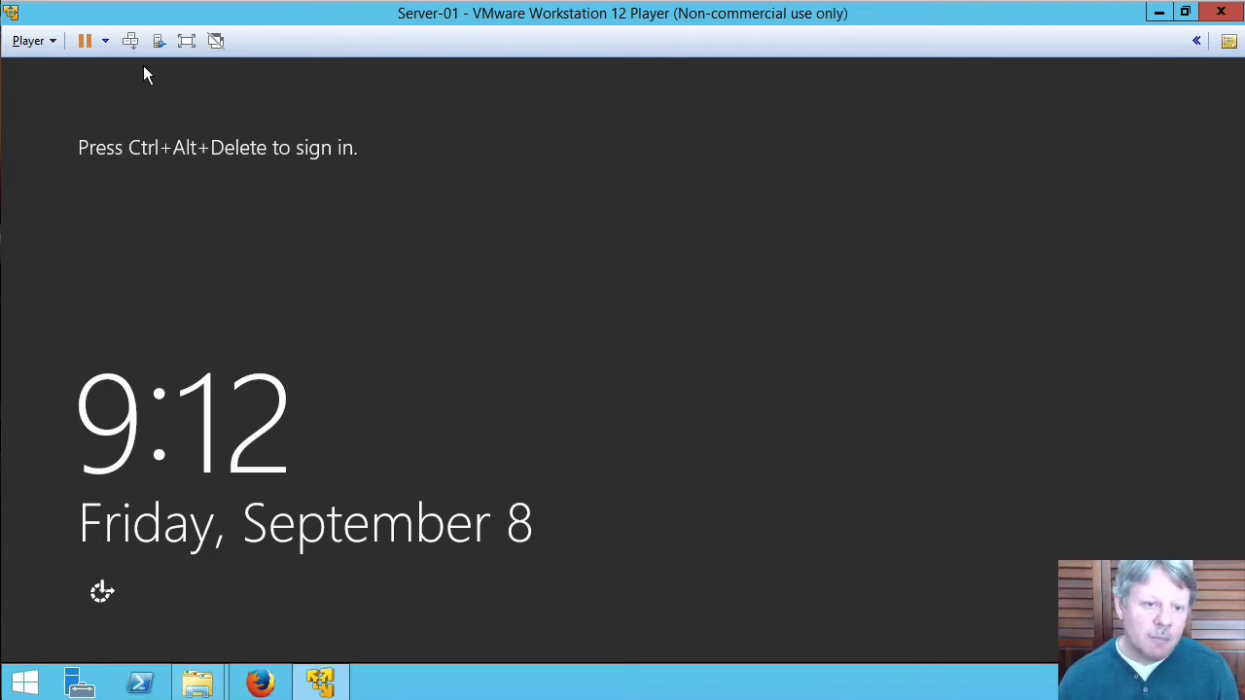
mouse_move(130, 41)
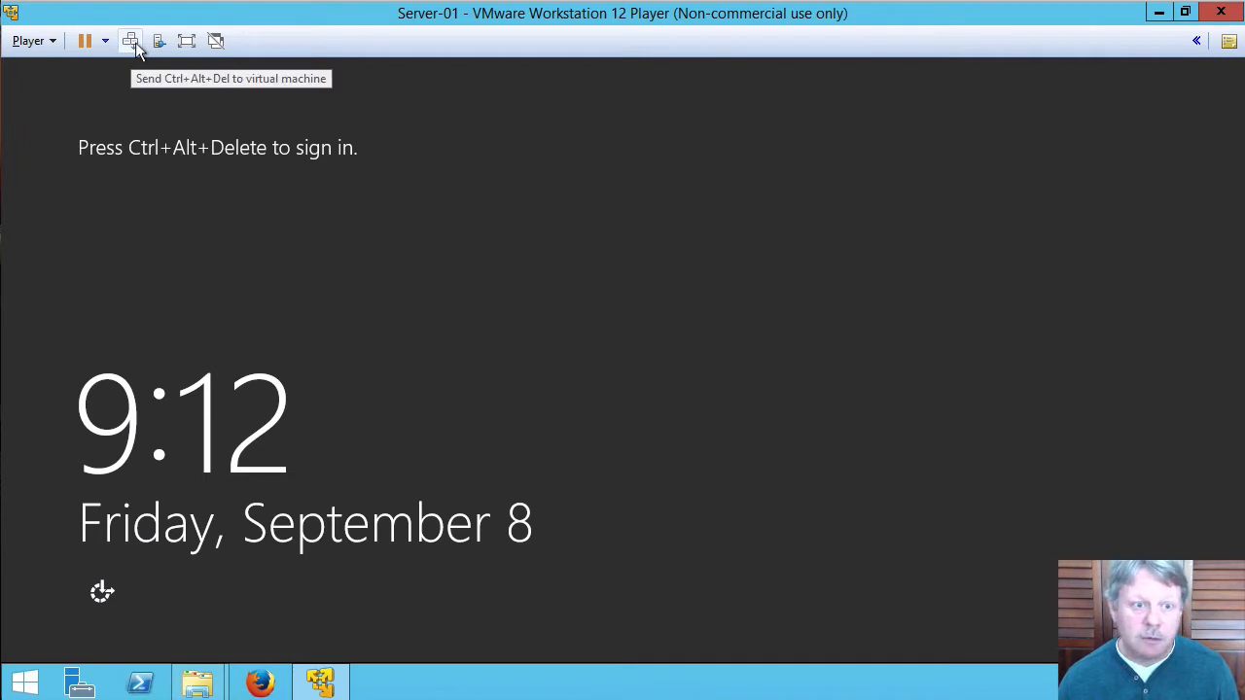
left_click(131, 41)
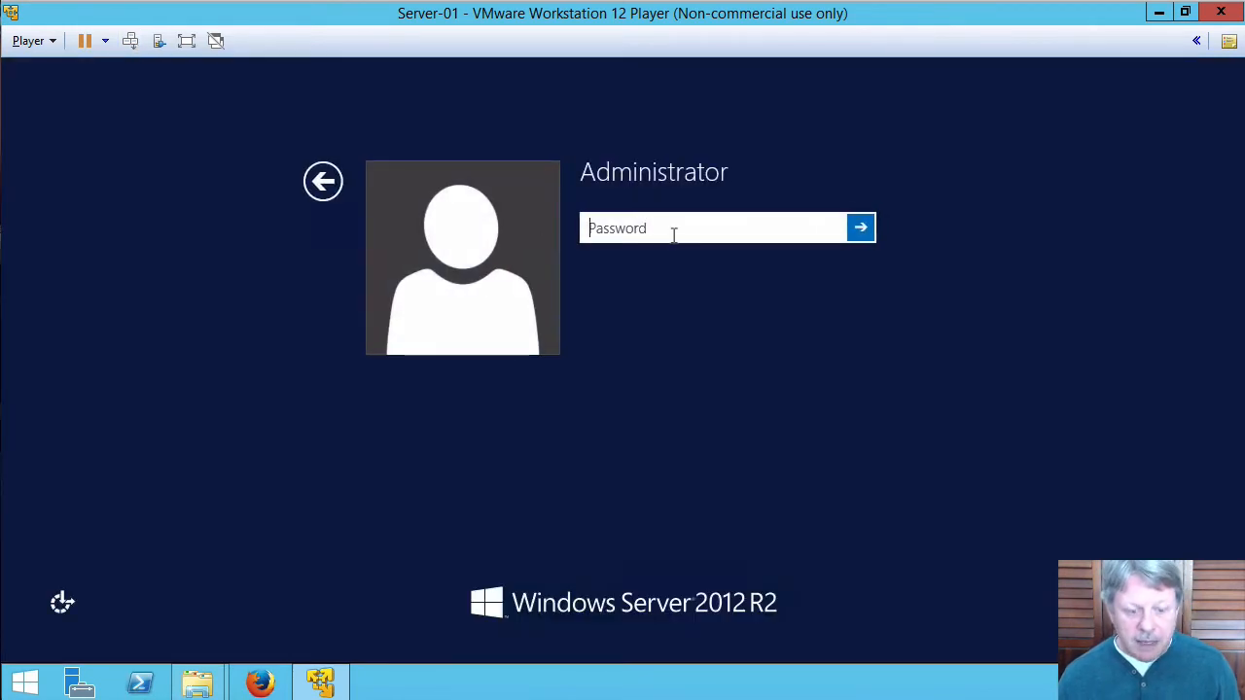
type("password")
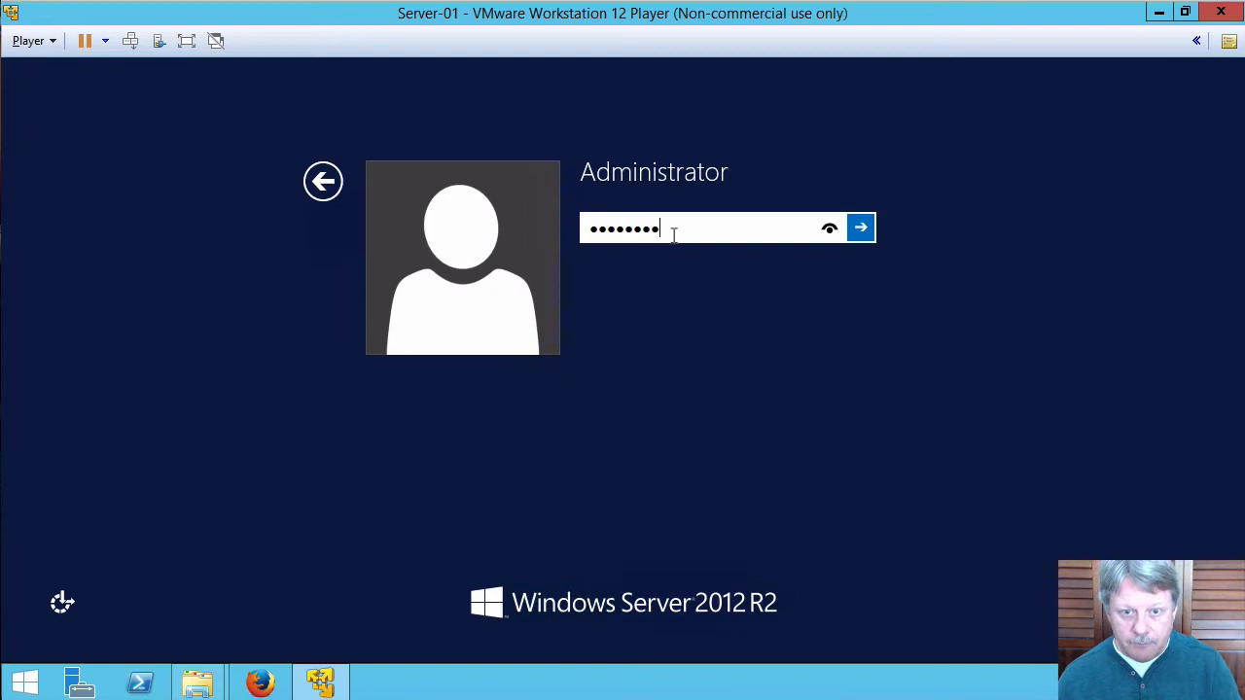
left_click(859, 227)
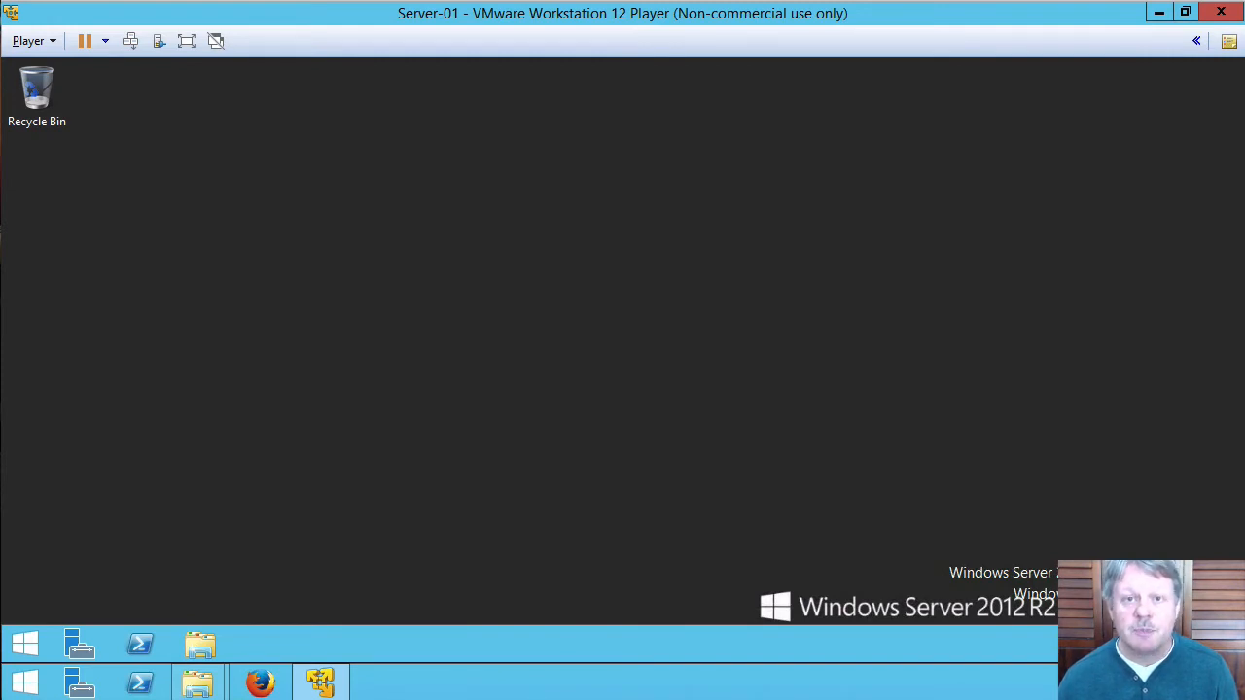
Open Server Manager's Local Server page showing Server-01 in WORKGROUP.
left_click(80, 644)
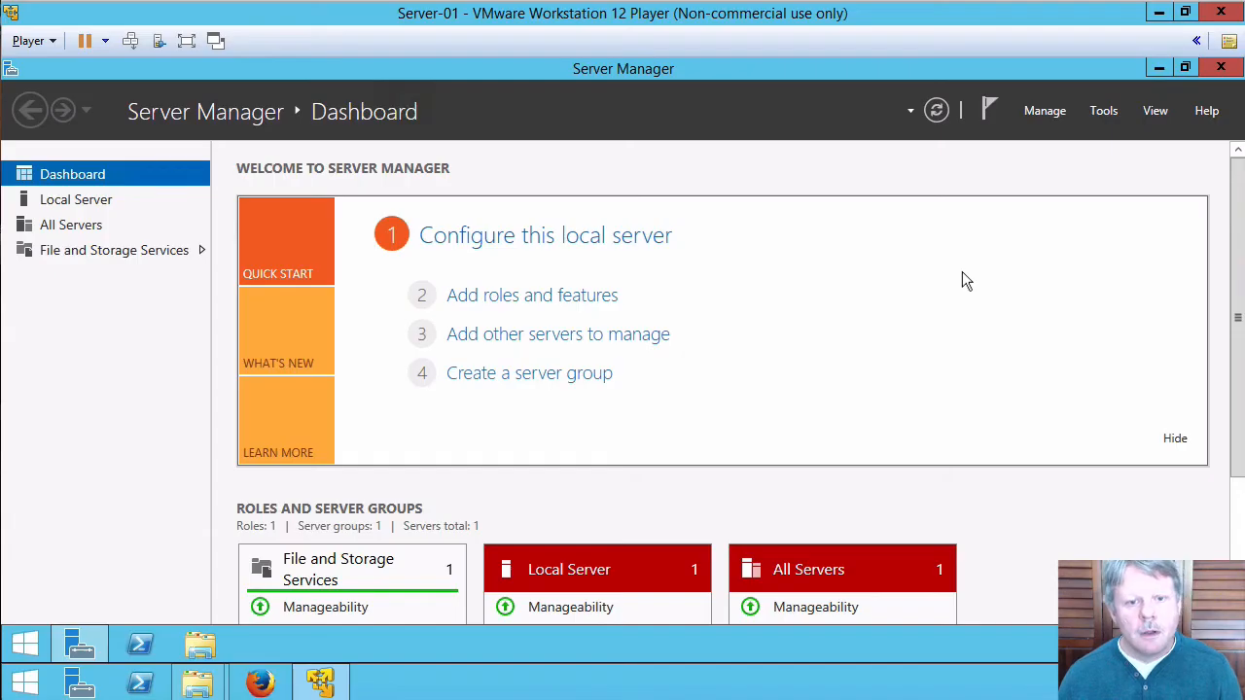
mouse_move(316, 231)
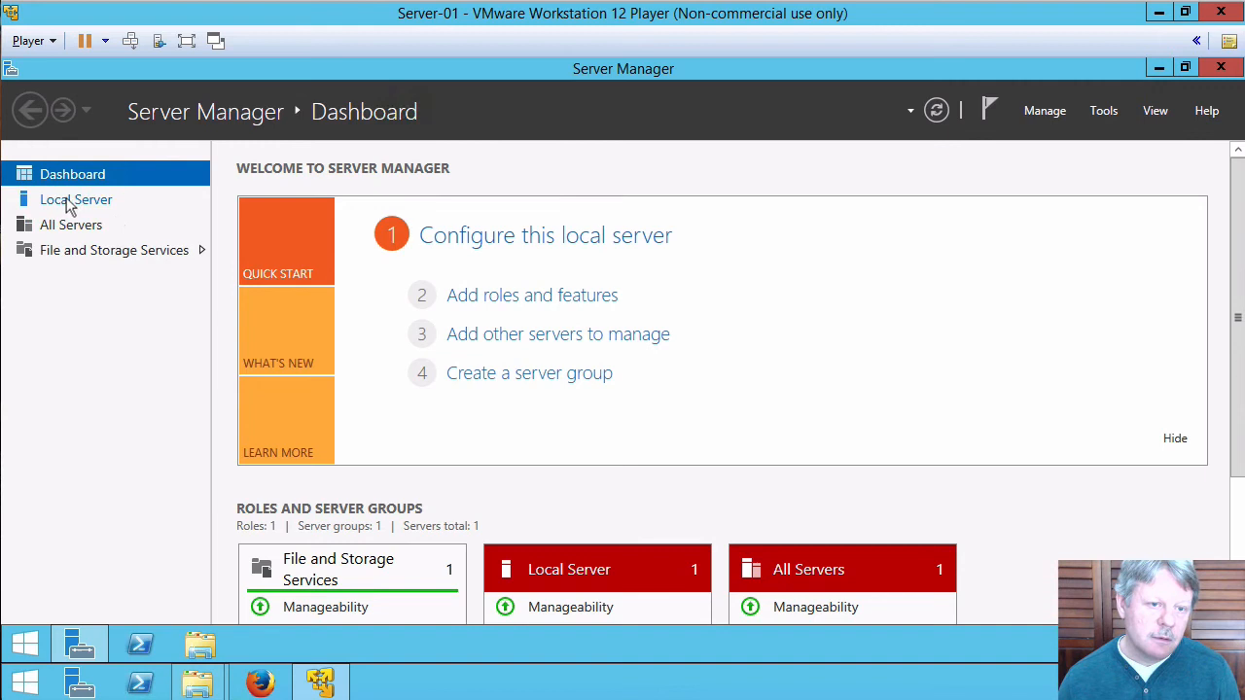
left_click(76, 198)
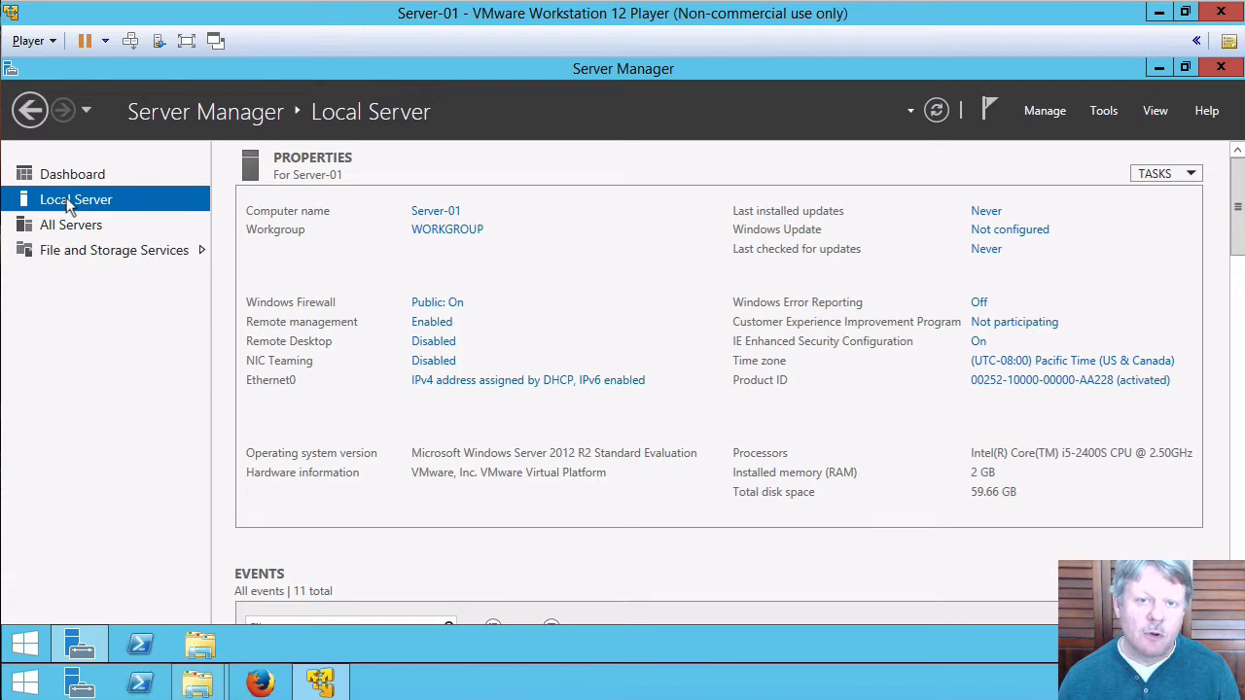
mouse_move(822, 387)
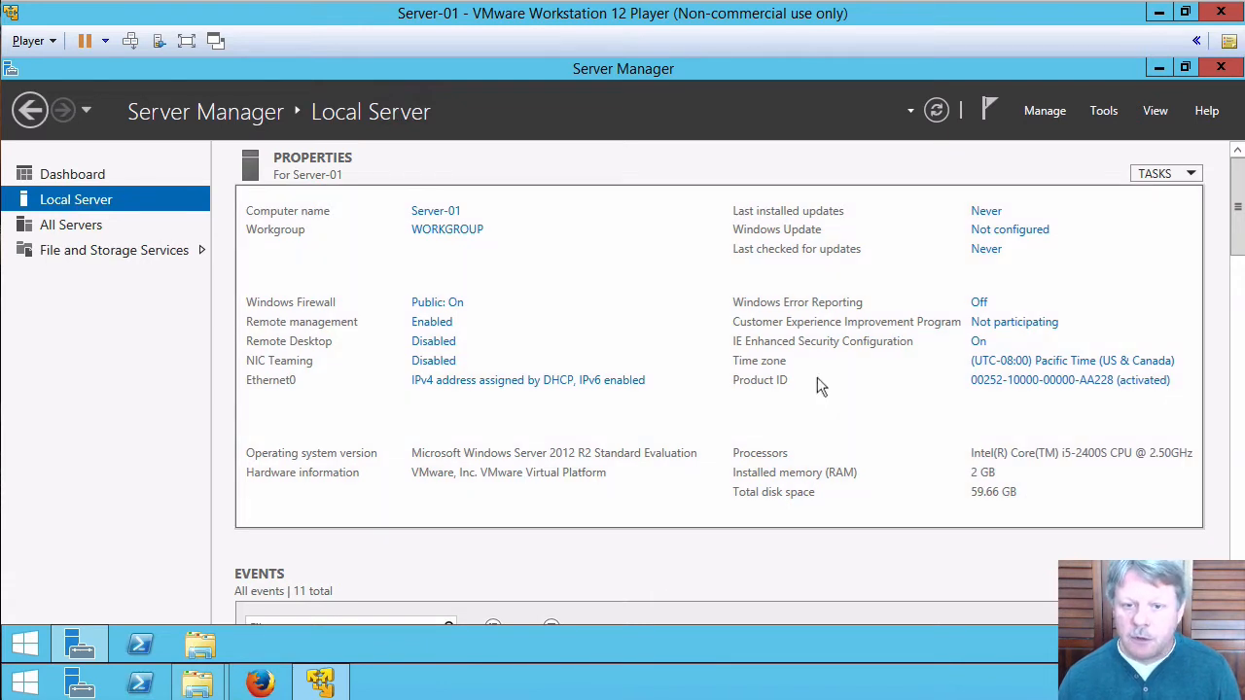
mouse_move(1069, 360)
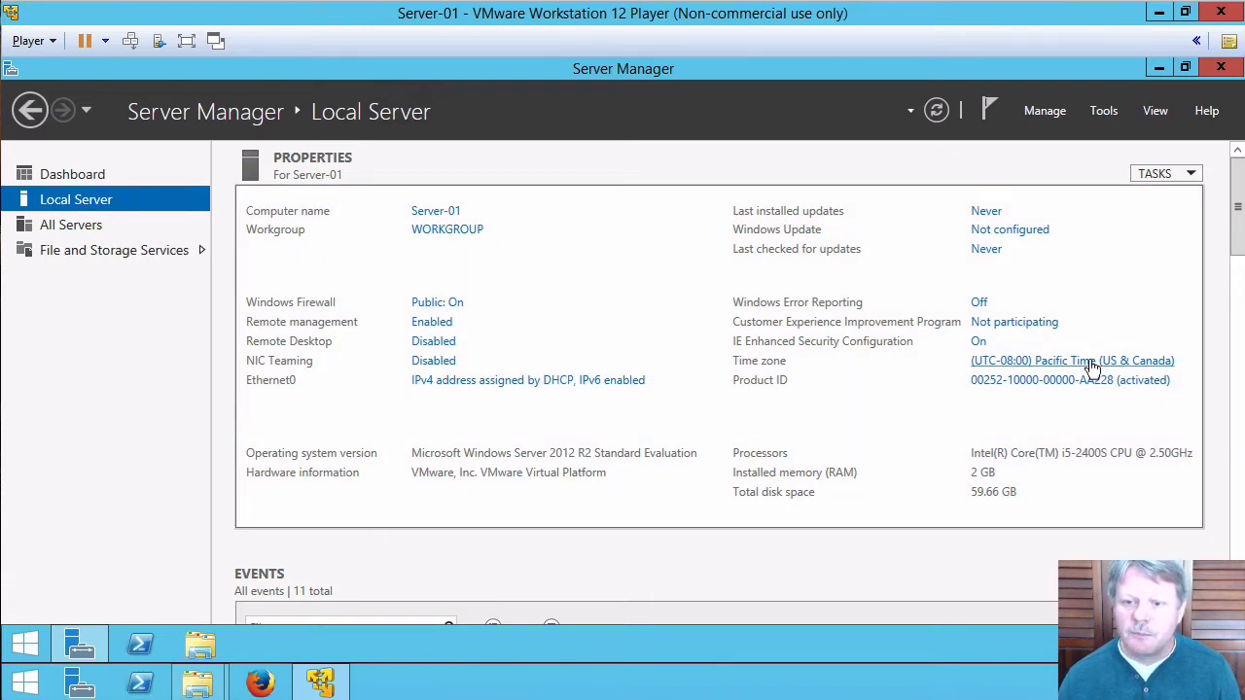
Change the time zone to (UTC-05:00) Eastern Time (US & Canada) and close Date and Time.
left_click(1072, 360)
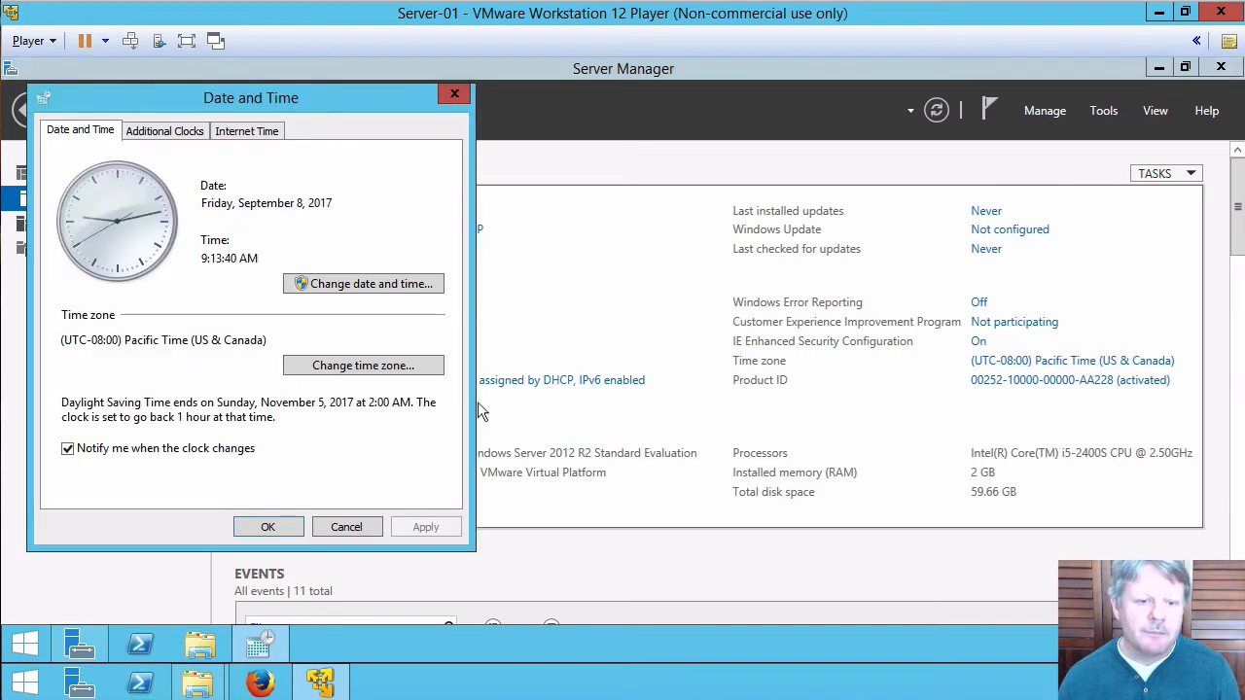
left_click(362, 365)
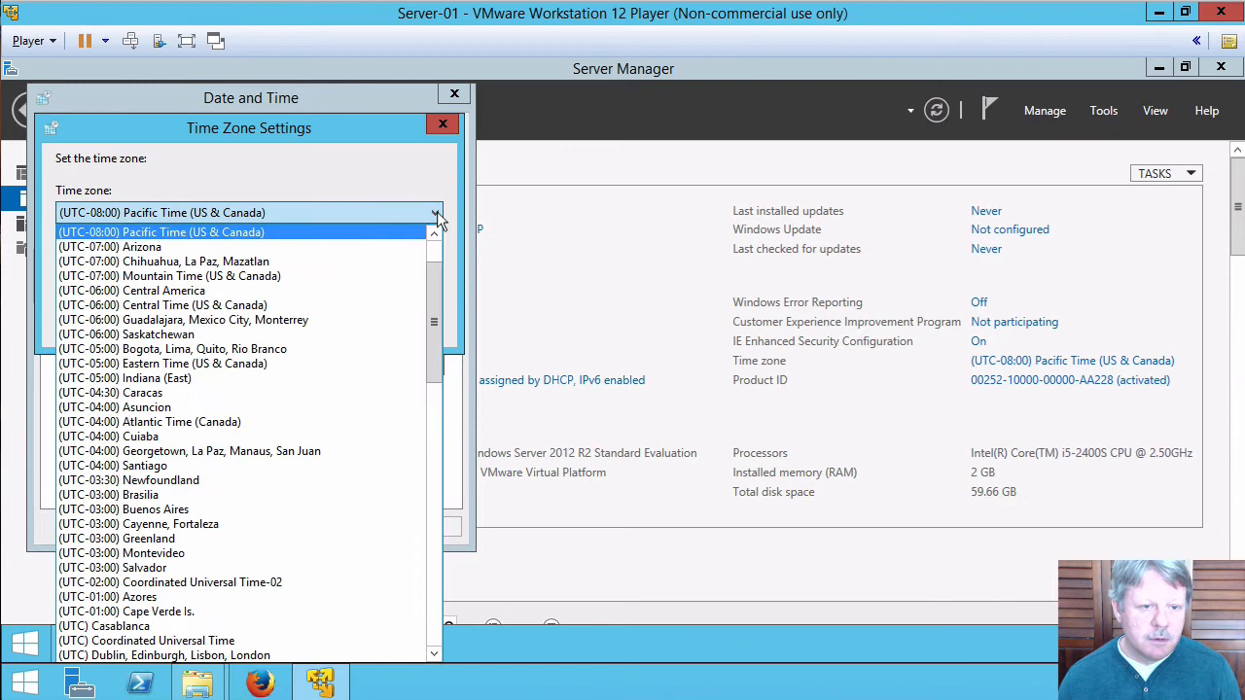
mouse_move(340, 308)
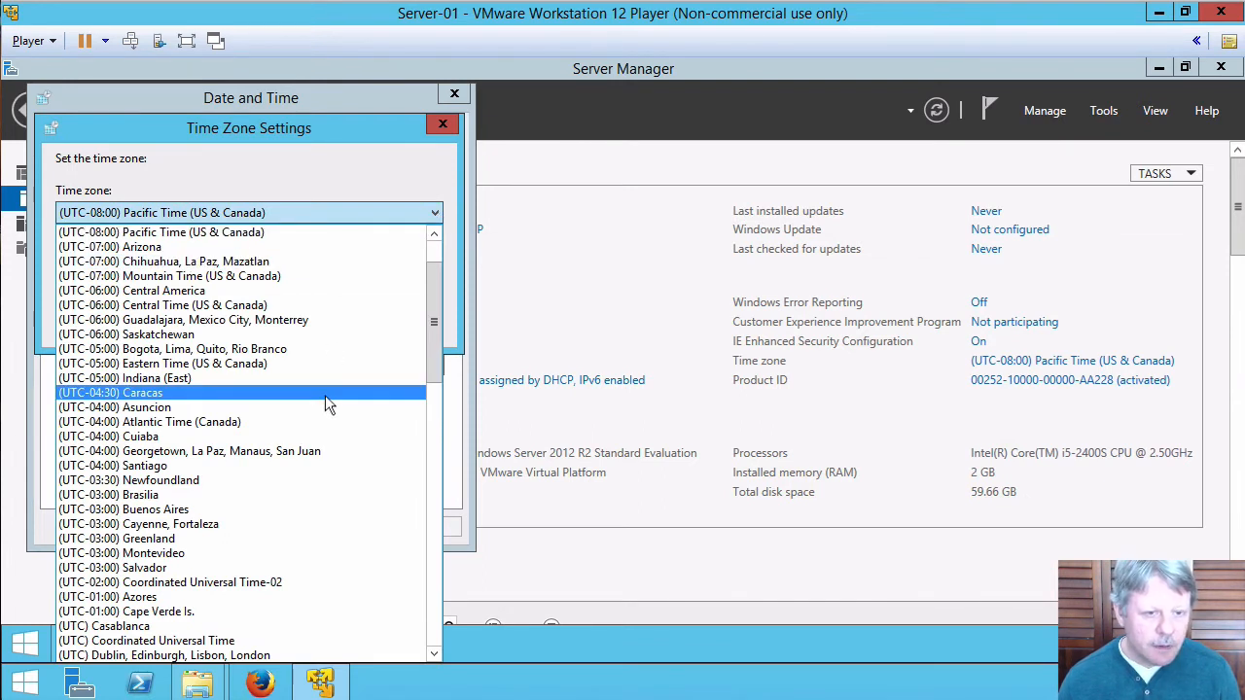
left_click(162, 362)
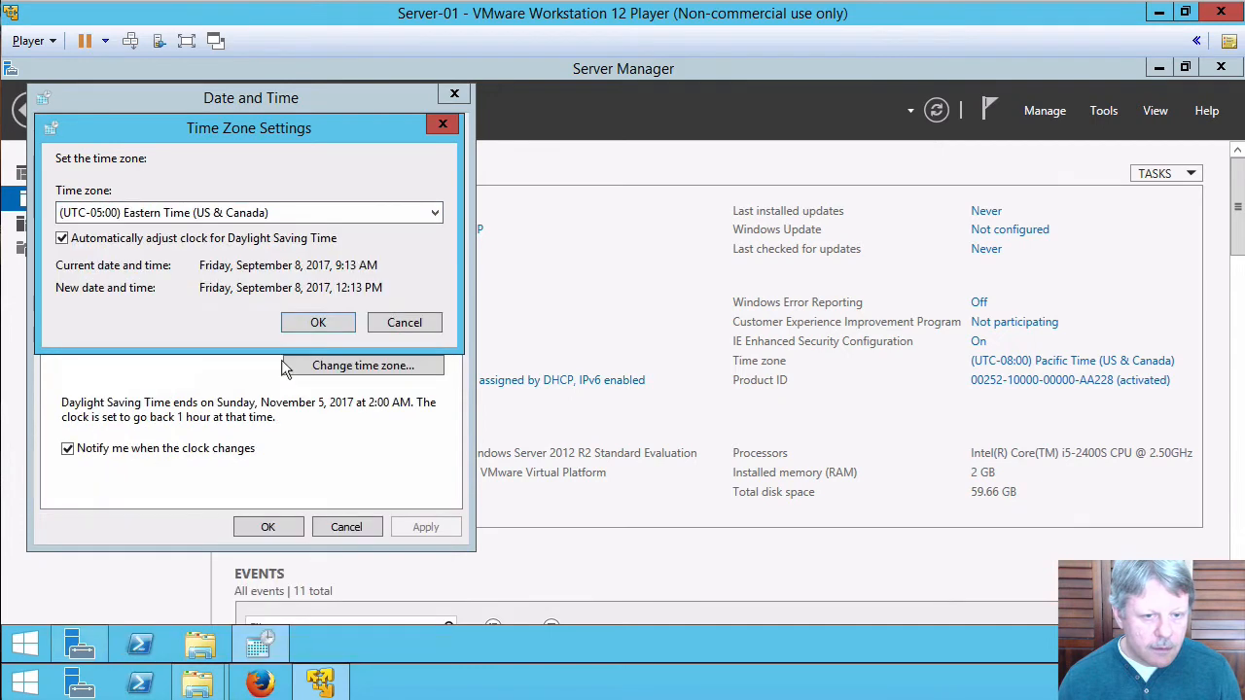
left_click(317, 322)
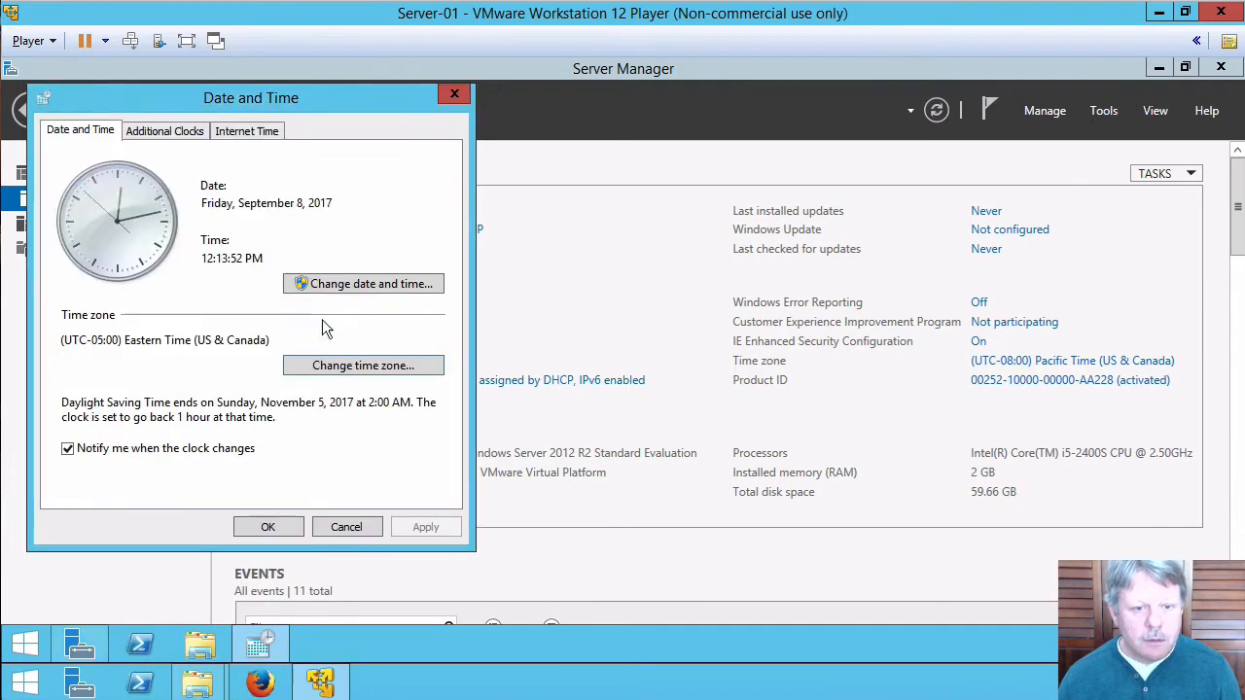
left_click(347, 526)
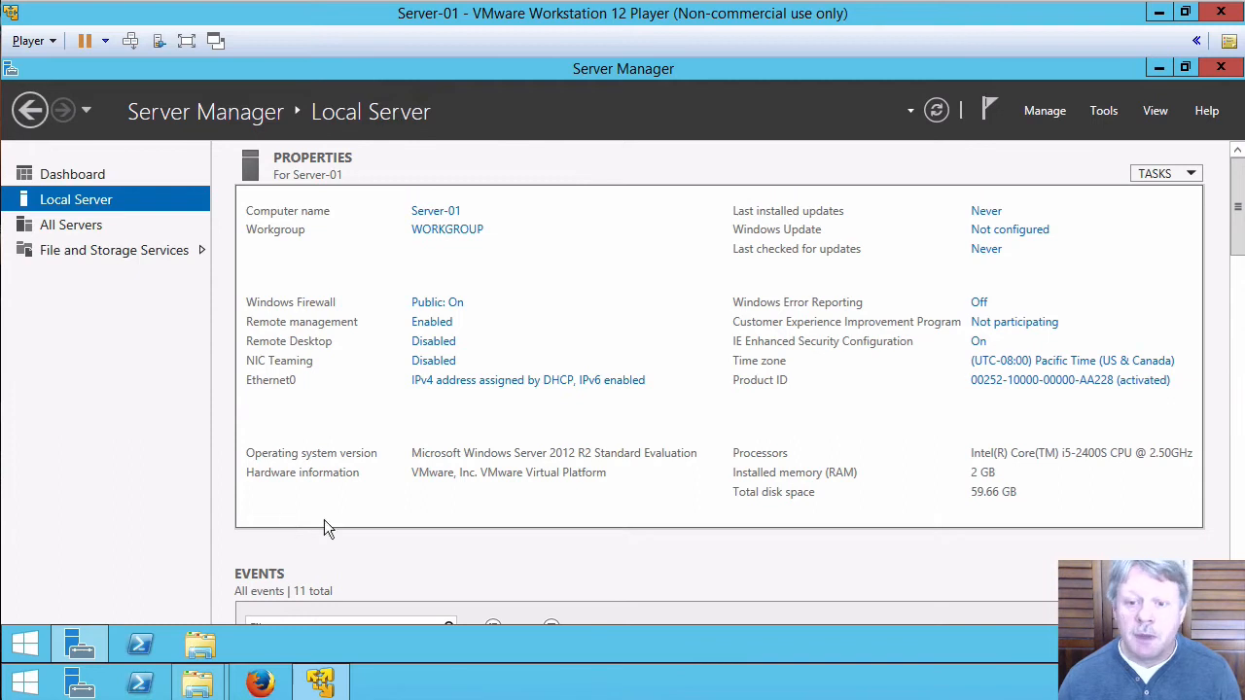
mouse_move(1045, 365)
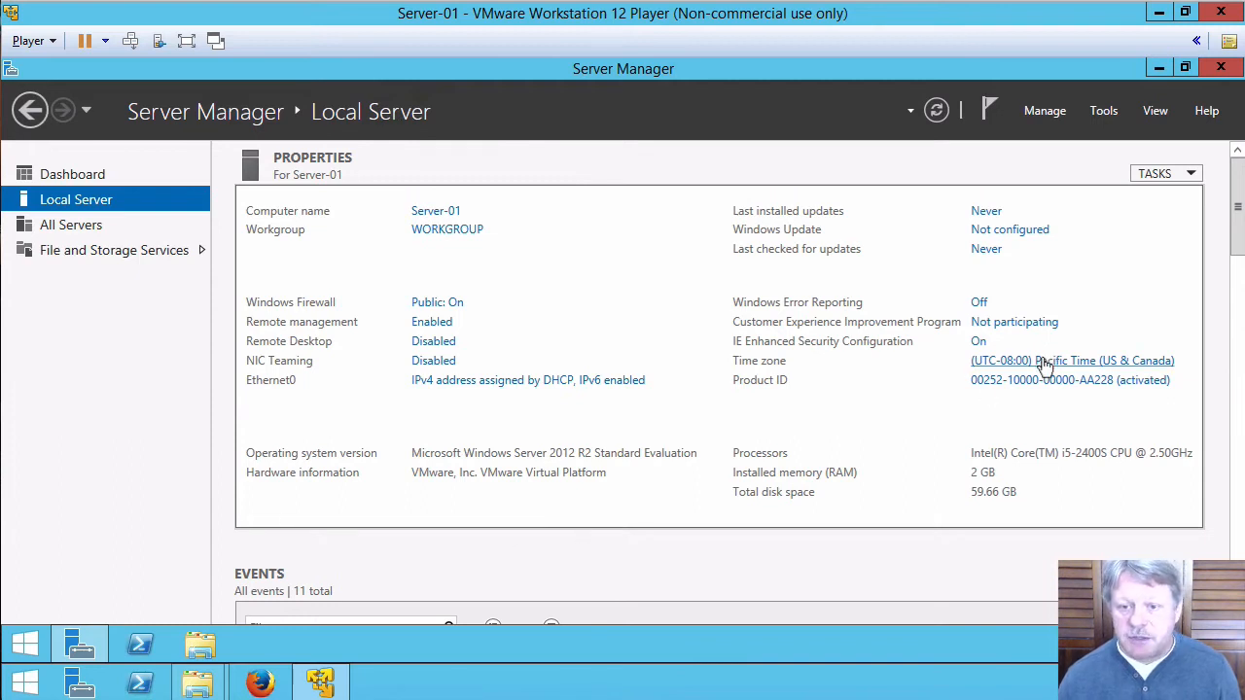
mouse_move(939, 136)
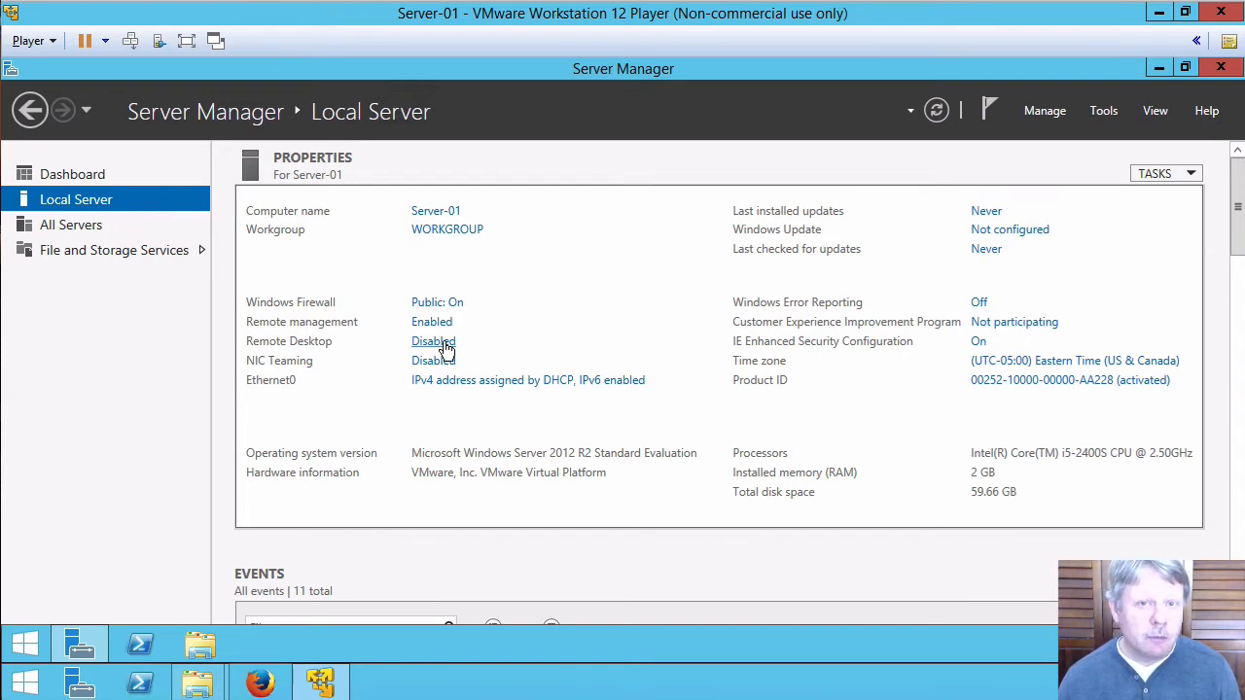
mouse_move(438, 306)
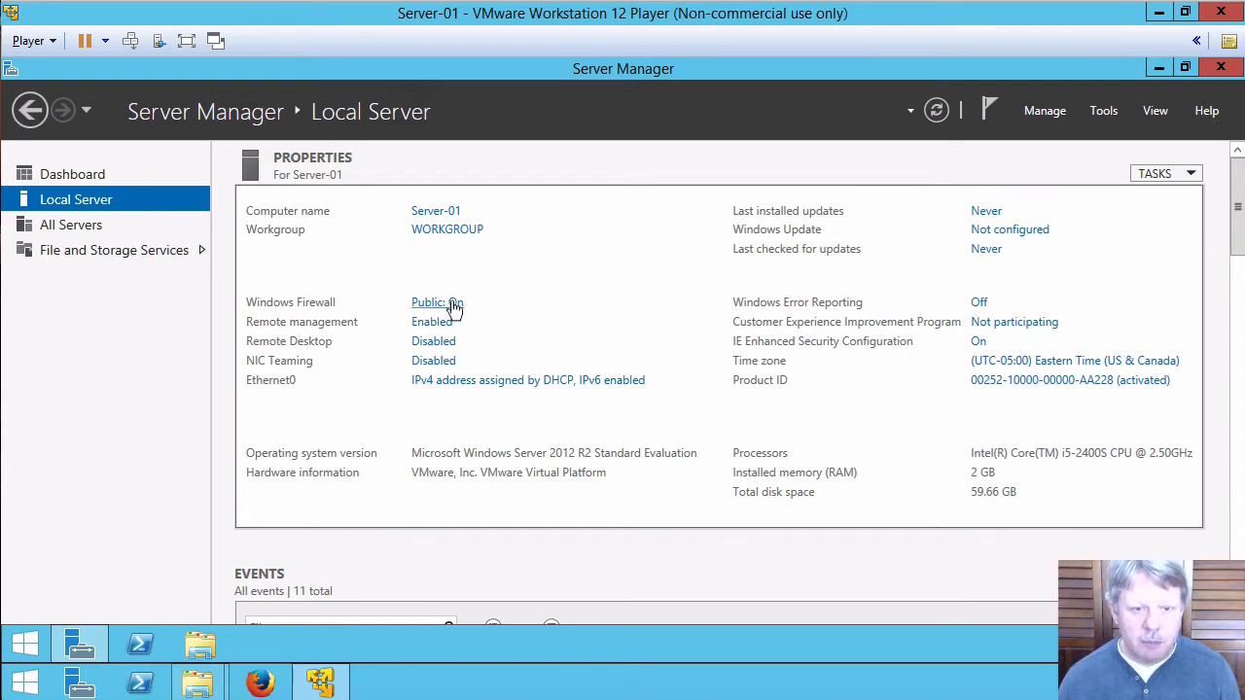
mouse_move(521, 326)
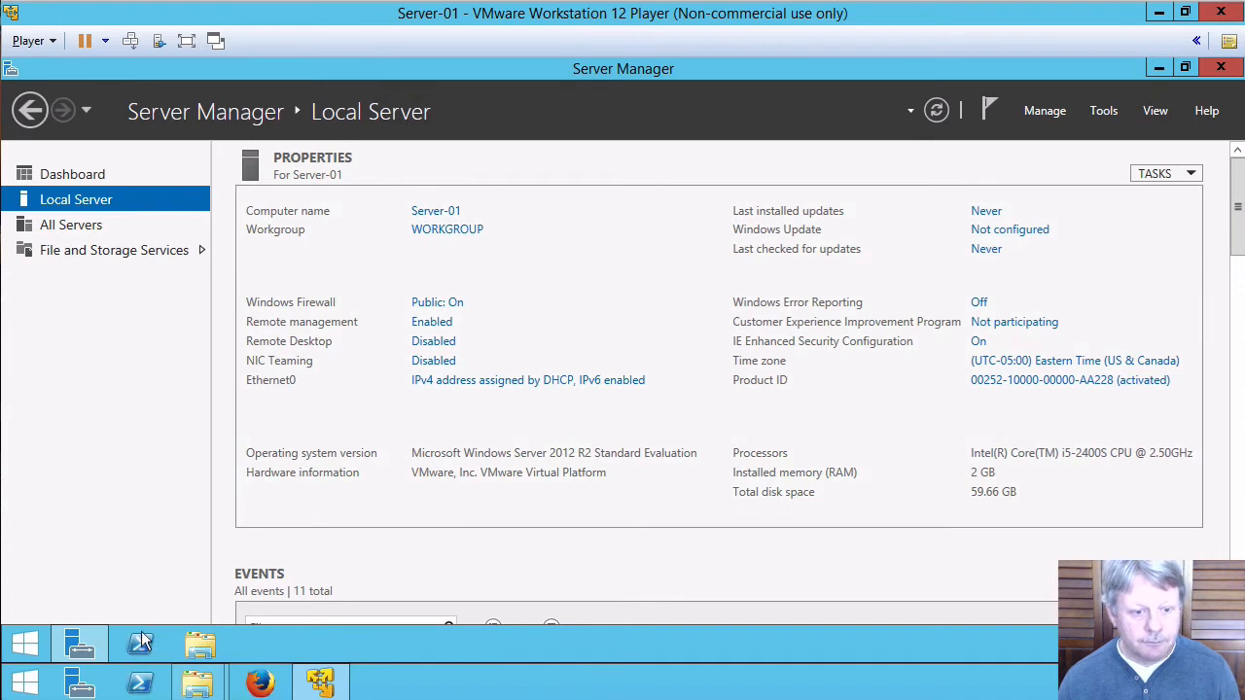
Open PowerShell and run Get-NetConnectionProfile, showing Ethernet0's network category as Public.
left_click(139, 644)
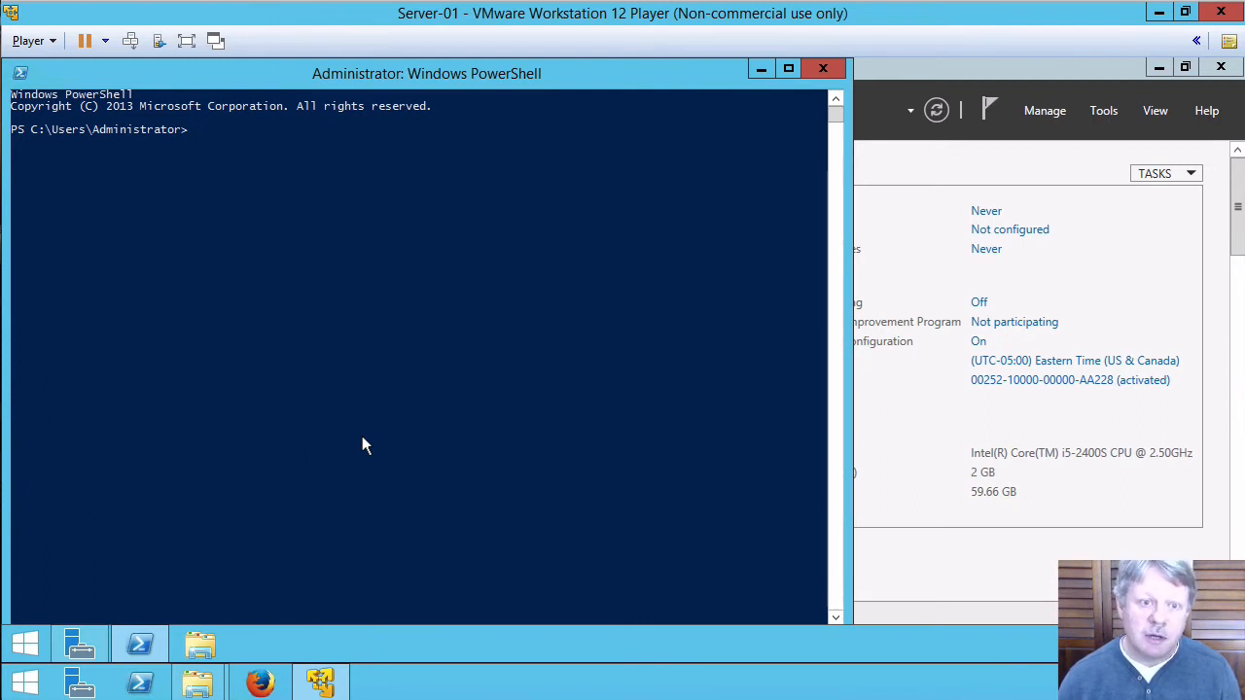
type("get-")
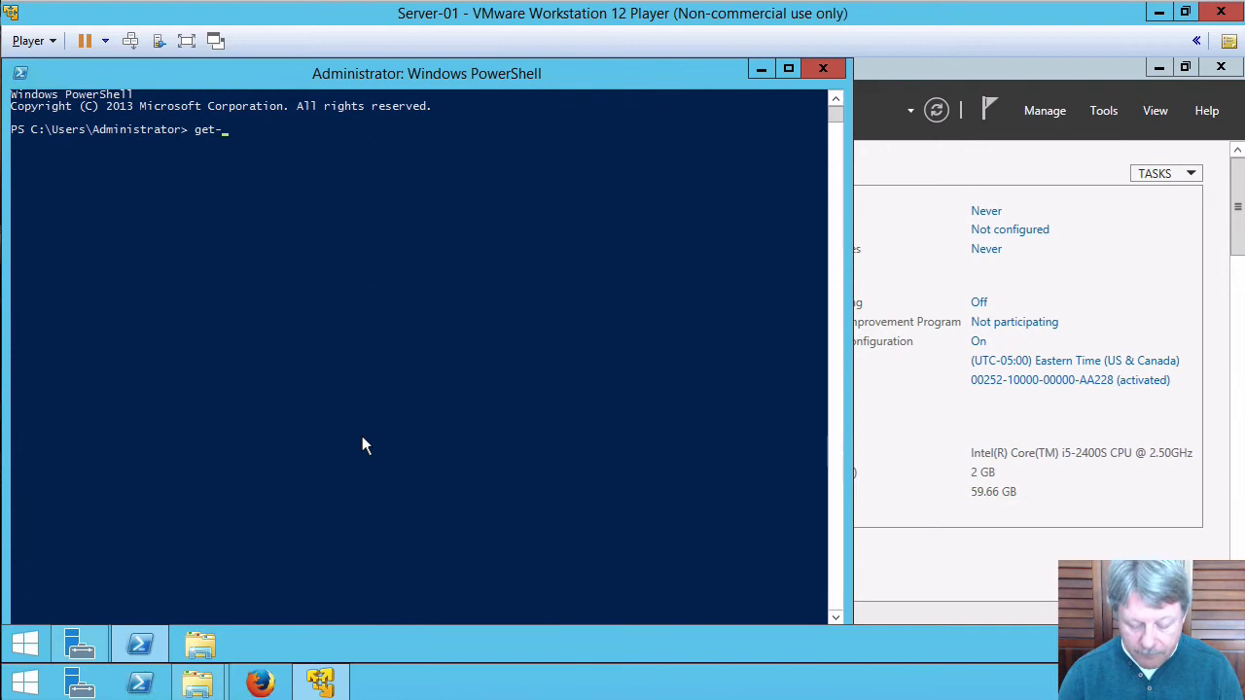
type("net")
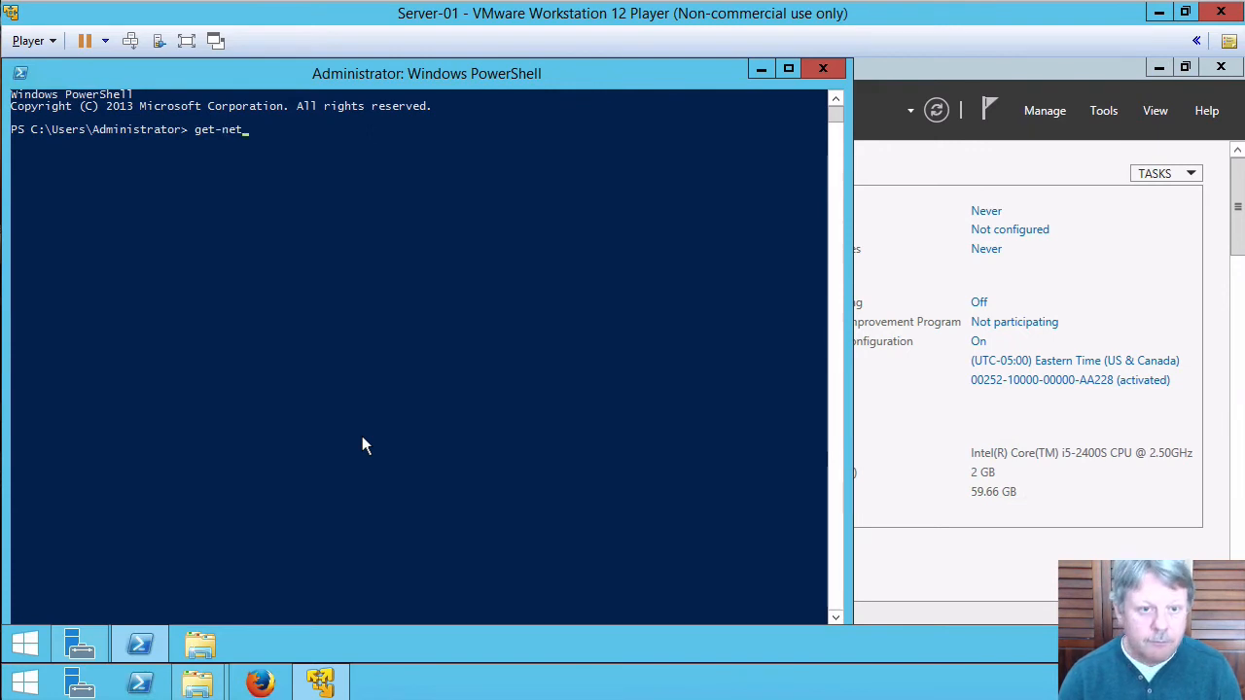
type("con")
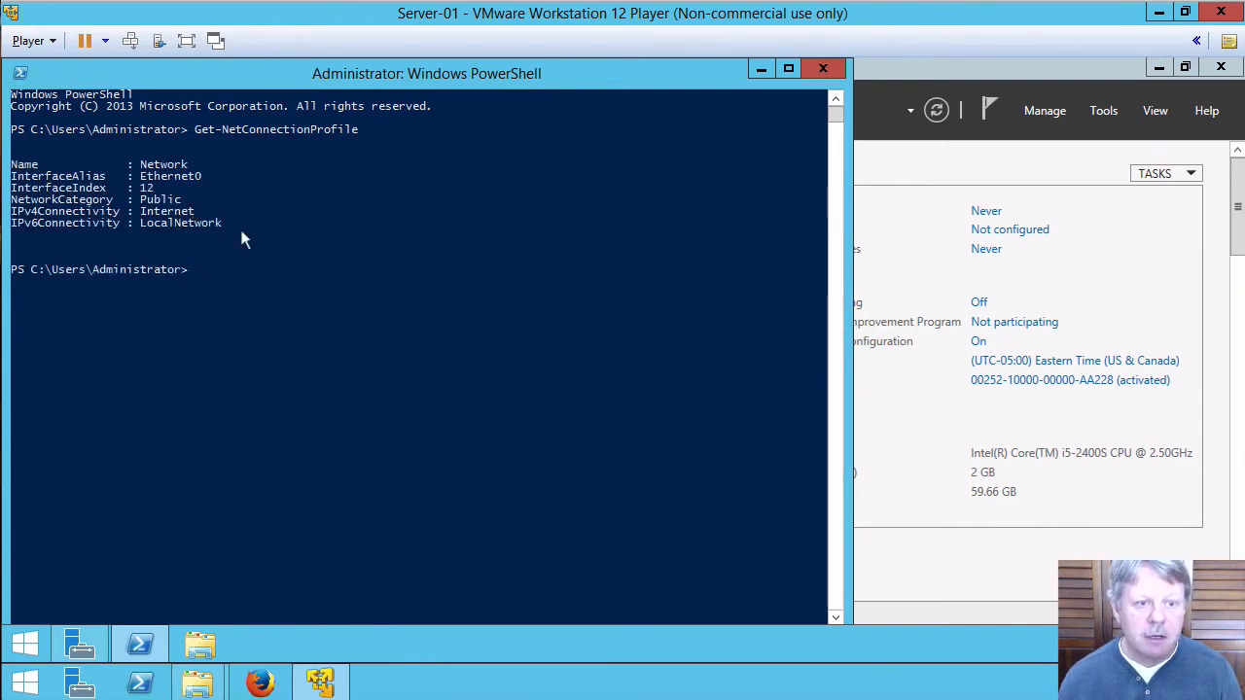
mouse_move(97, 199)
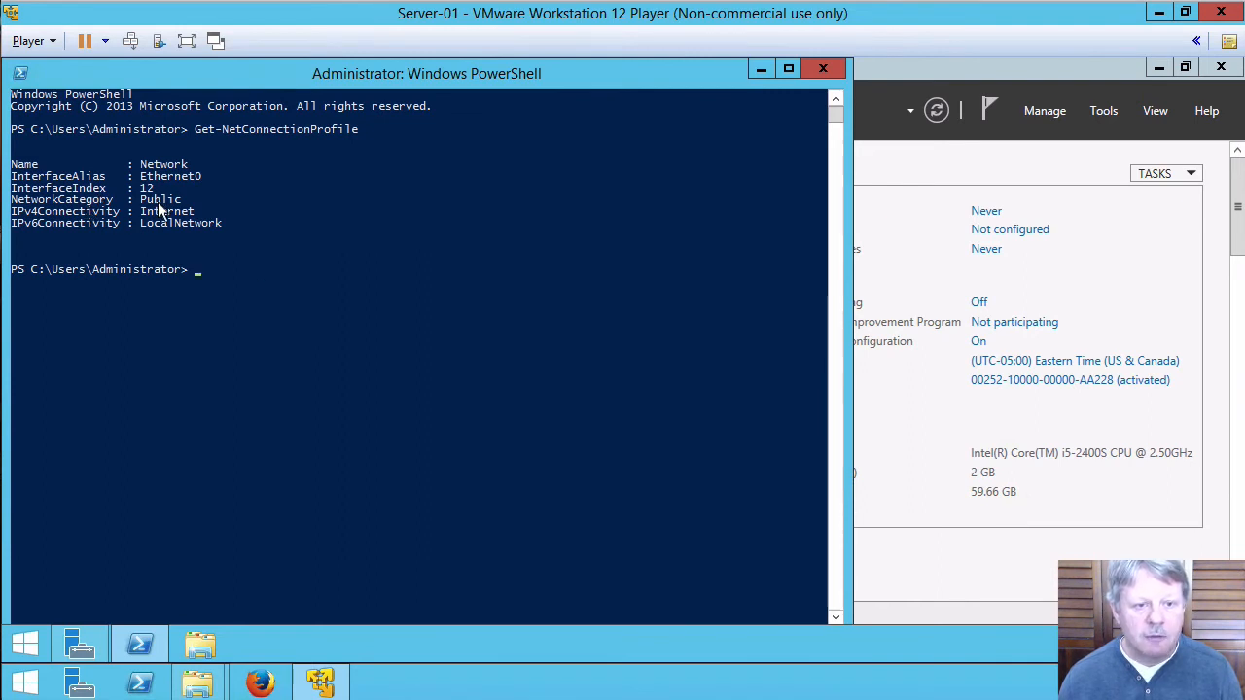
mouse_move(299, 324)
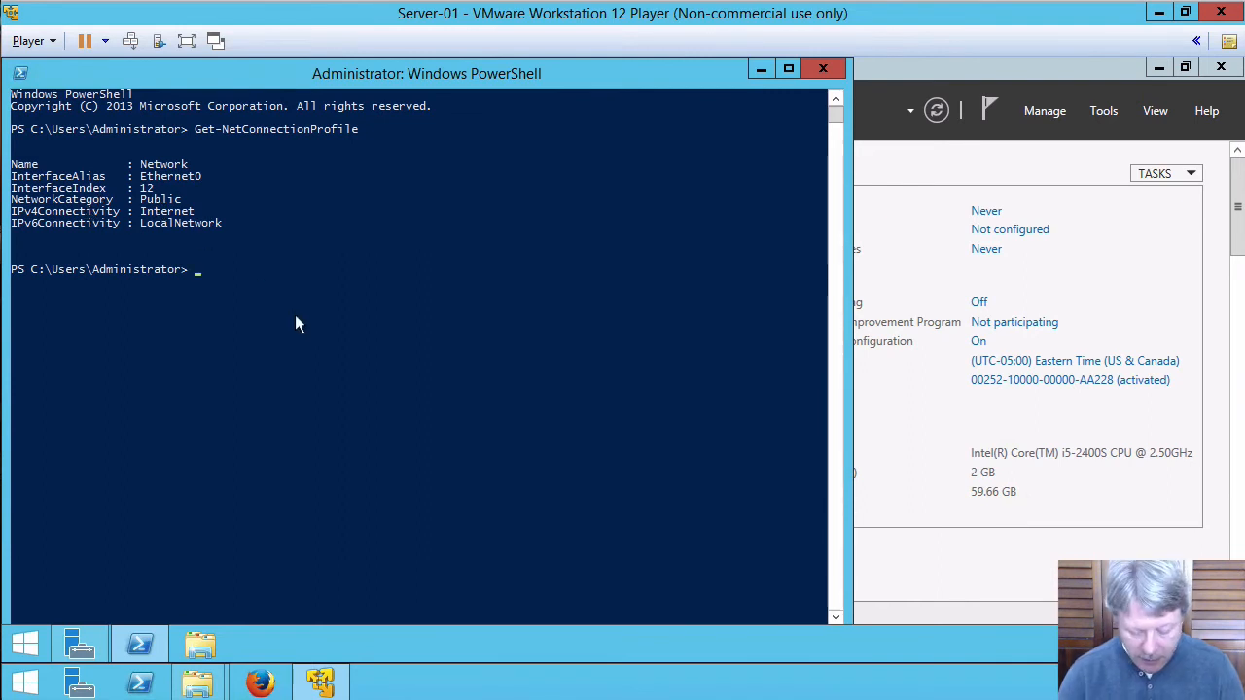
Run Set-NetConnectionProfile -Name Network -NetworkCategory Private to make the network private.
type("set")
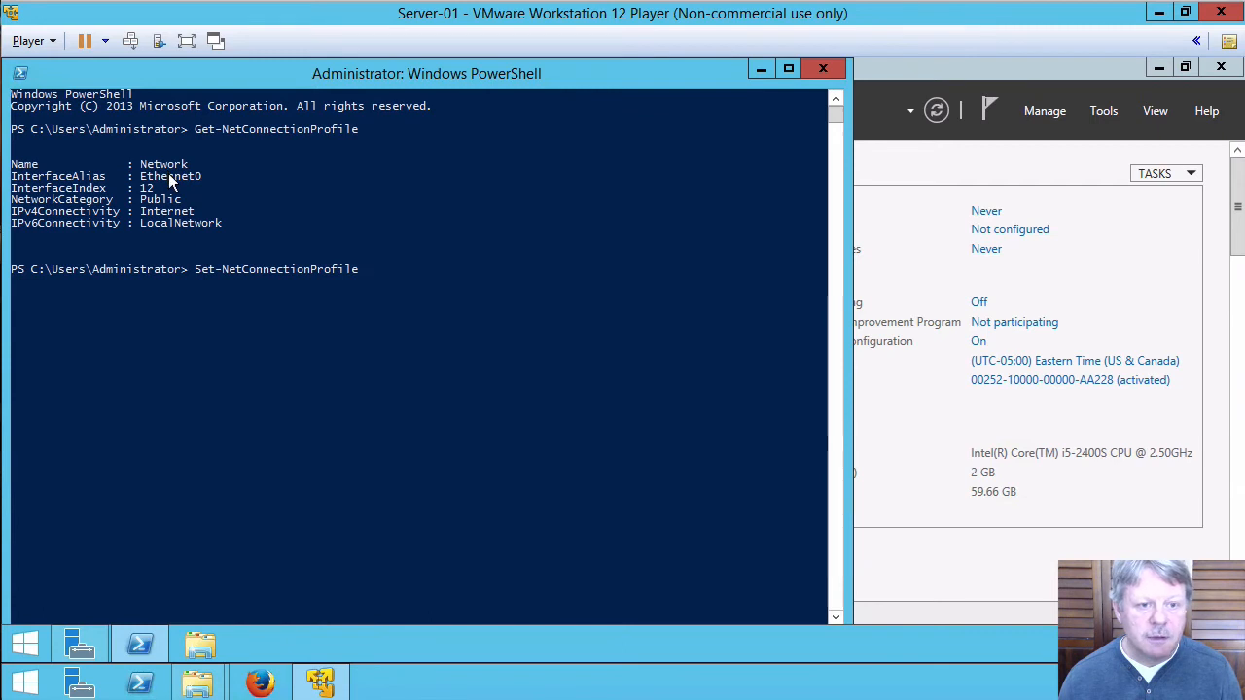
mouse_move(330, 228)
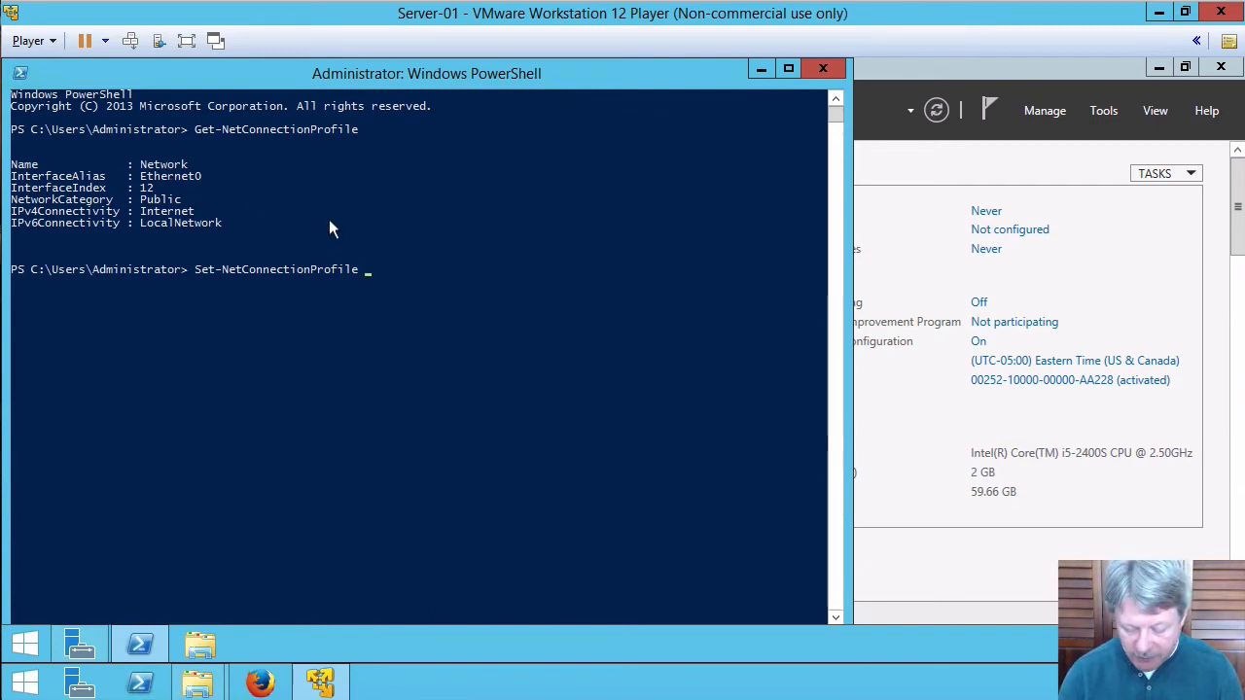
type("-name")
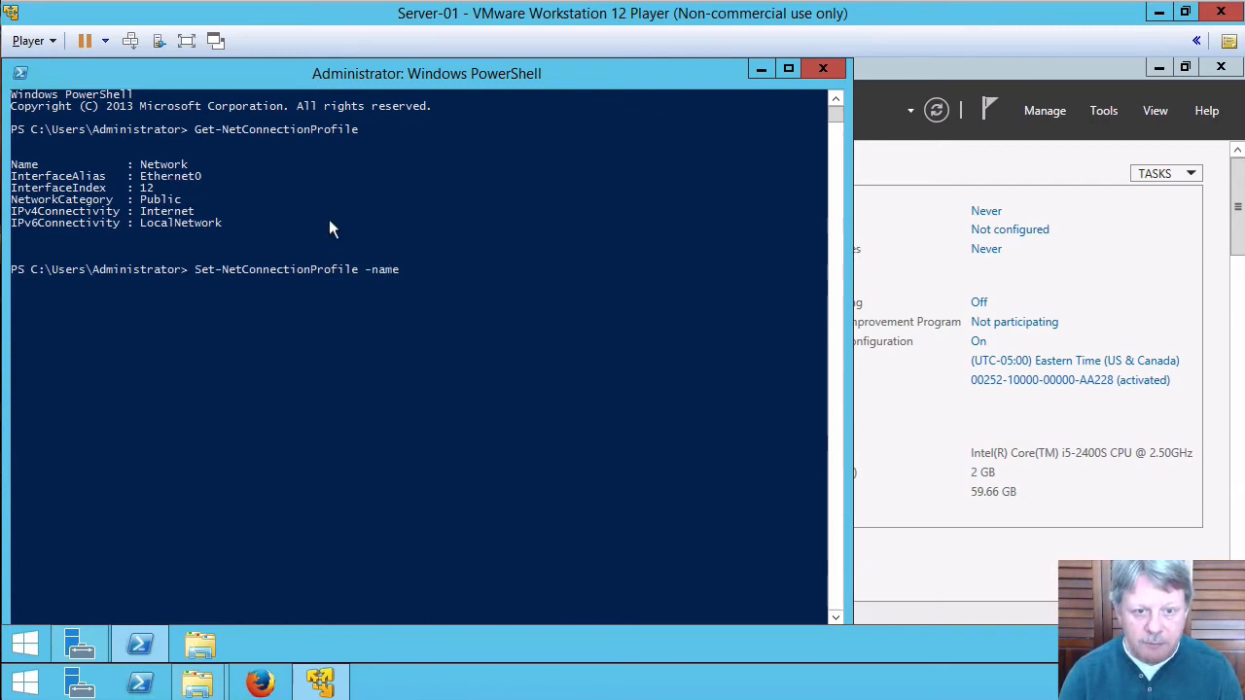
type("Networ")
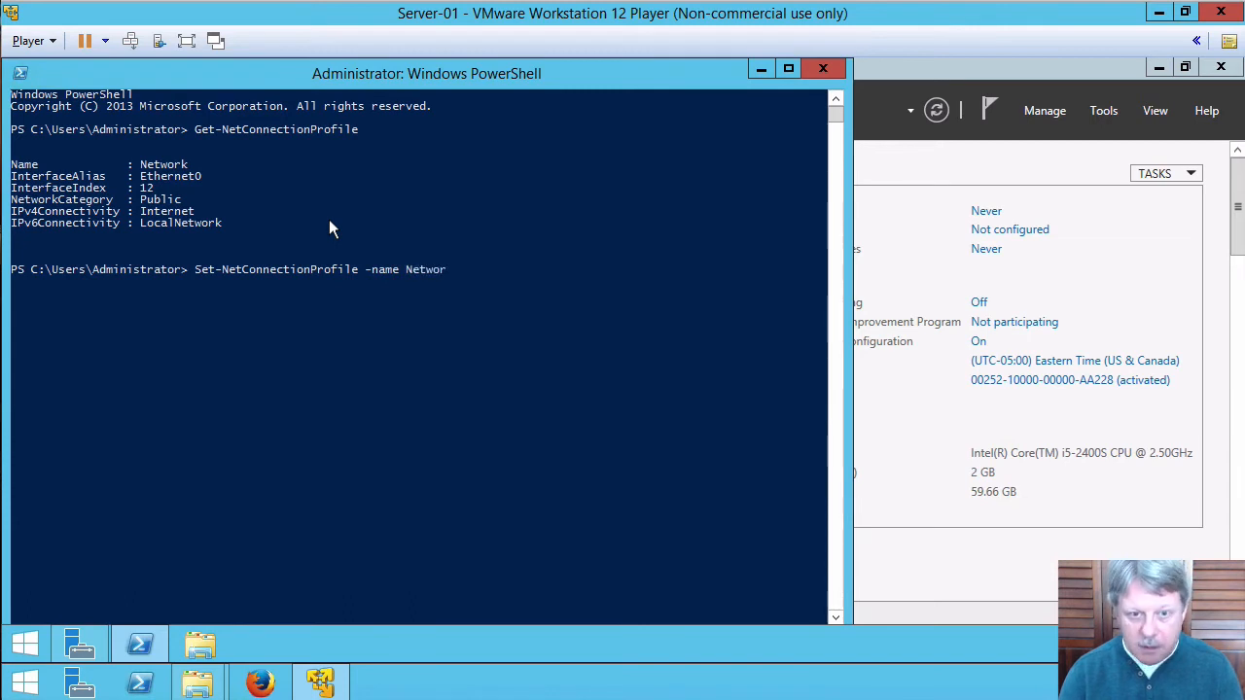
type("k")
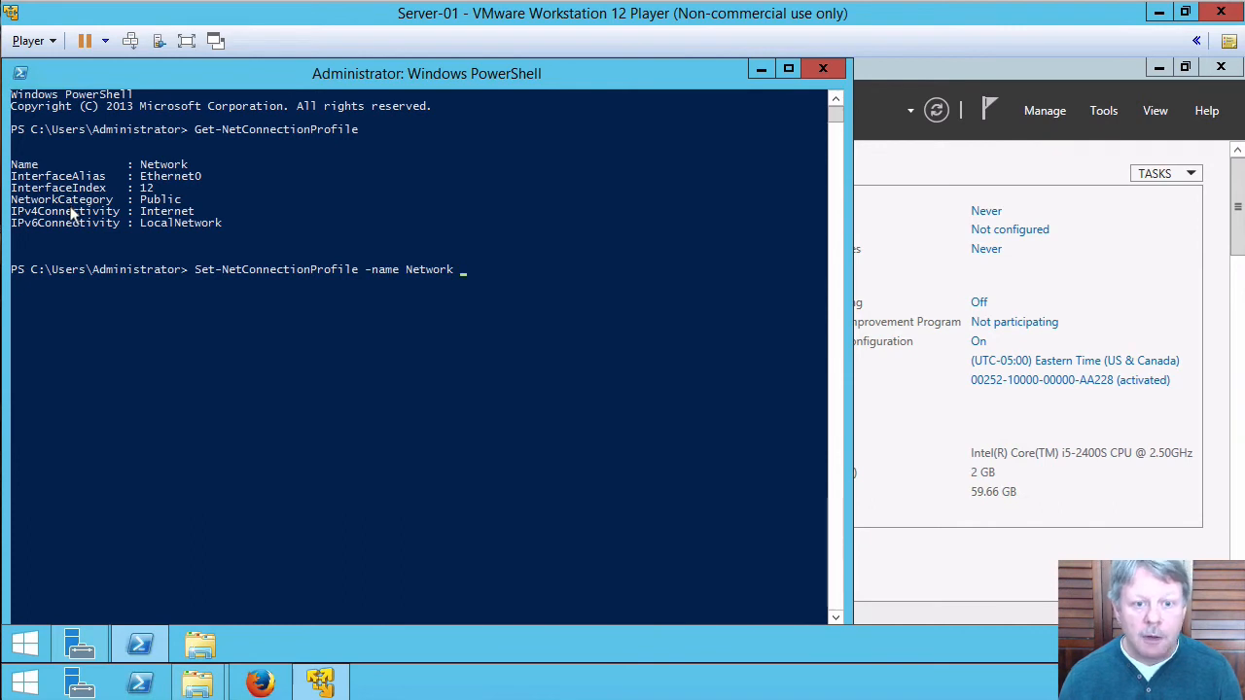
type("-NetworkCategory")
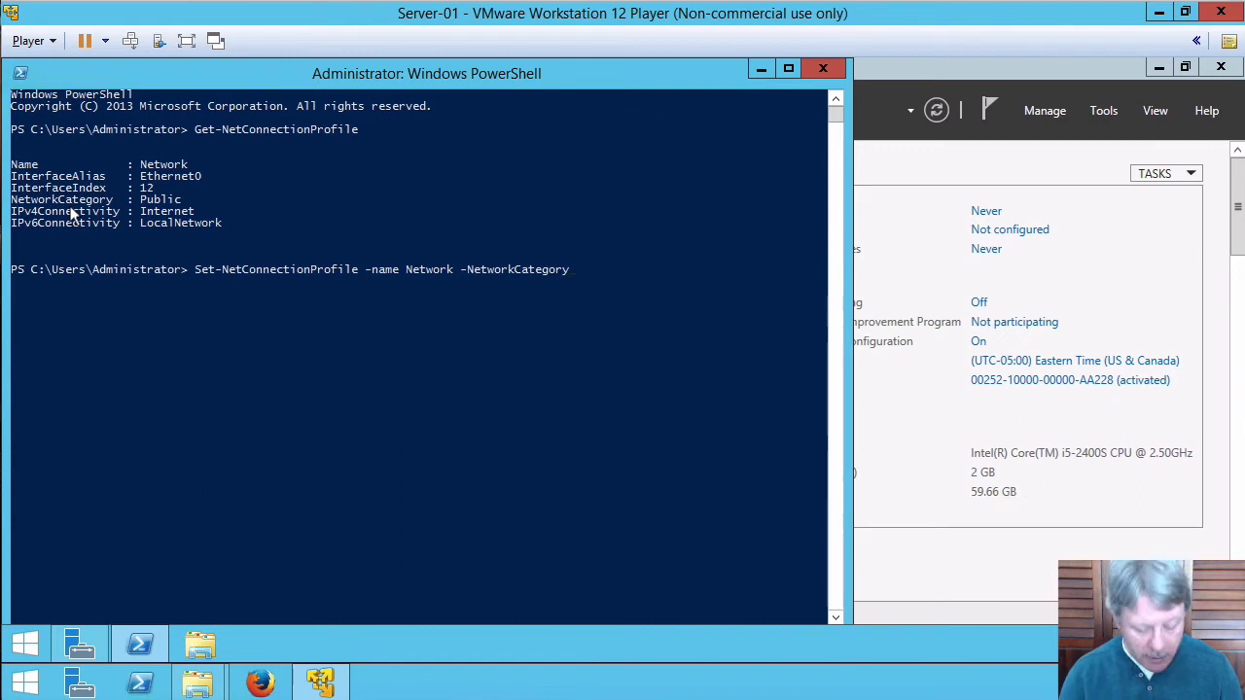
type("Private")
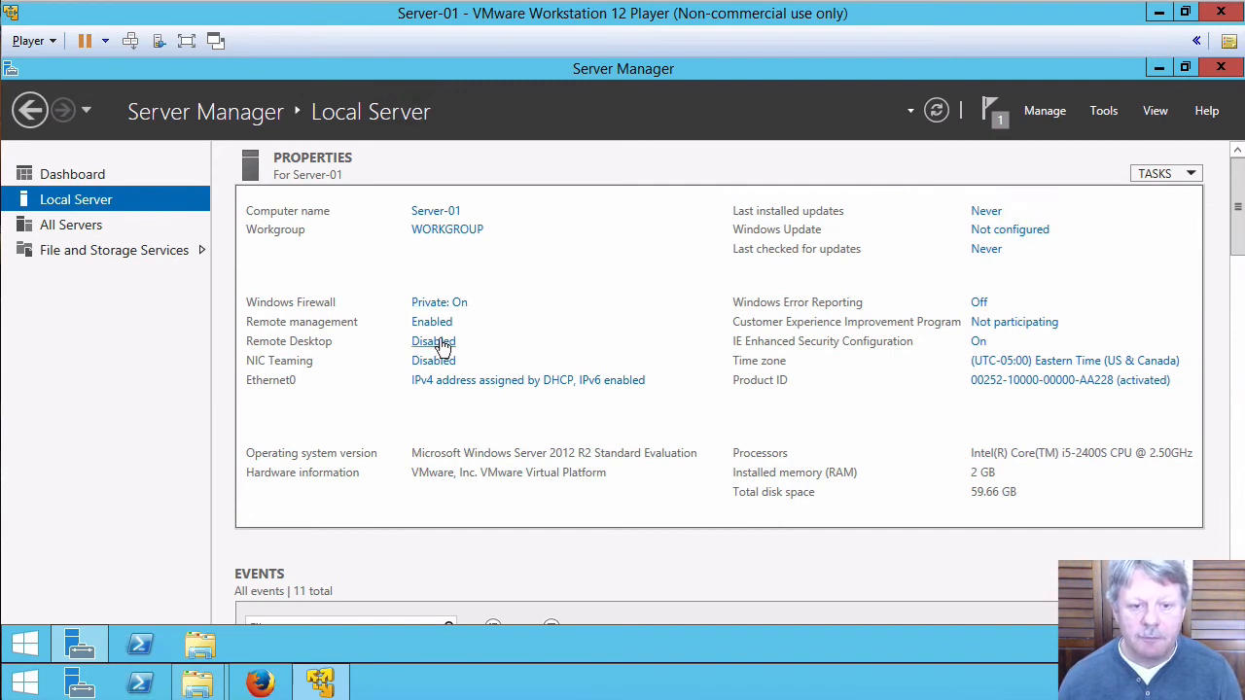
Allow remote connections on the Remote tab and uncheck Network Level Authentication.
left_click(434, 340)
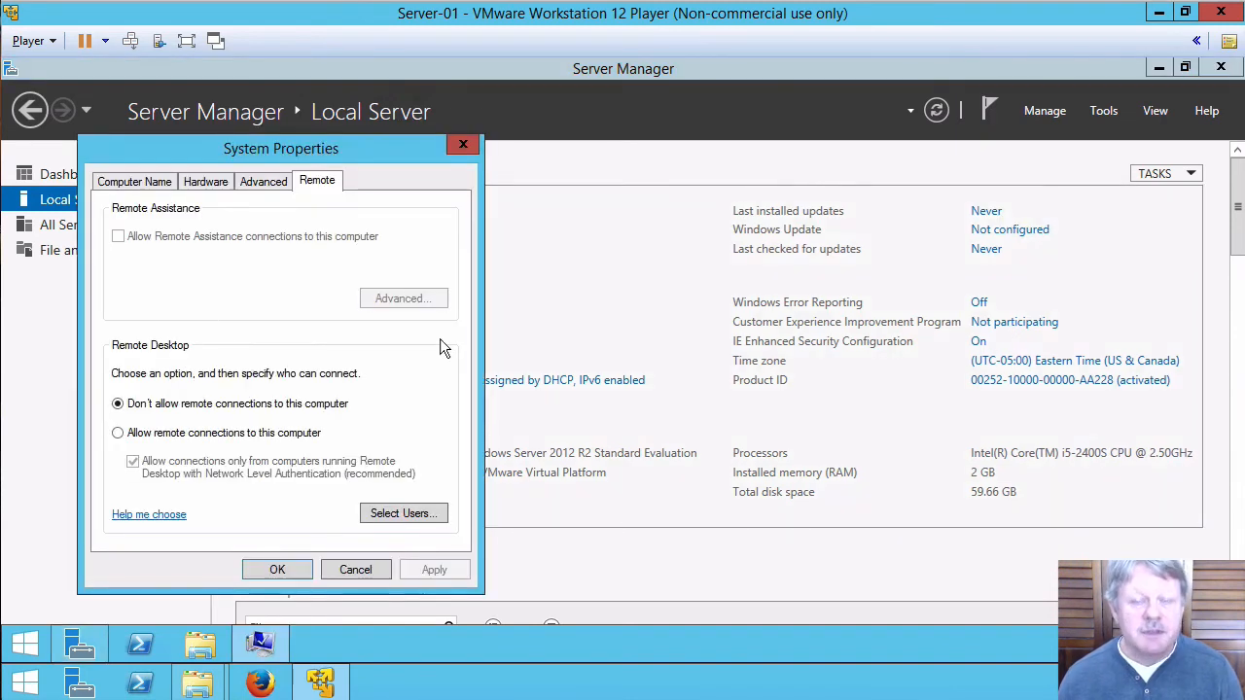
mouse_move(246, 411)
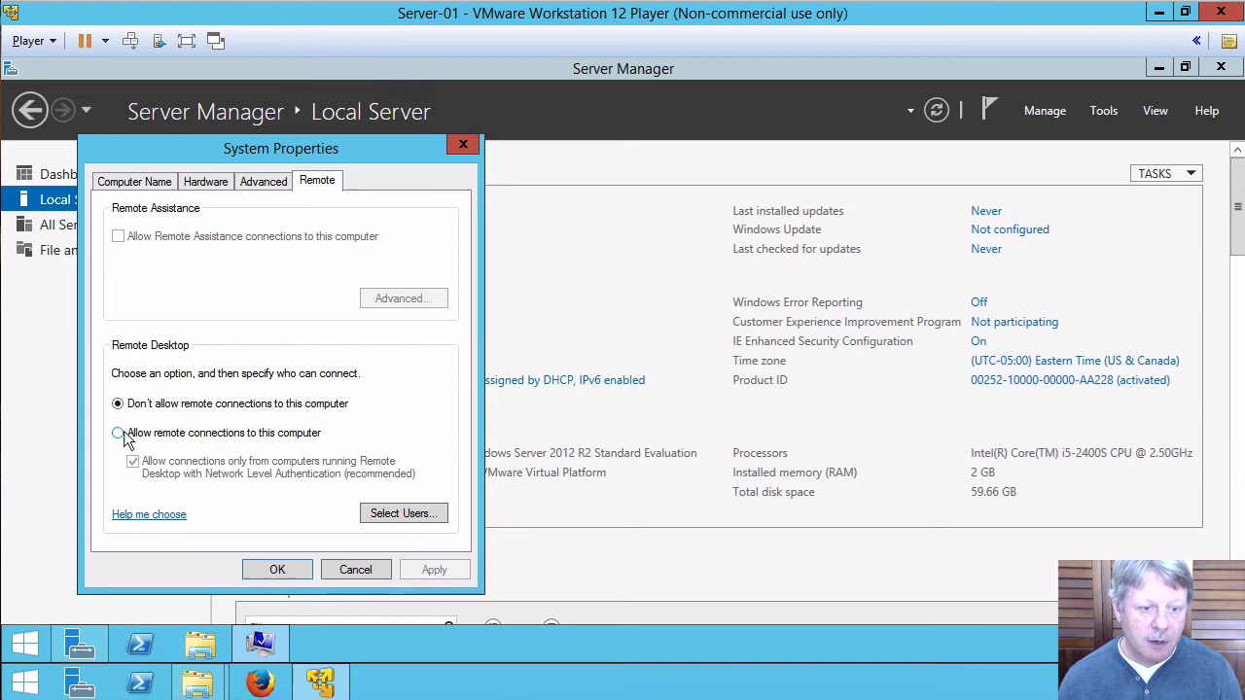
left_click(116, 431)
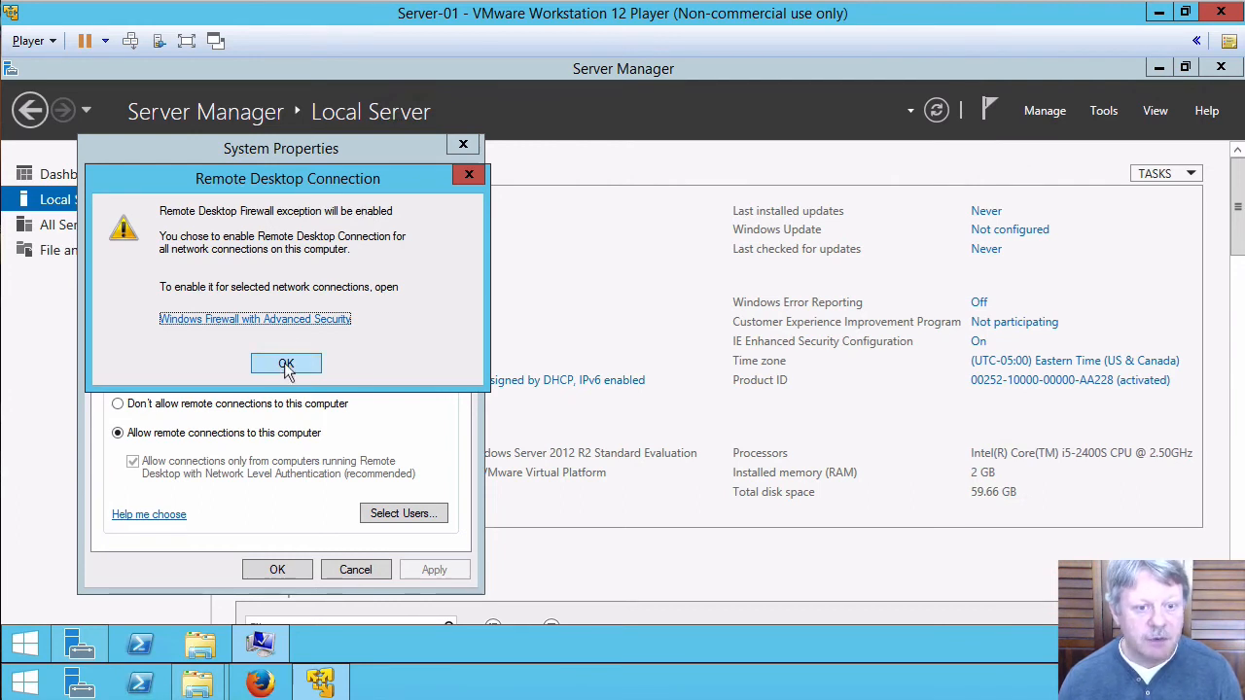
left_click(286, 363)
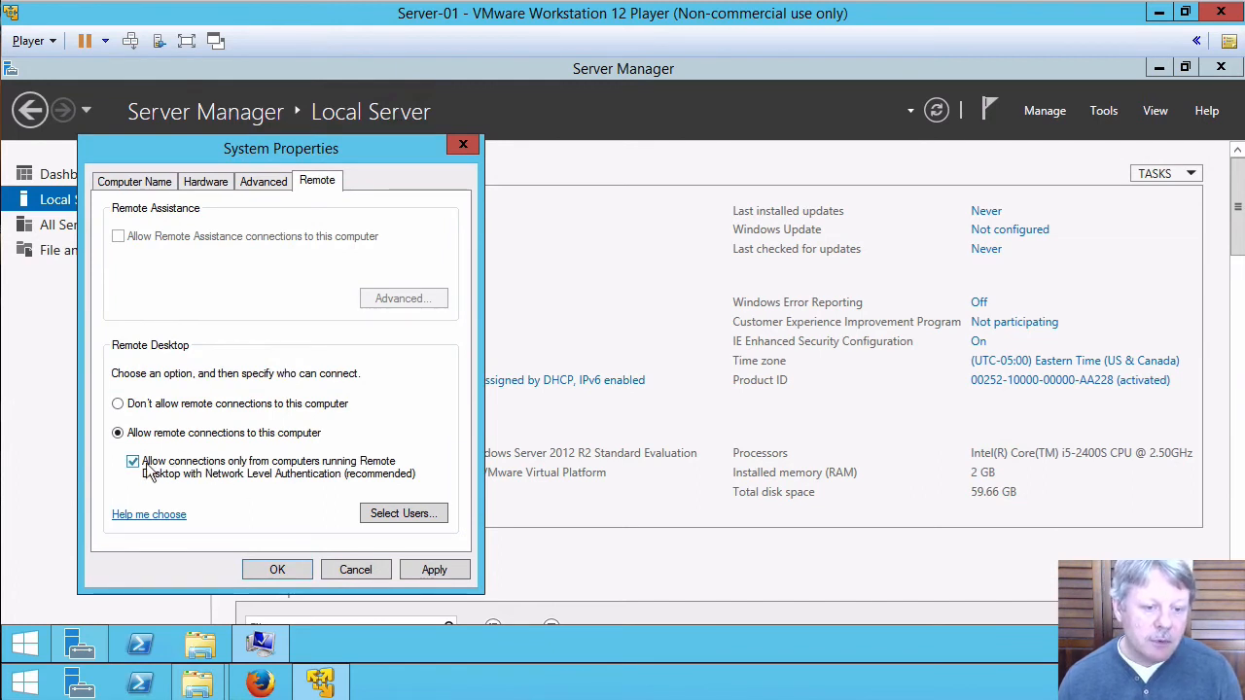
mouse_move(161, 473)
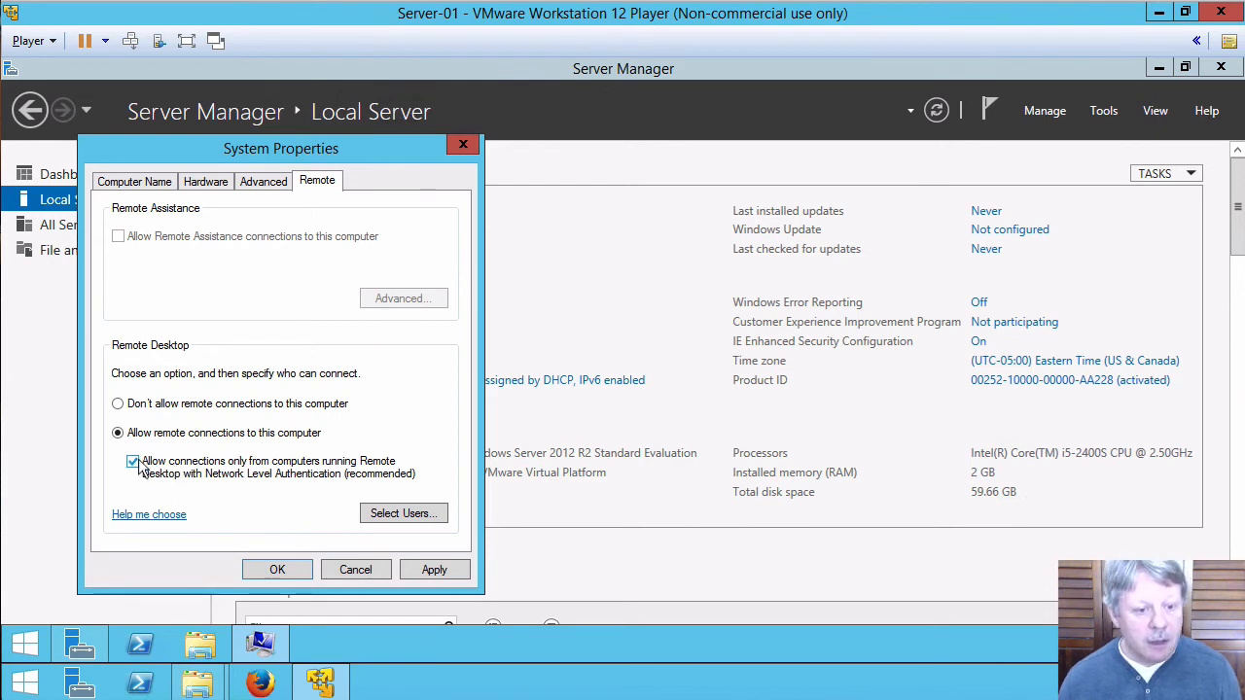
left_click(132, 461)
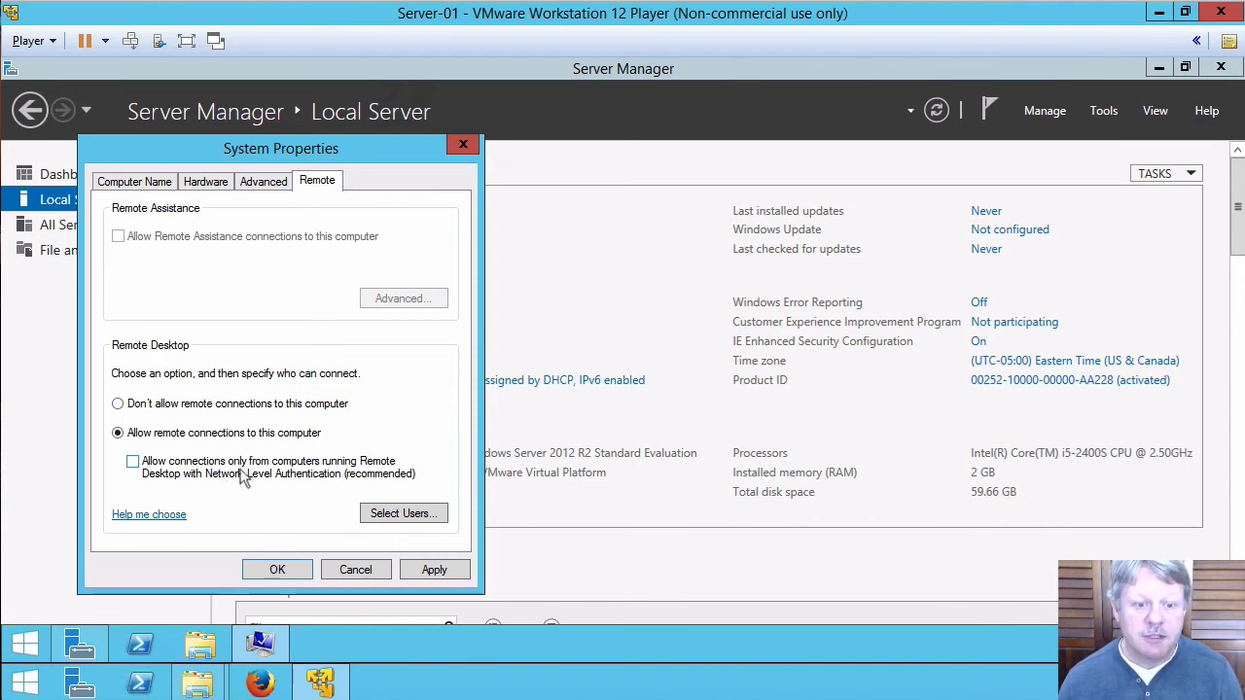
Confirm System Properties so Server Manager reports Remote Desktop as Enabled.
left_click(277, 569)
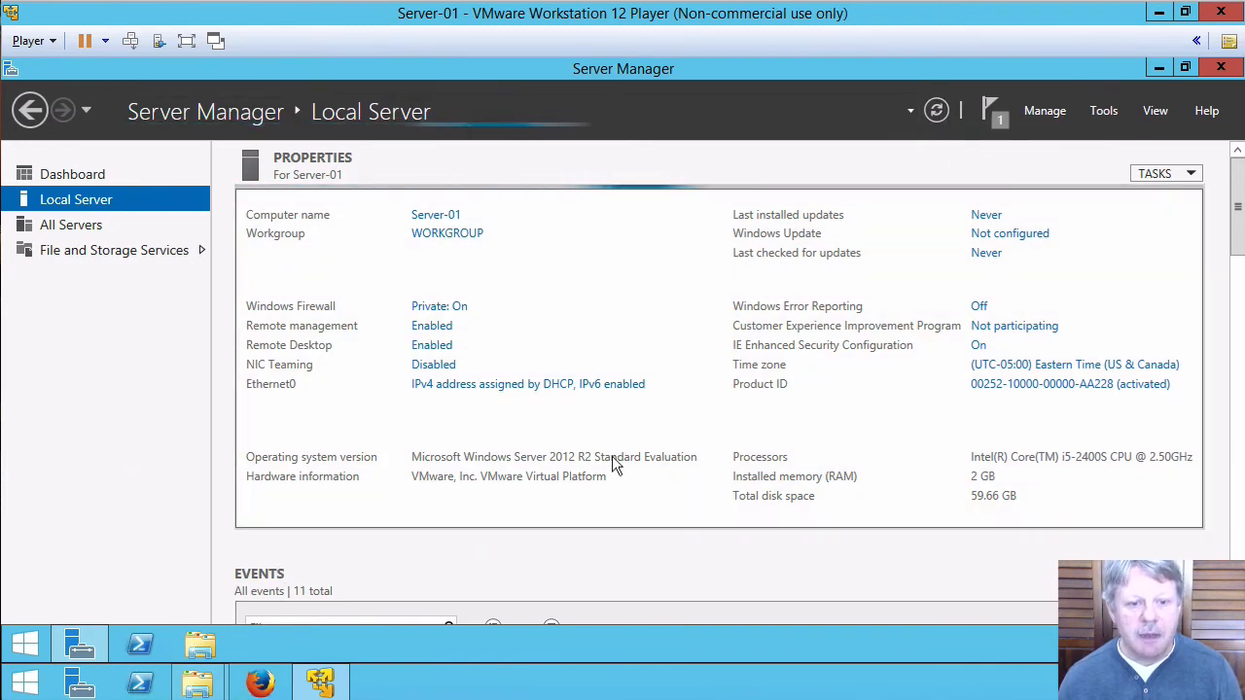
scroll("up", 3)
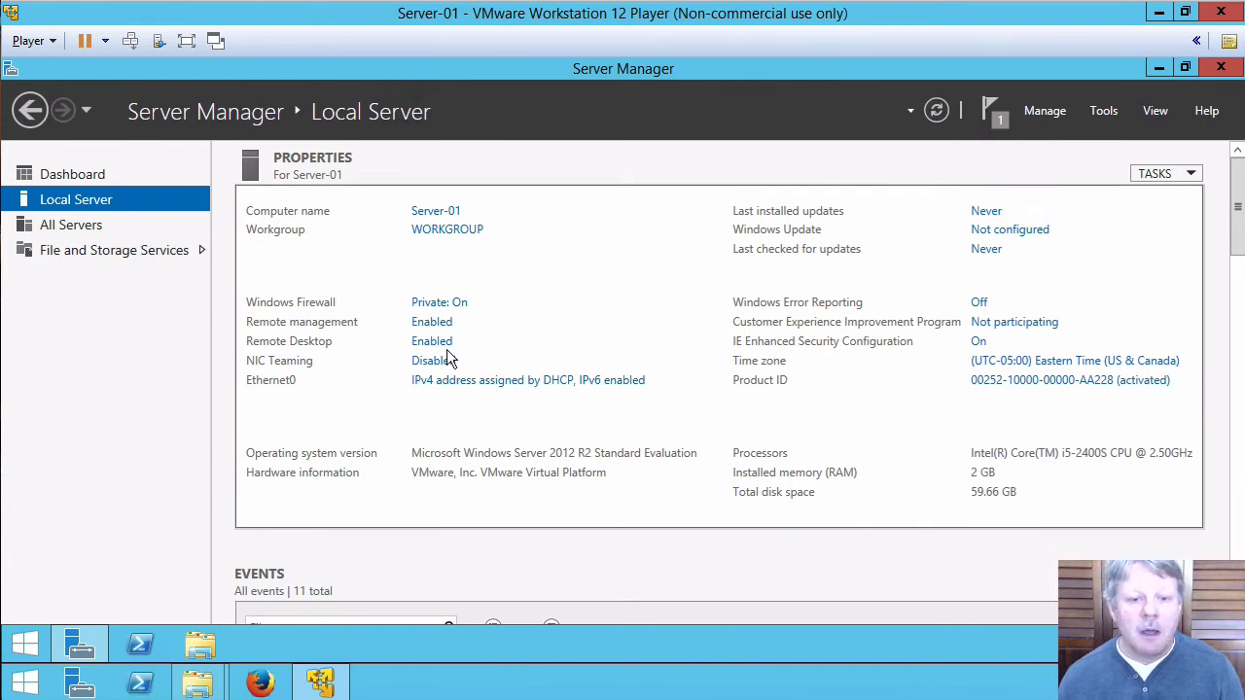
mouse_move(522, 357)
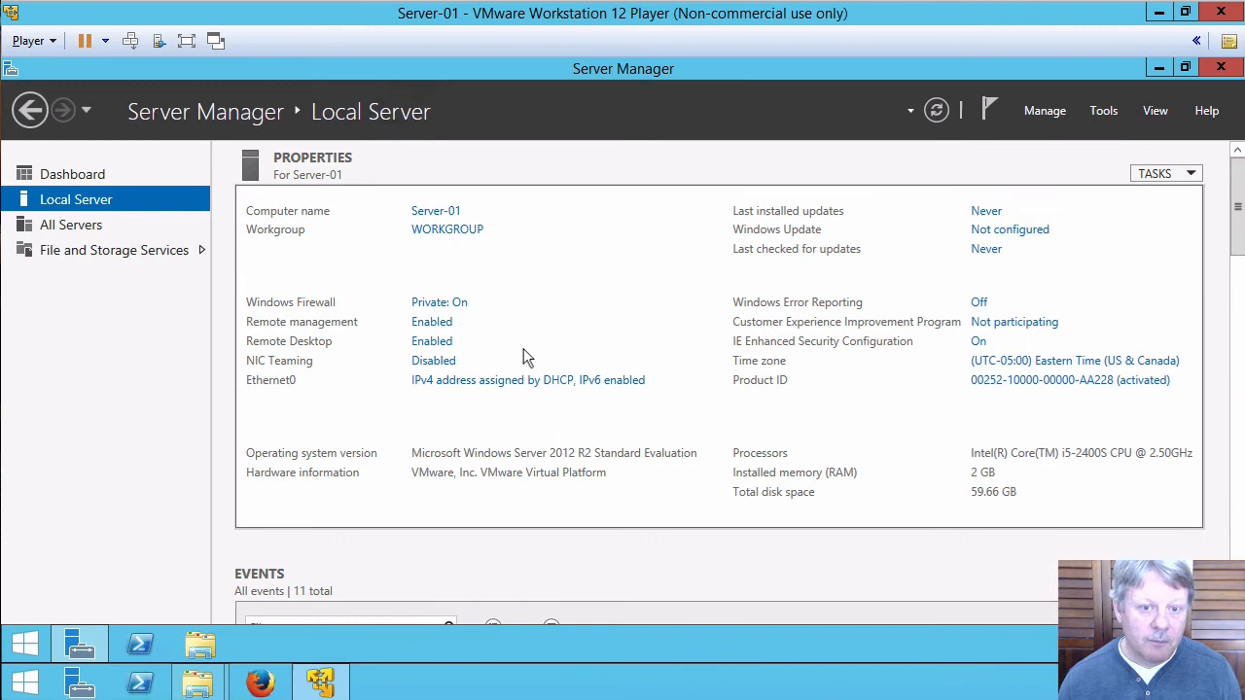
mouse_move(475, 319)
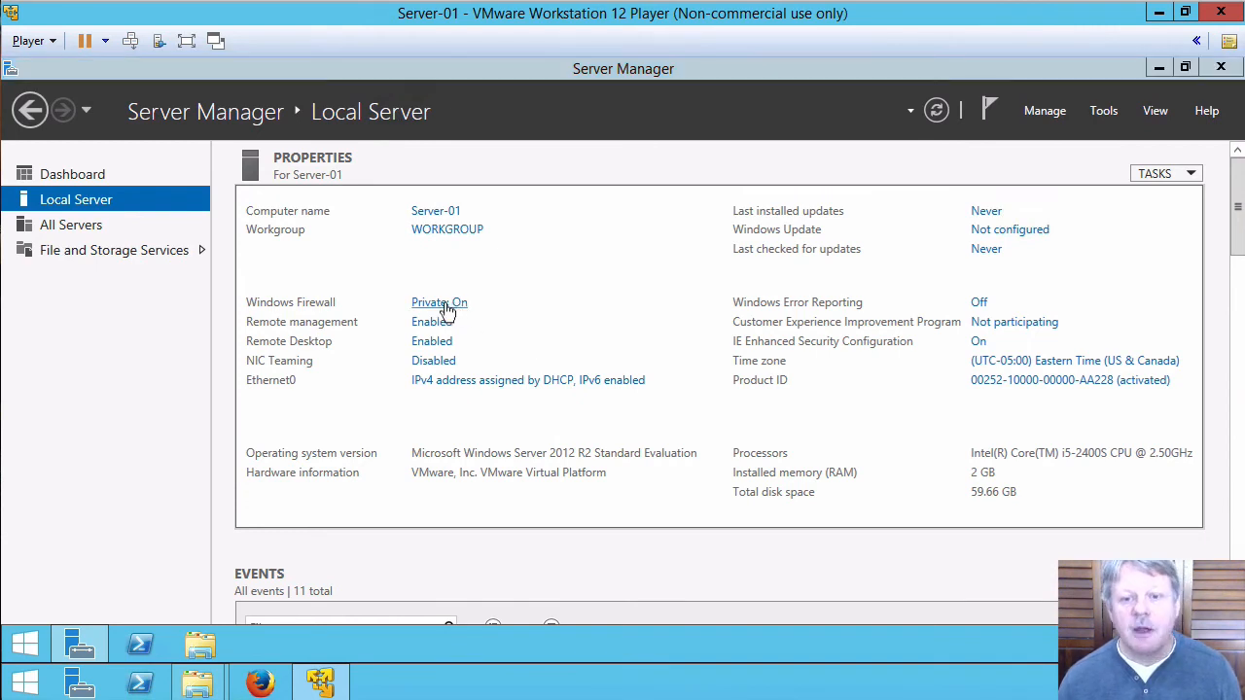
Enable the inbound File and Printer Sharing (Echo Request - ICMPv4-In) rule, then close the firewall windows.
left_click(439, 302)
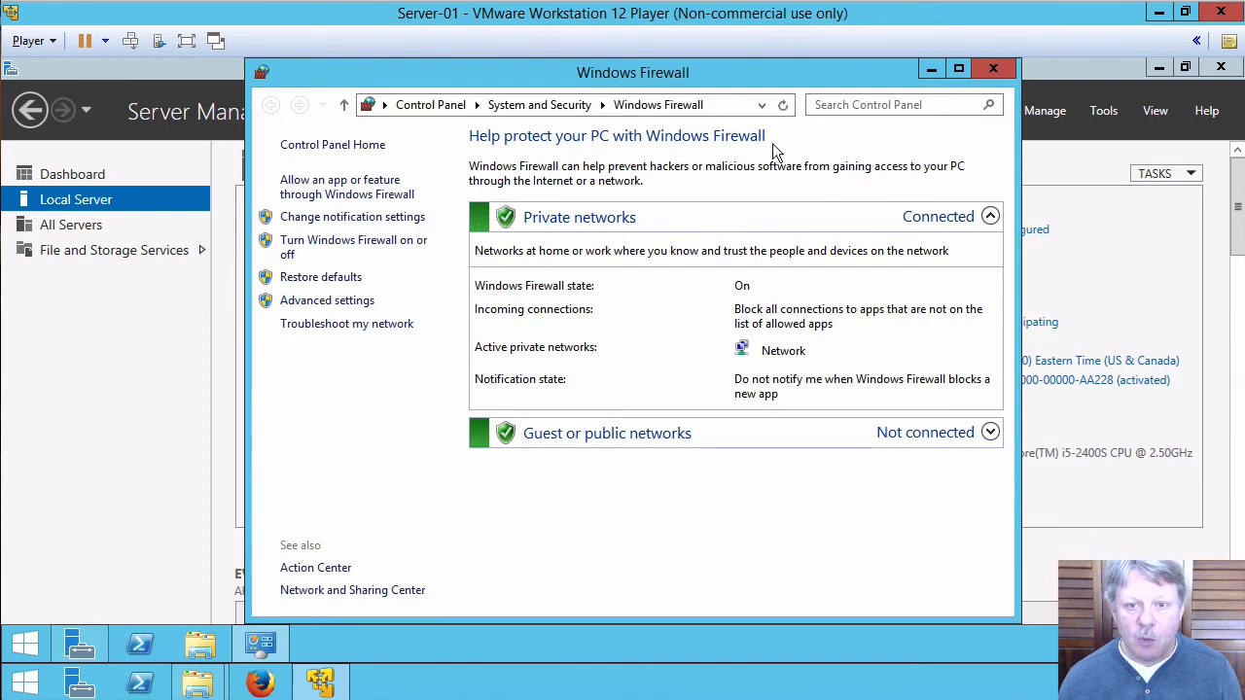
mouse_move(362, 304)
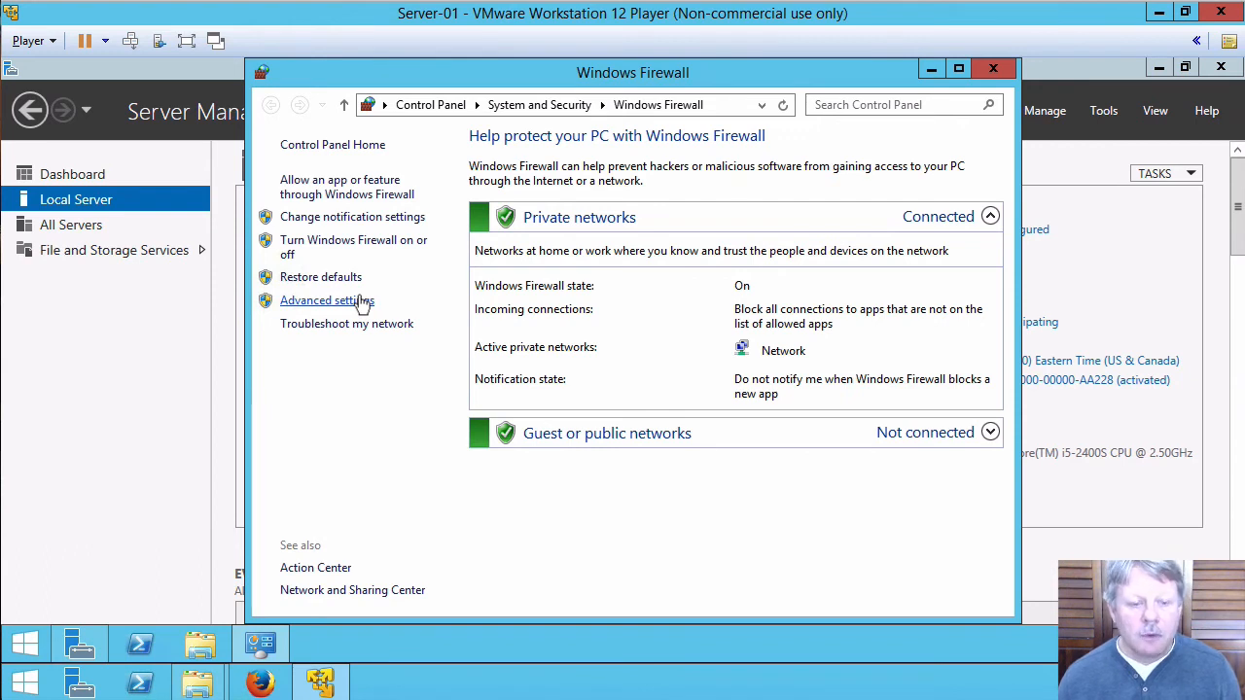
left_click(327, 299)
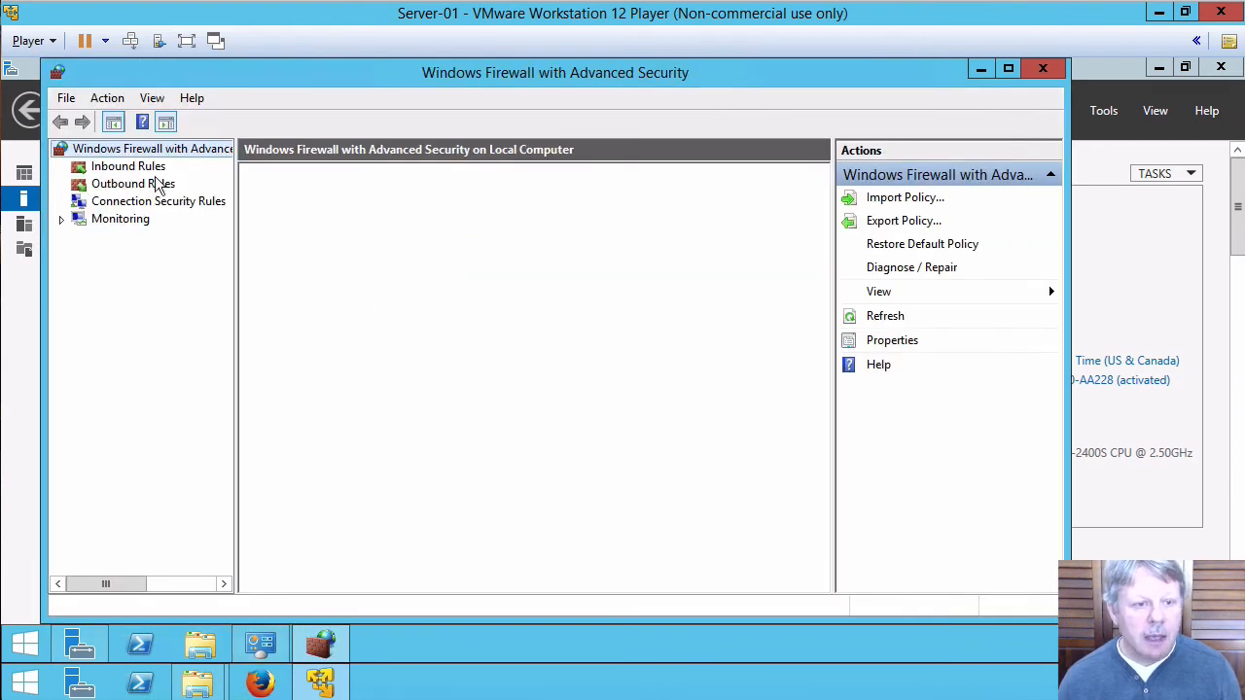
left_click(153, 149)
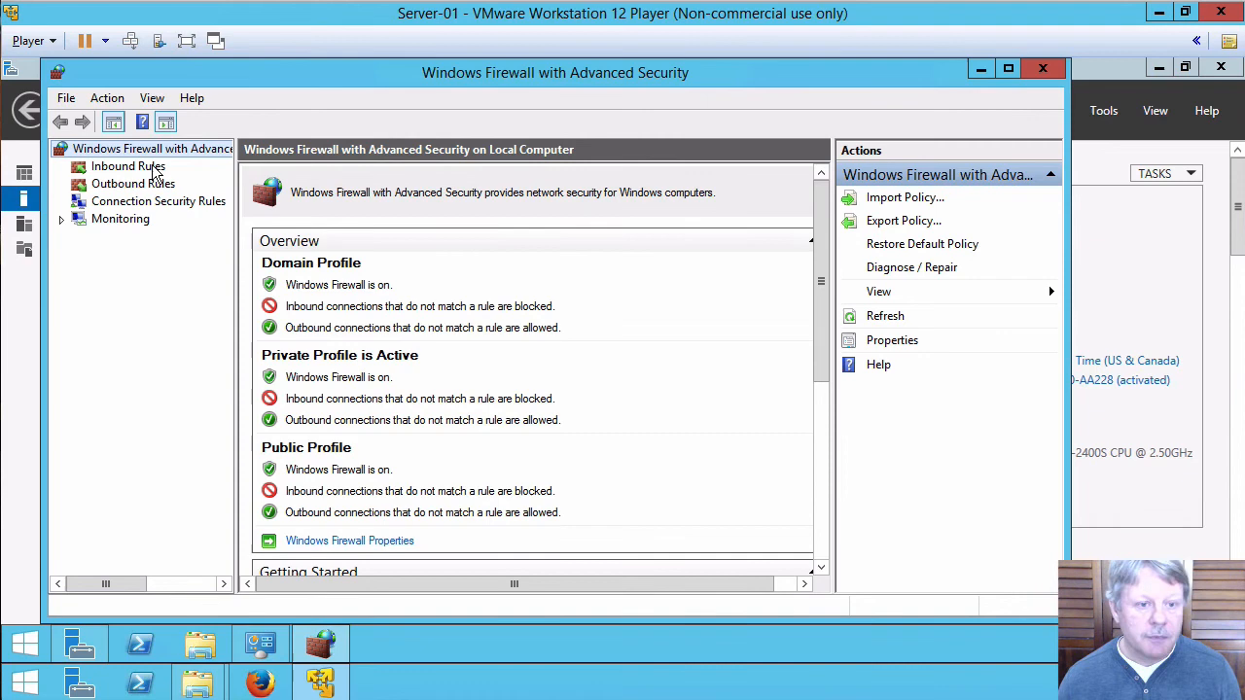
left_click(128, 166)
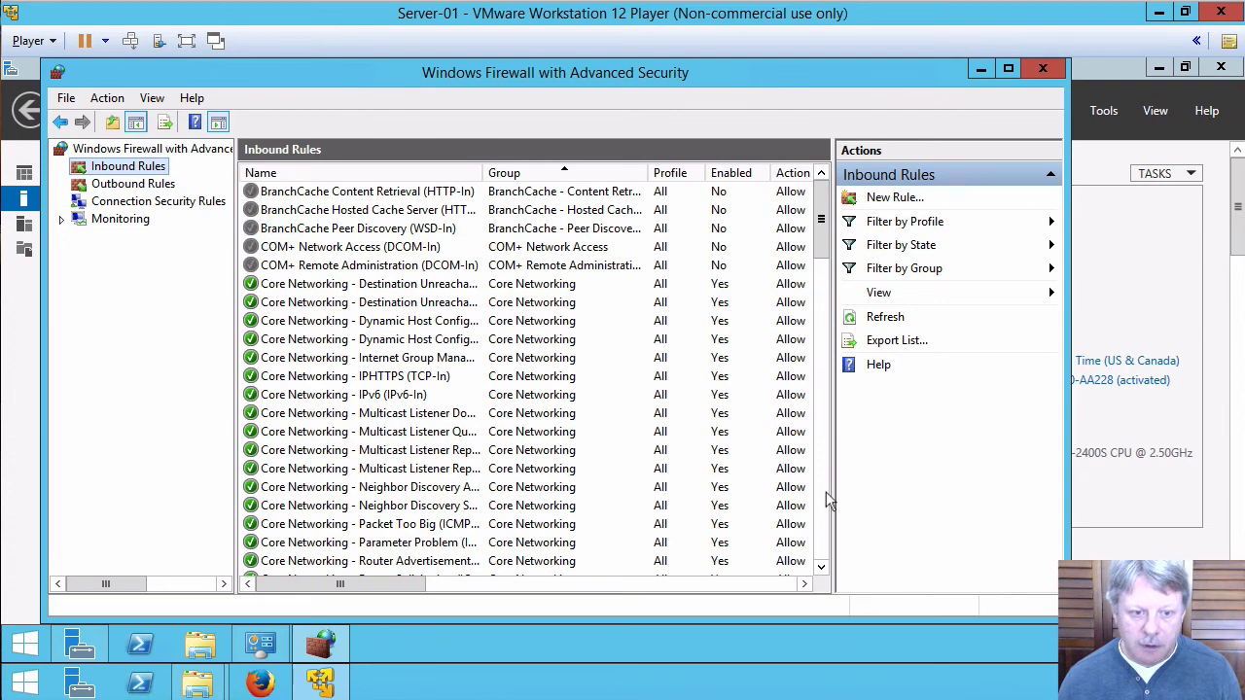
scroll("down", 3)
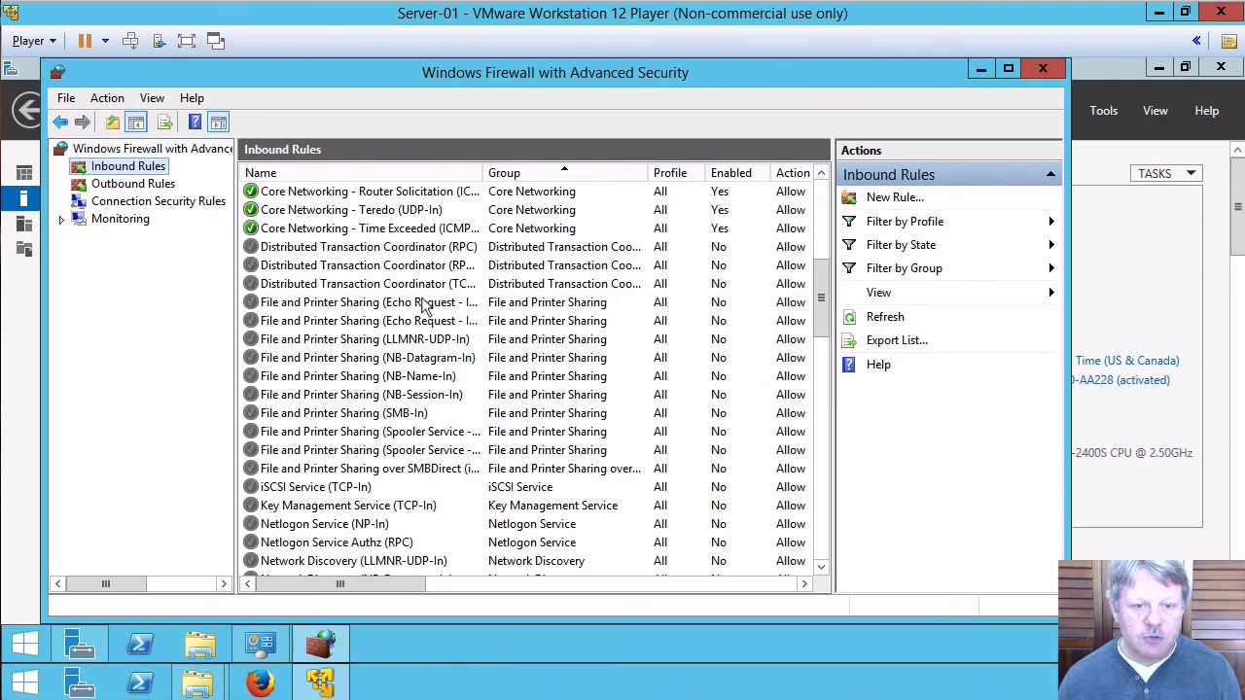
left_click(370, 301)
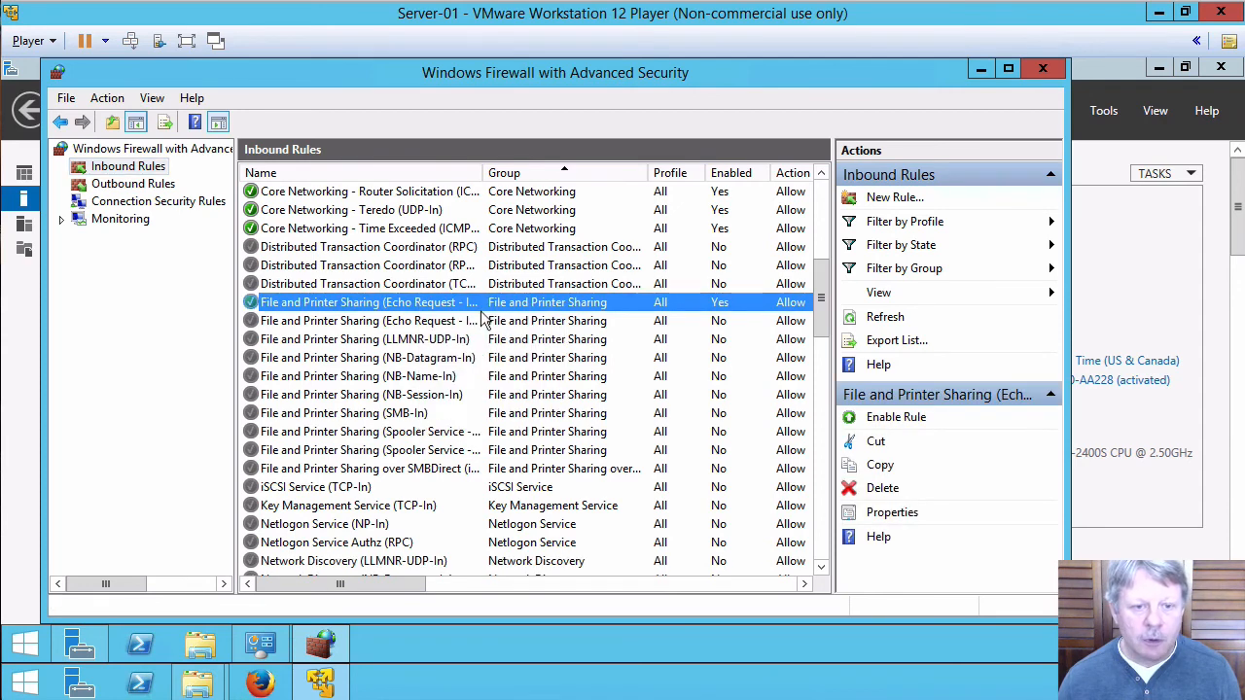
left_click(364, 339)
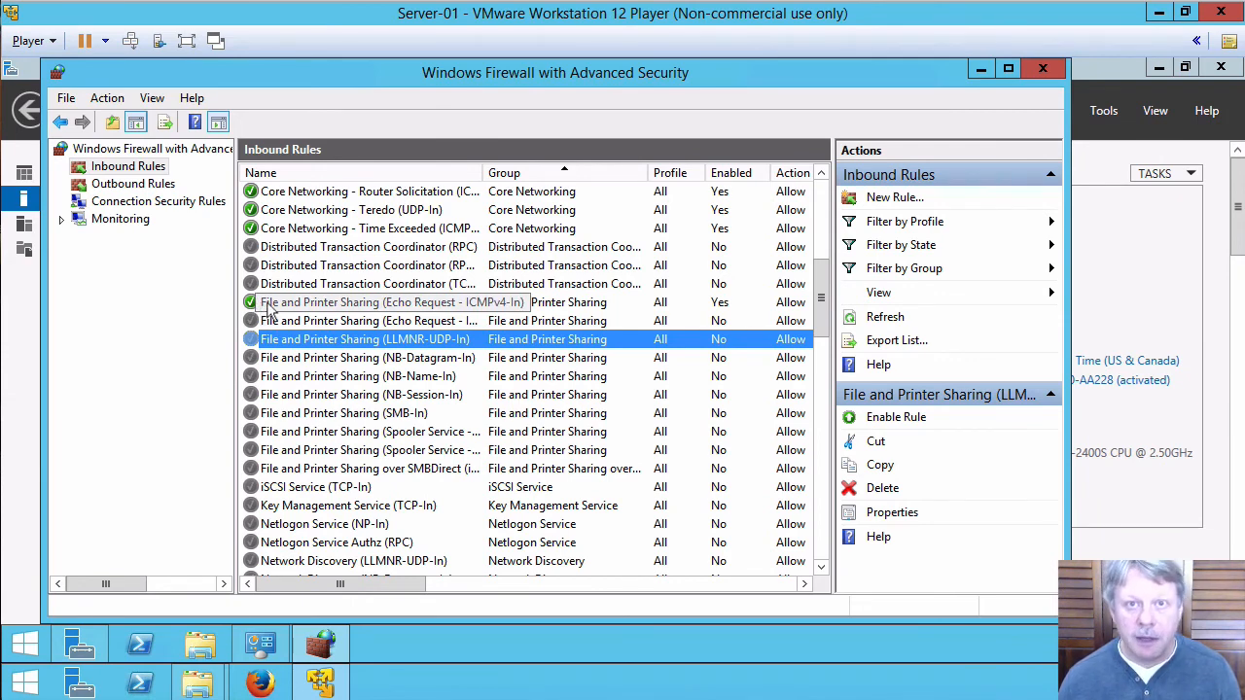
mouse_move(567, 185)
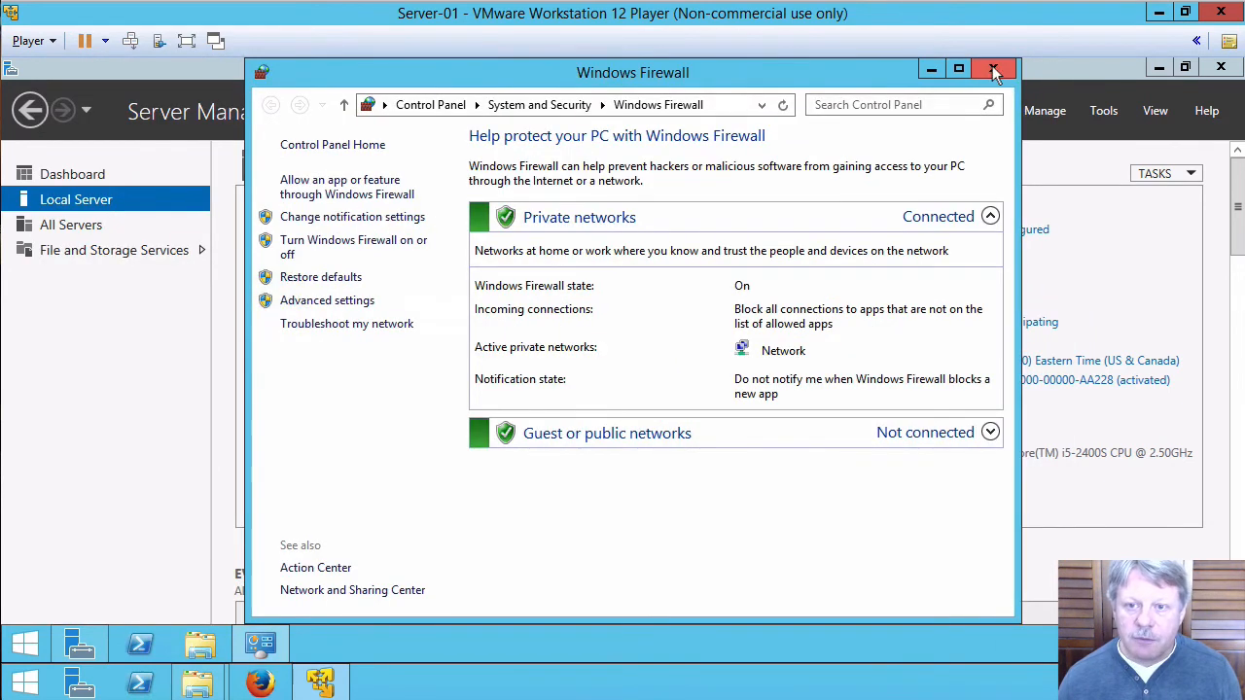
left_click(994, 68)
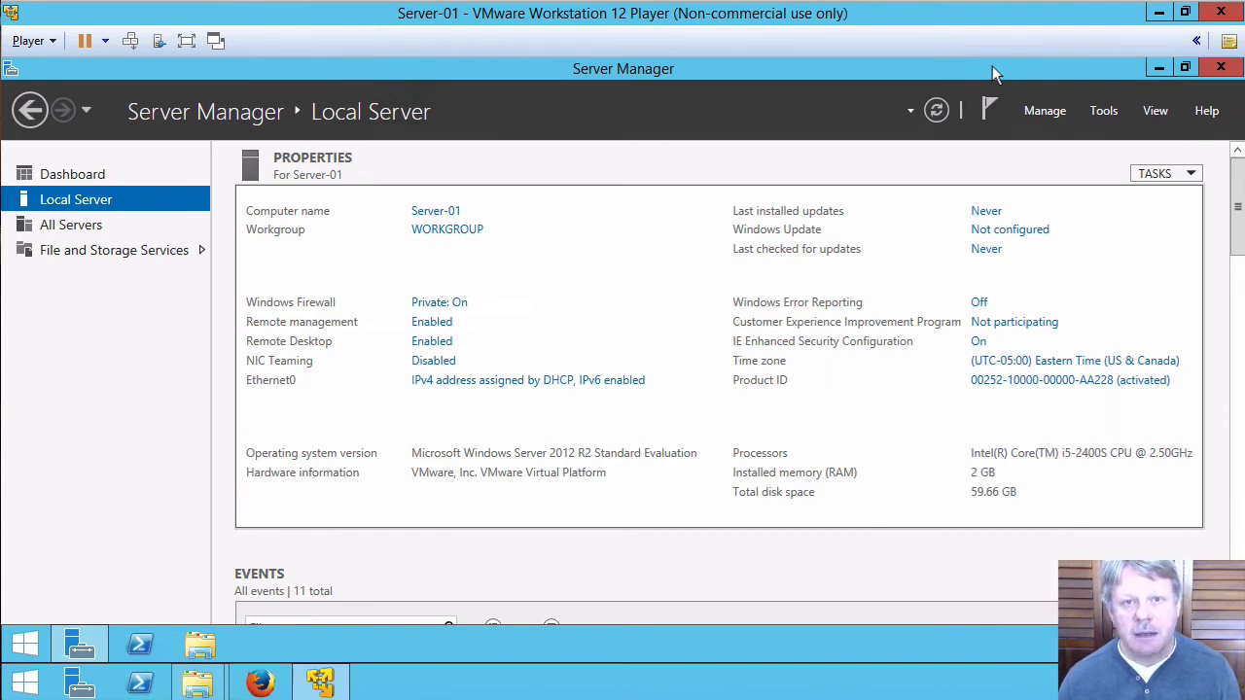
mouse_move(477, 397)
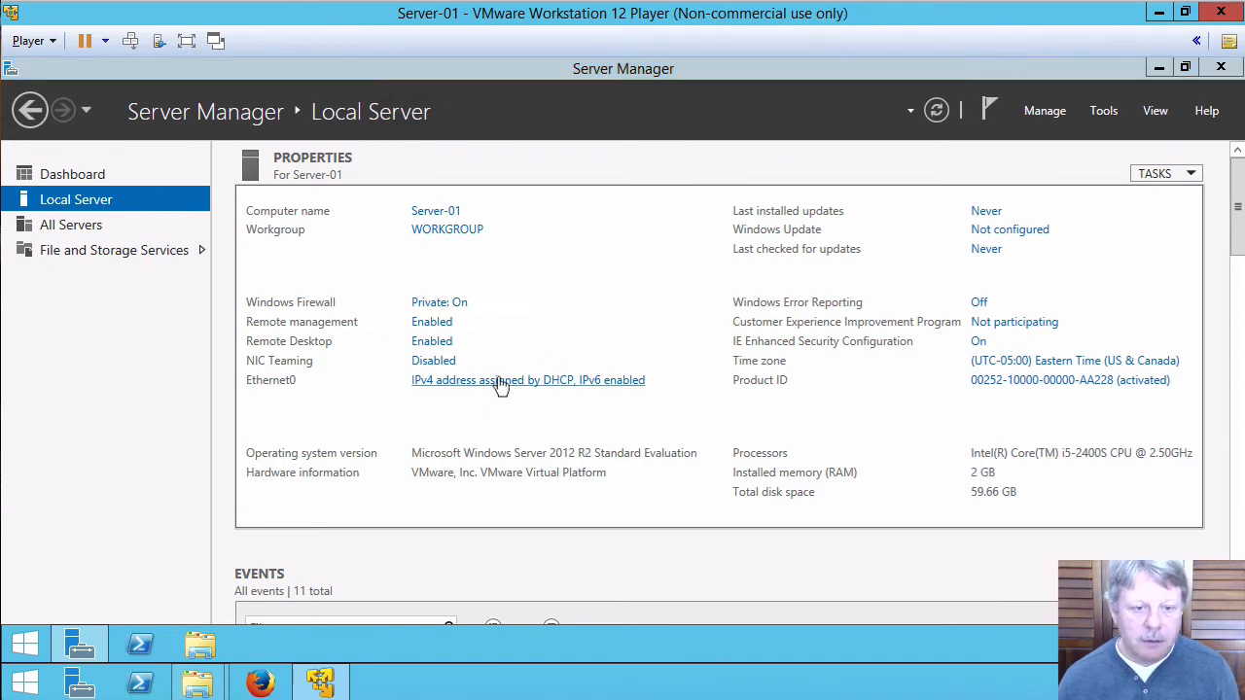
Open Network Connections from the Ethernet0 link in Server Manager's Local Server page.
left_click(528, 379)
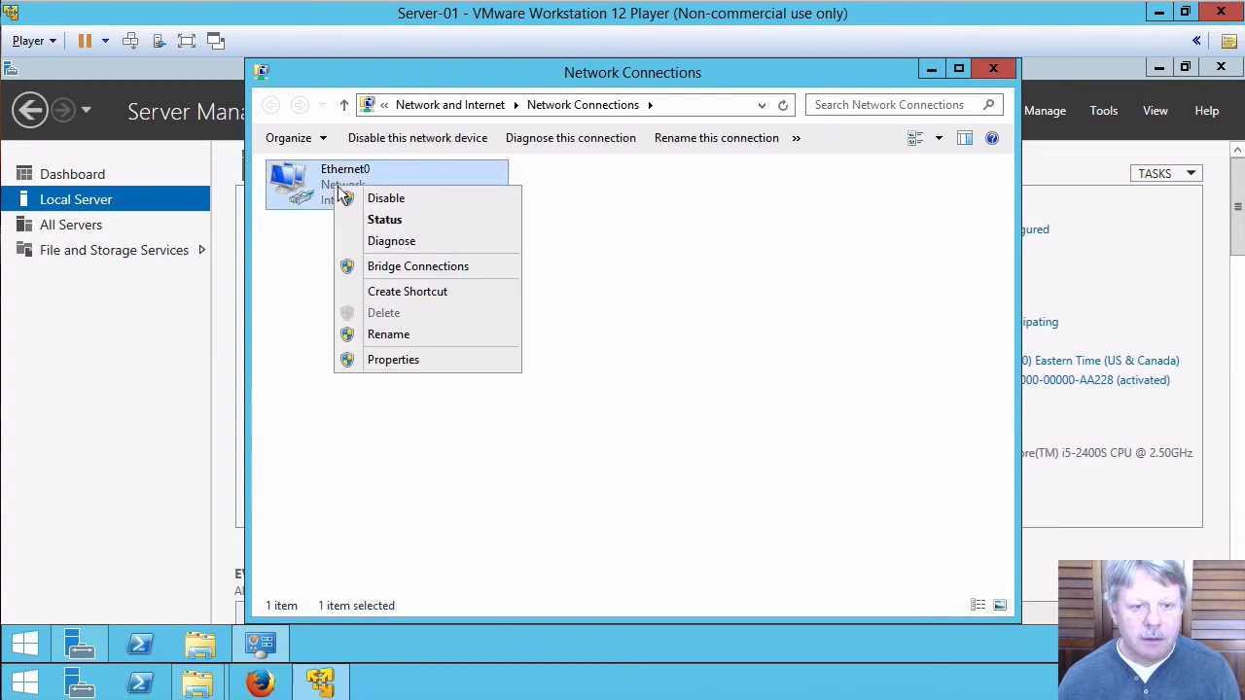
Assign Ethernet0 static IP 192.168.158.30, mask 255.255.255.0, gateway and DNS 192.168.158.2.
left_click(393, 359)
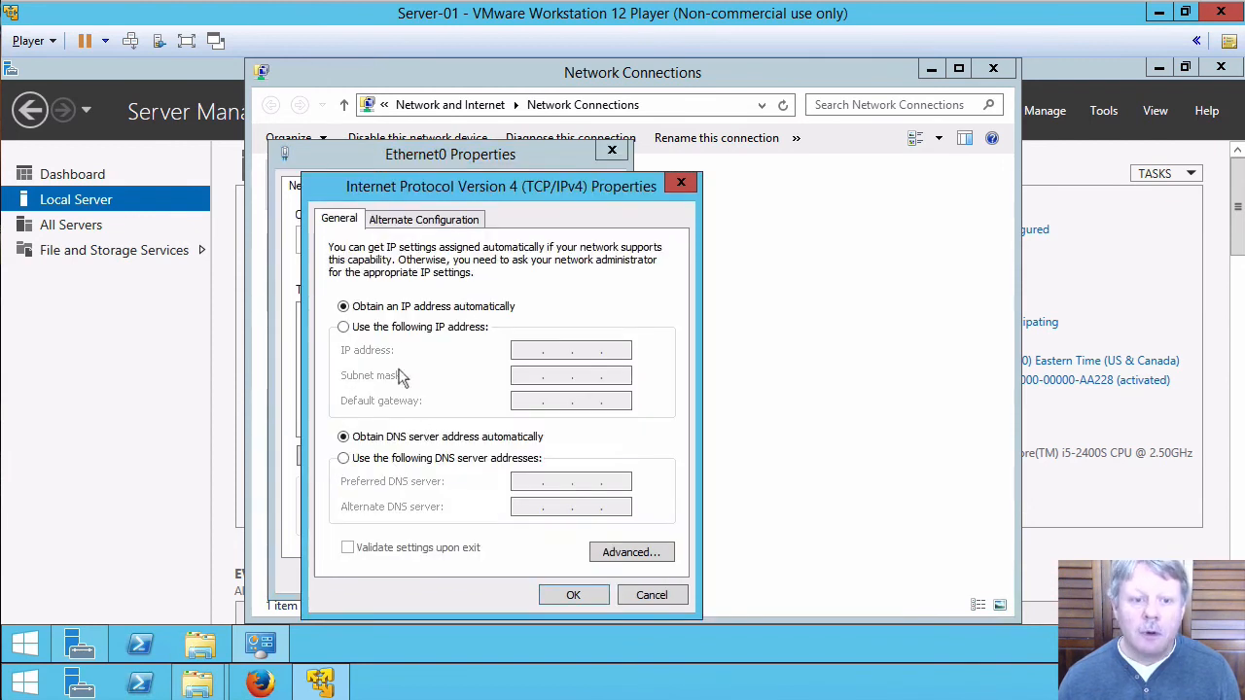
left_click(343, 326)
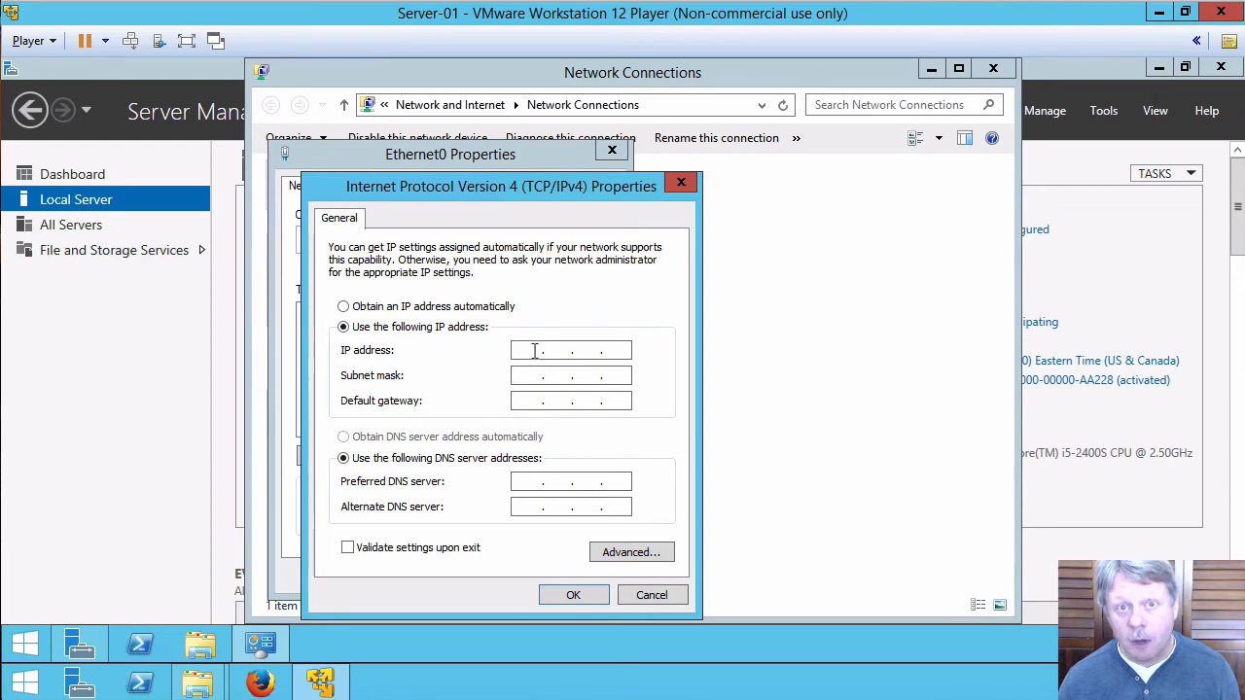
type("192.1")
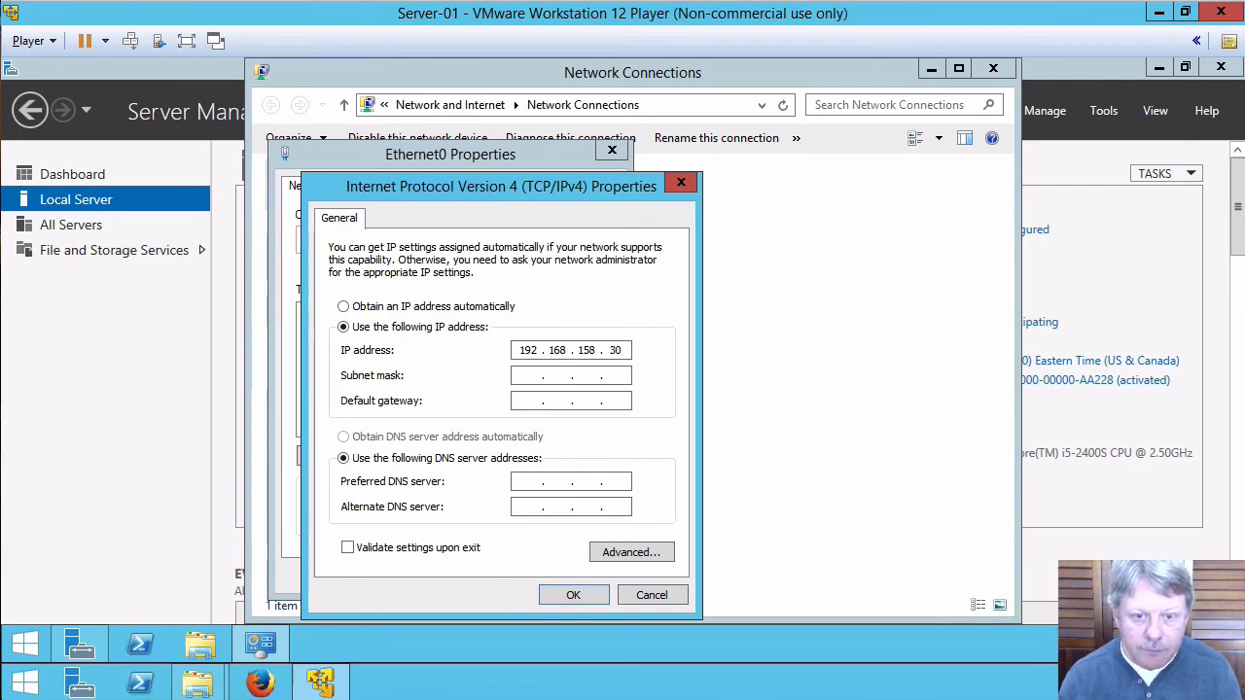
type("255.255.255.0")
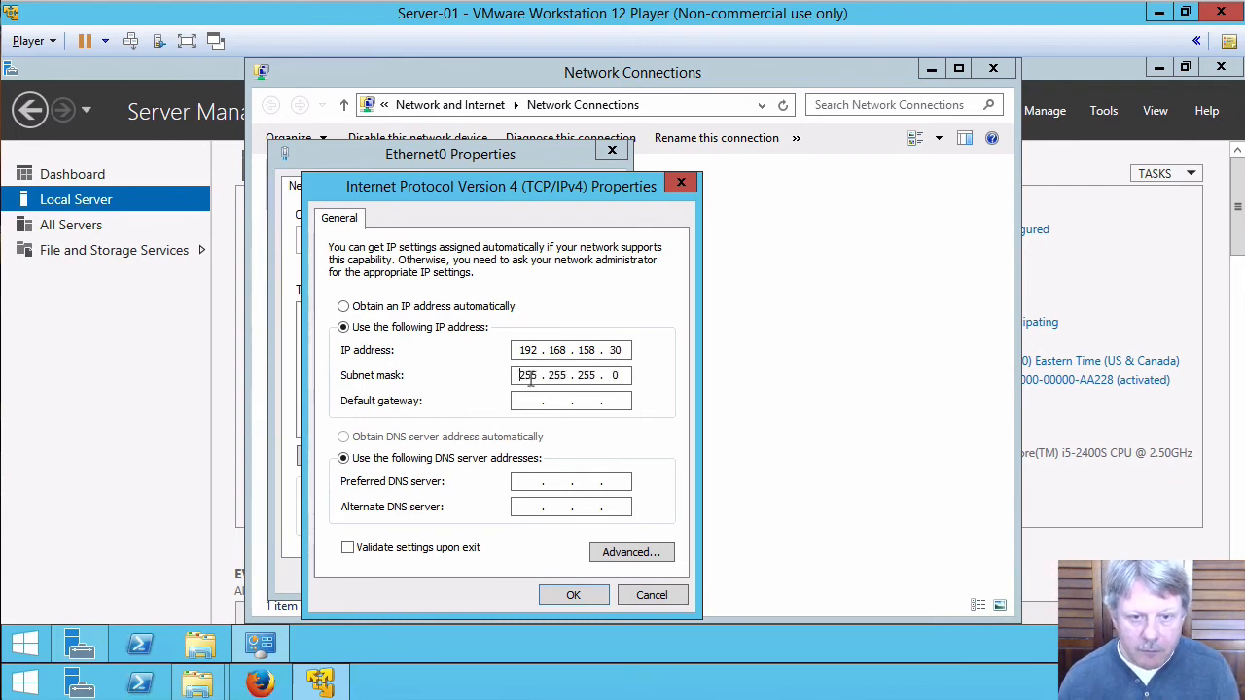
type("192 . 168 . 158 . 2")
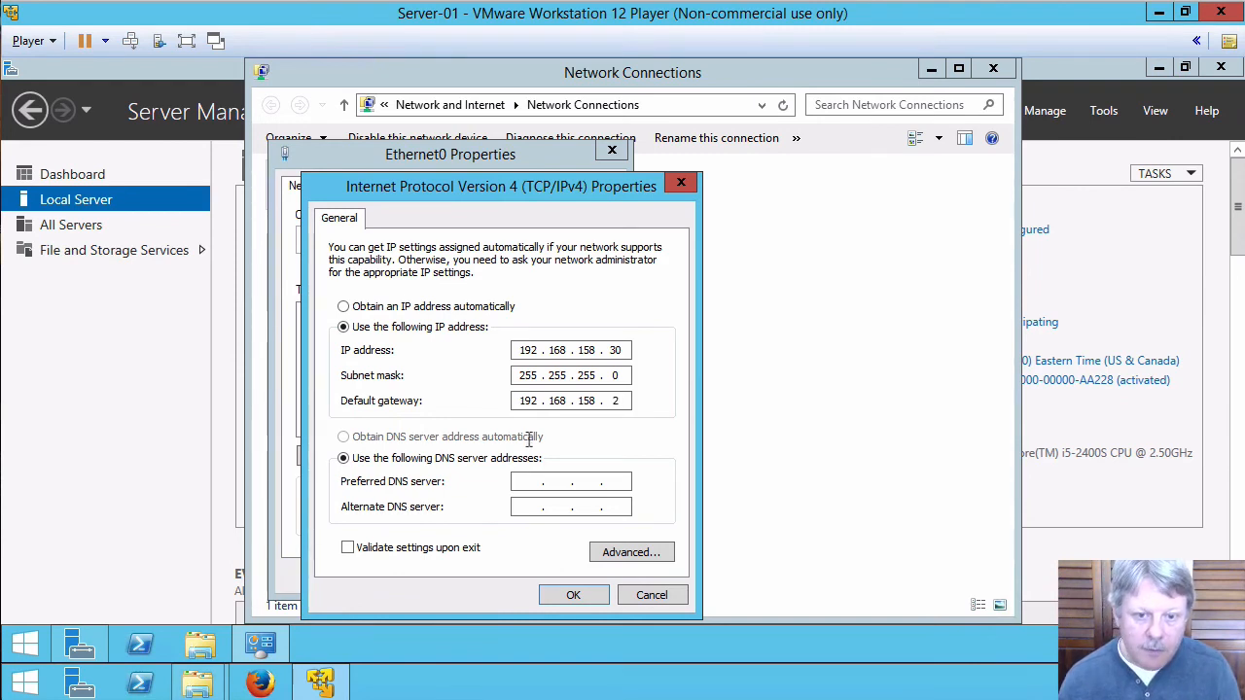
type("192 . 168 . 158 . 2")
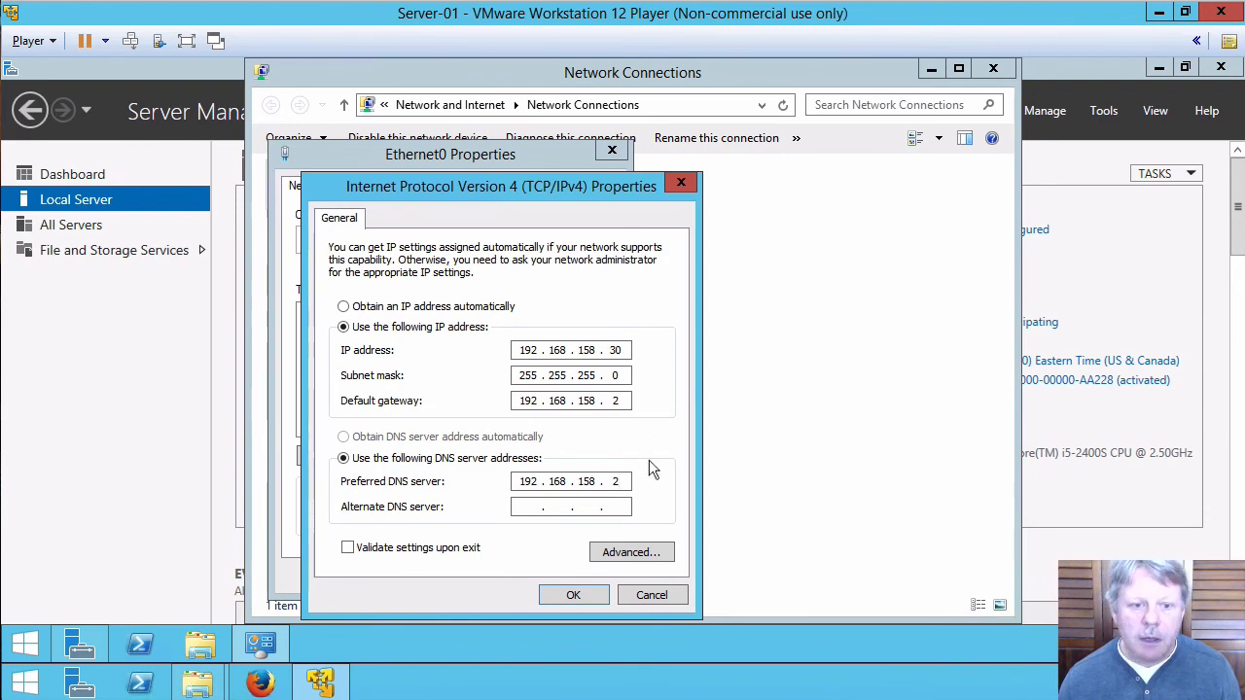
mouse_move(593, 567)
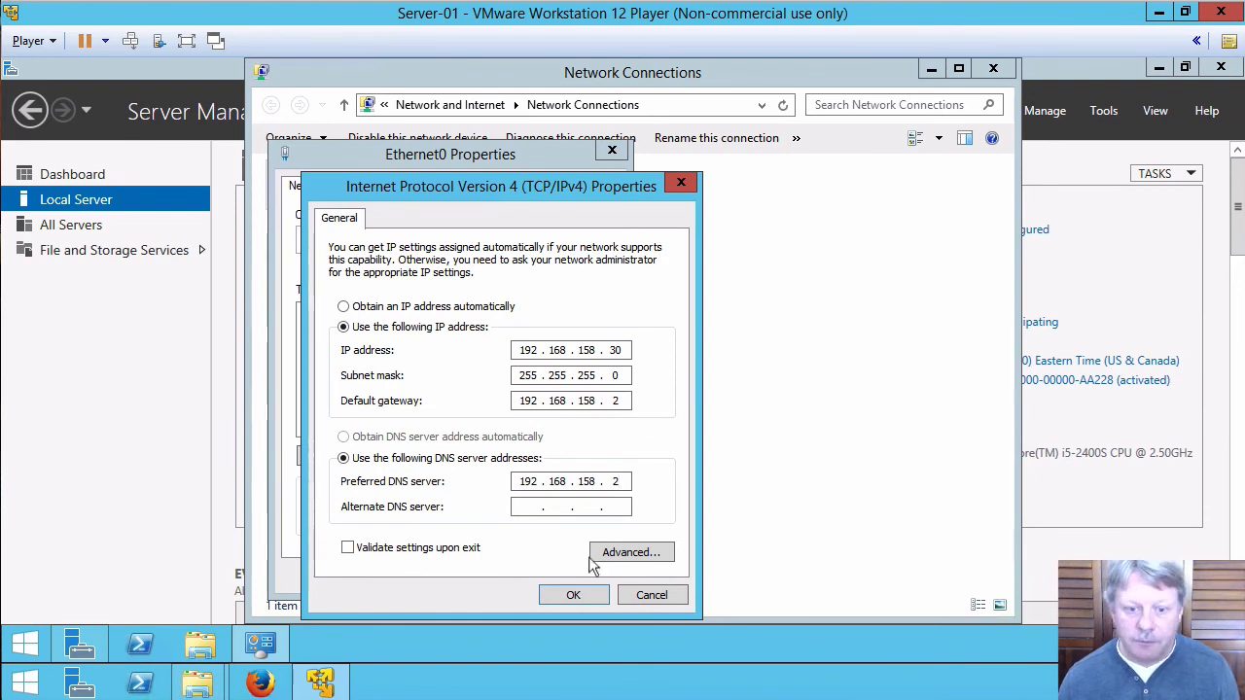
left_click(573, 594)
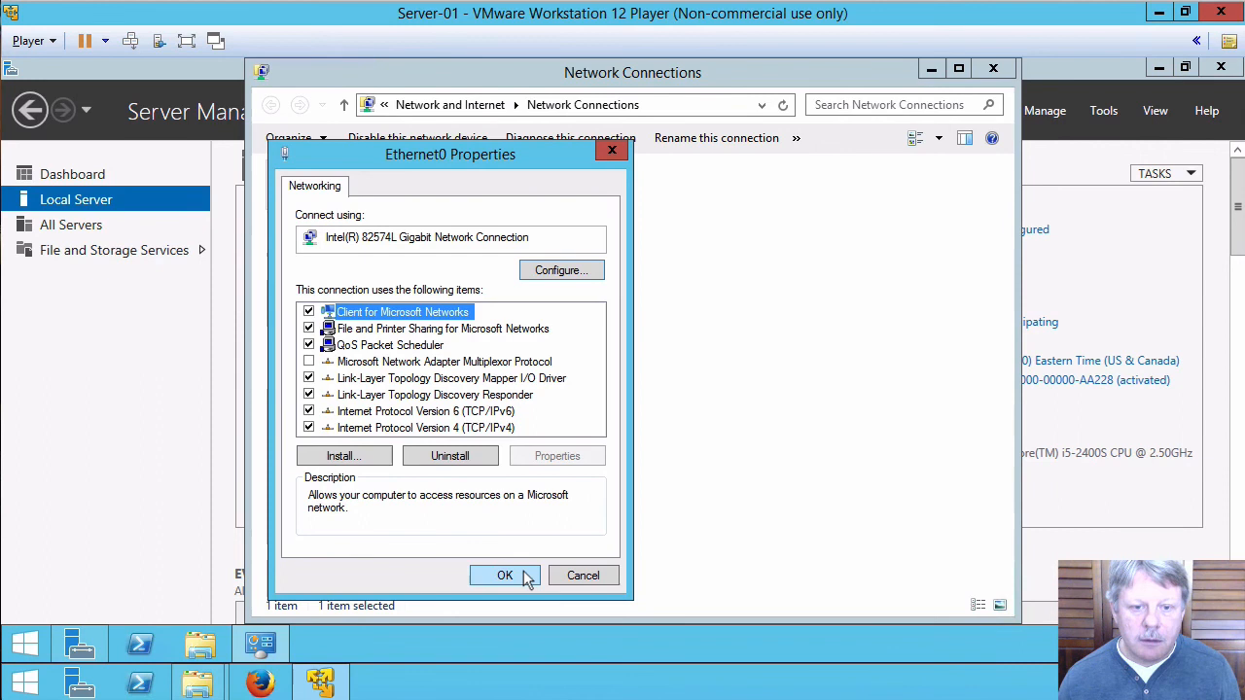
left_click(505, 574)
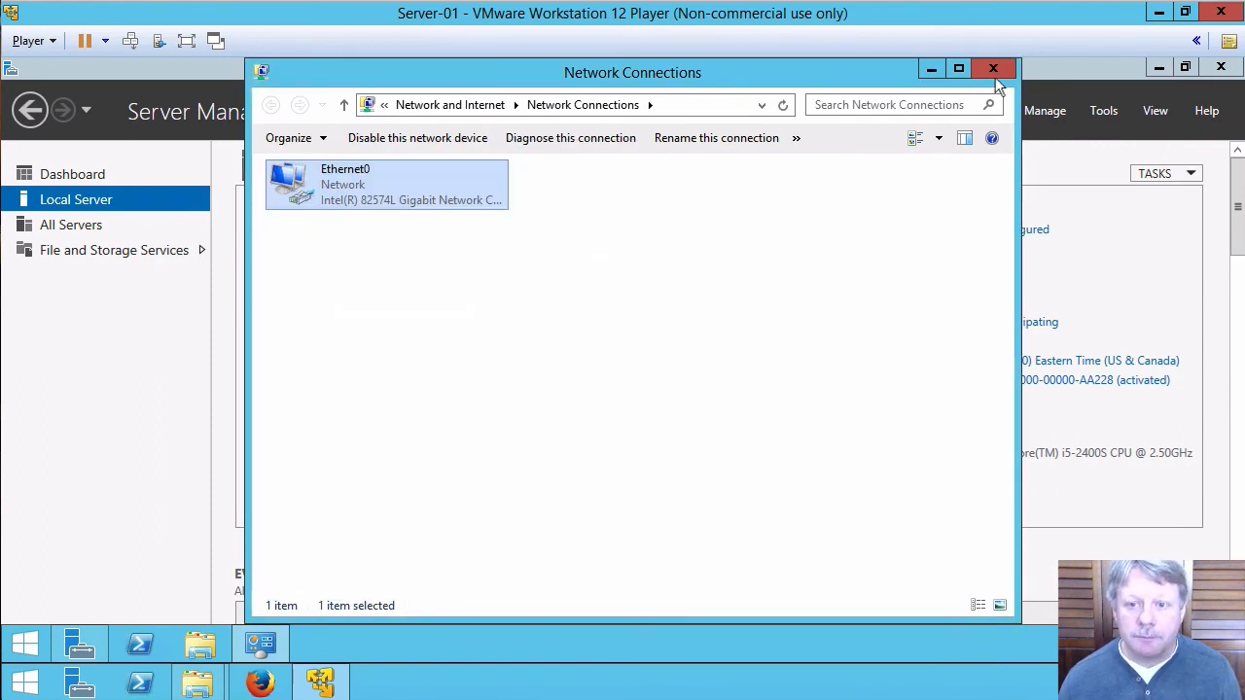
left_click(993, 68)
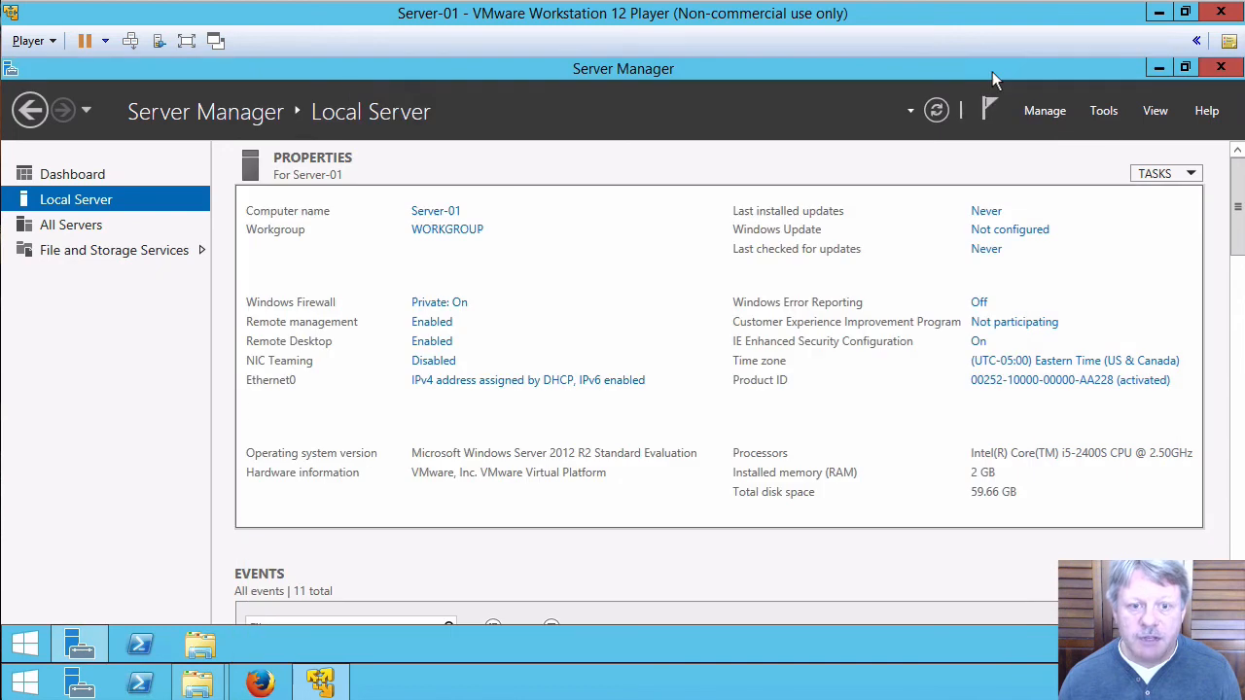
mouse_move(940, 142)
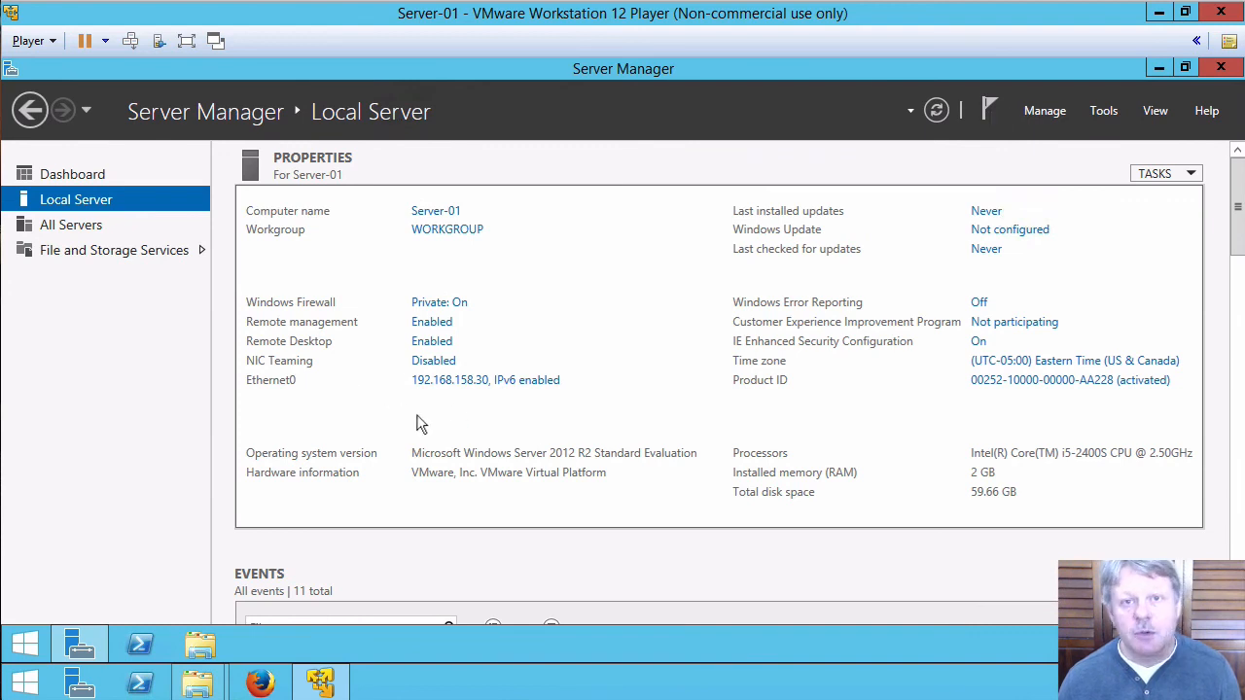
mouse_move(486, 379)
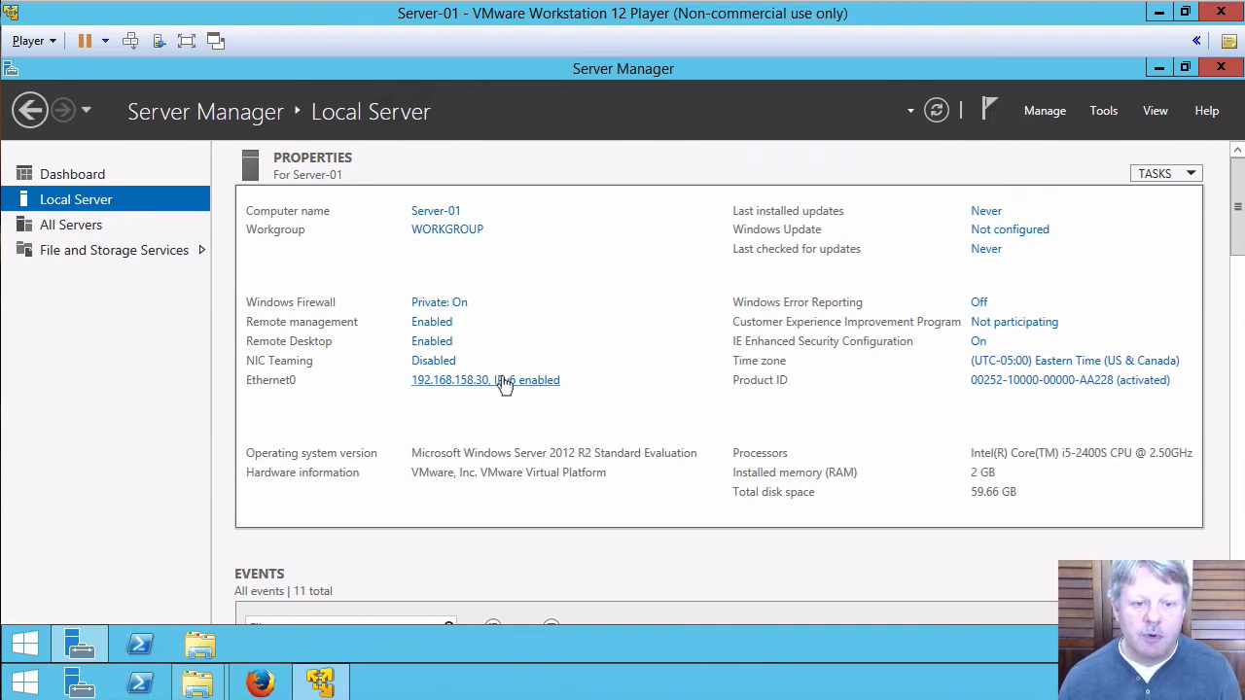
mouse_move(285, 392)
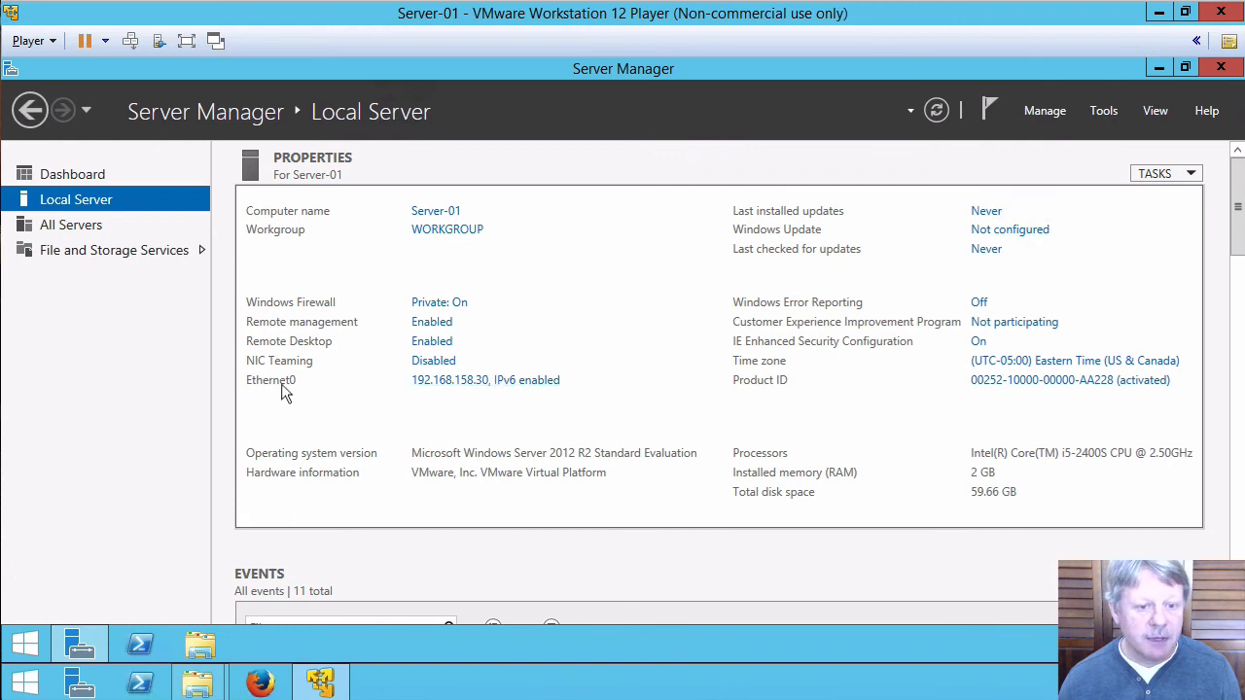
mouse_move(367, 461)
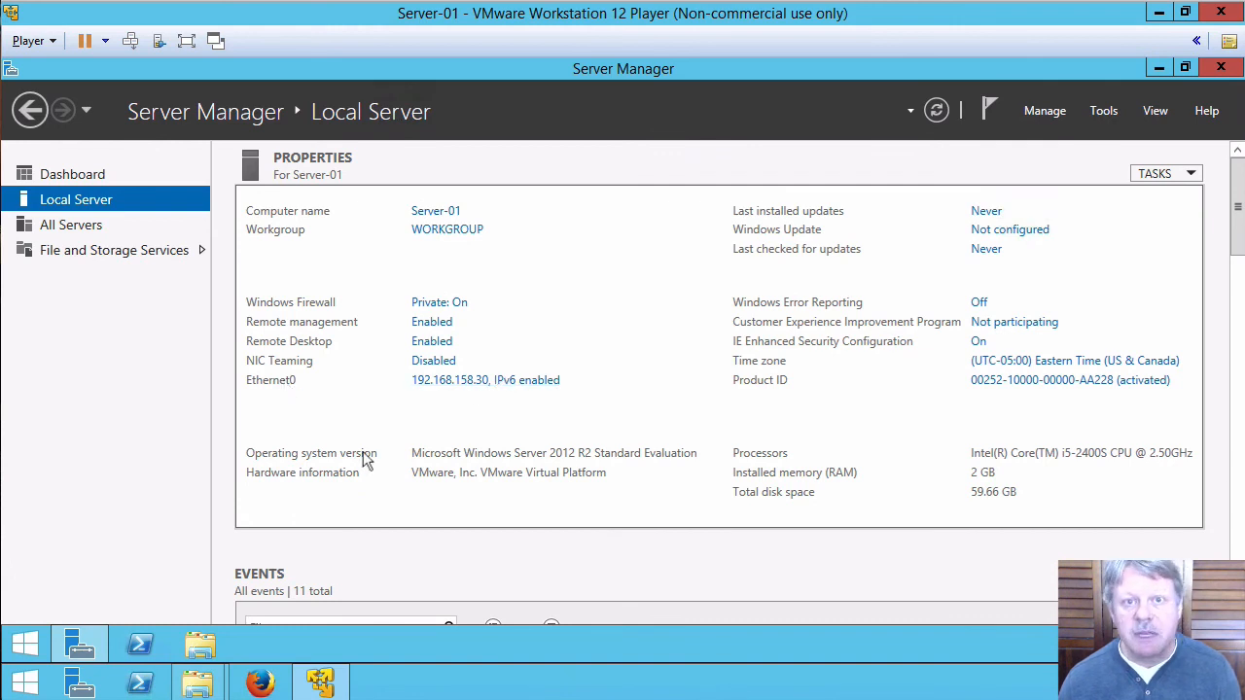
mouse_move(477, 380)
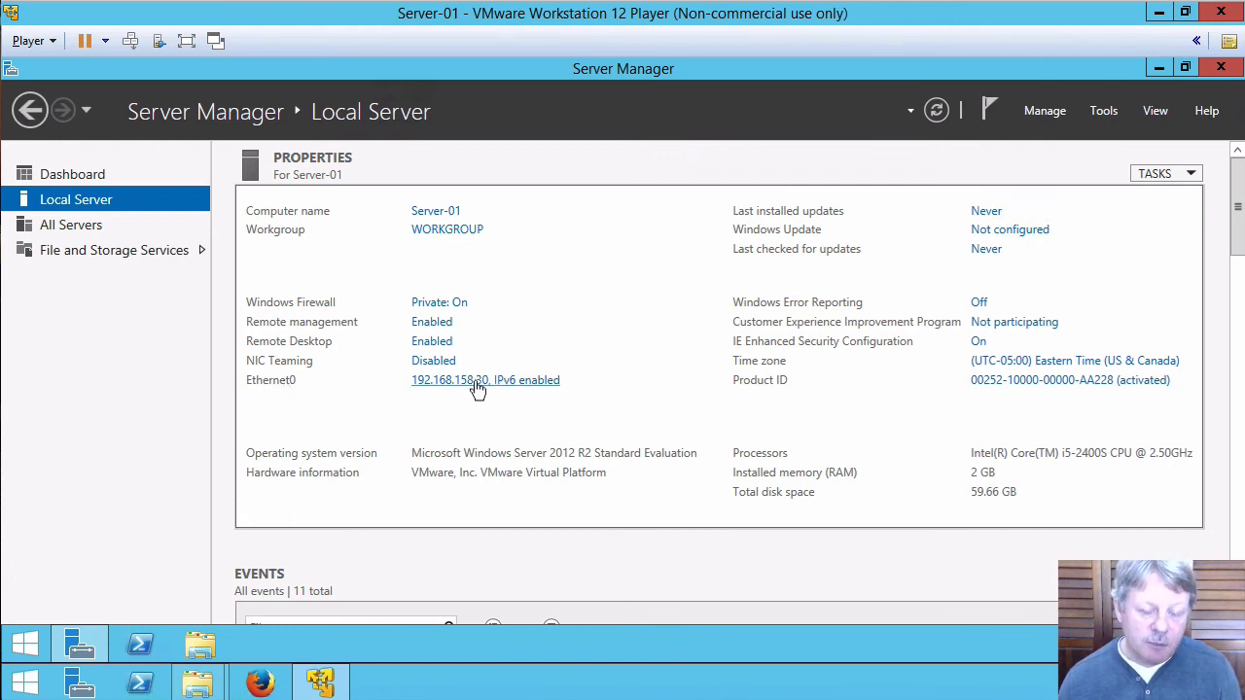
Verify Ethernet0 shows 192.168.158.30 and reopen Network Connections from its link.
left_click(477, 380)
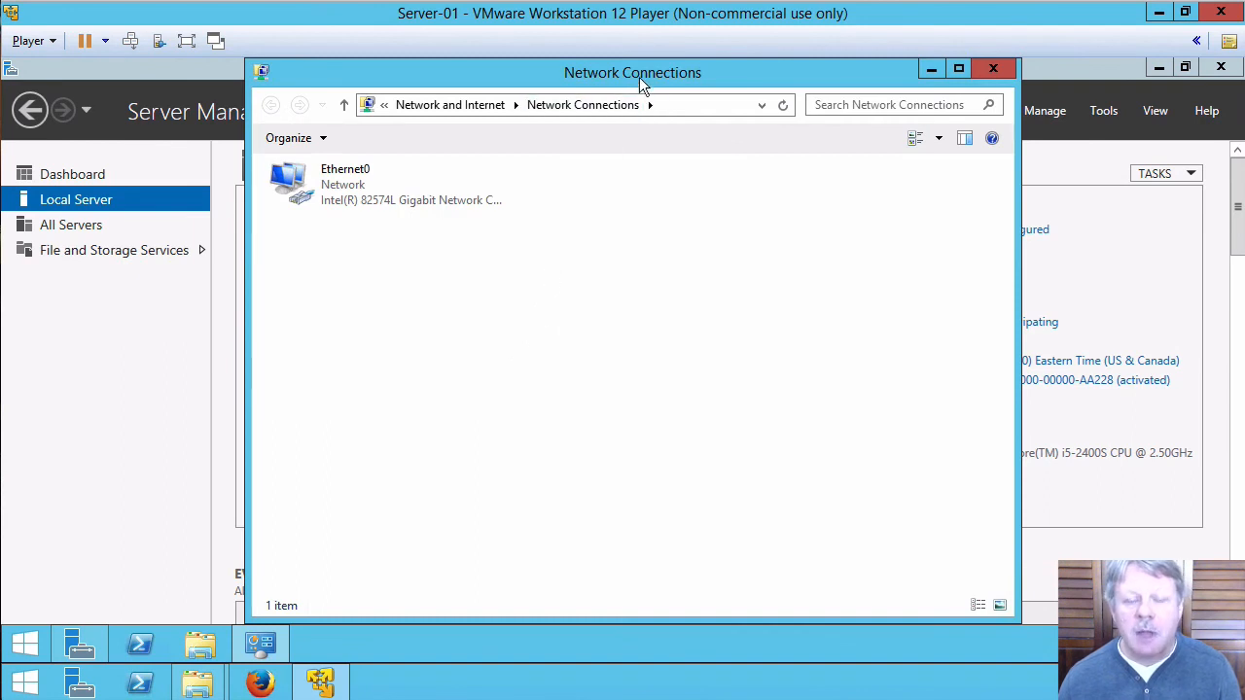
Rename the Ethernet0 adapter to Production and close Network Connections.
left_click(345, 183)
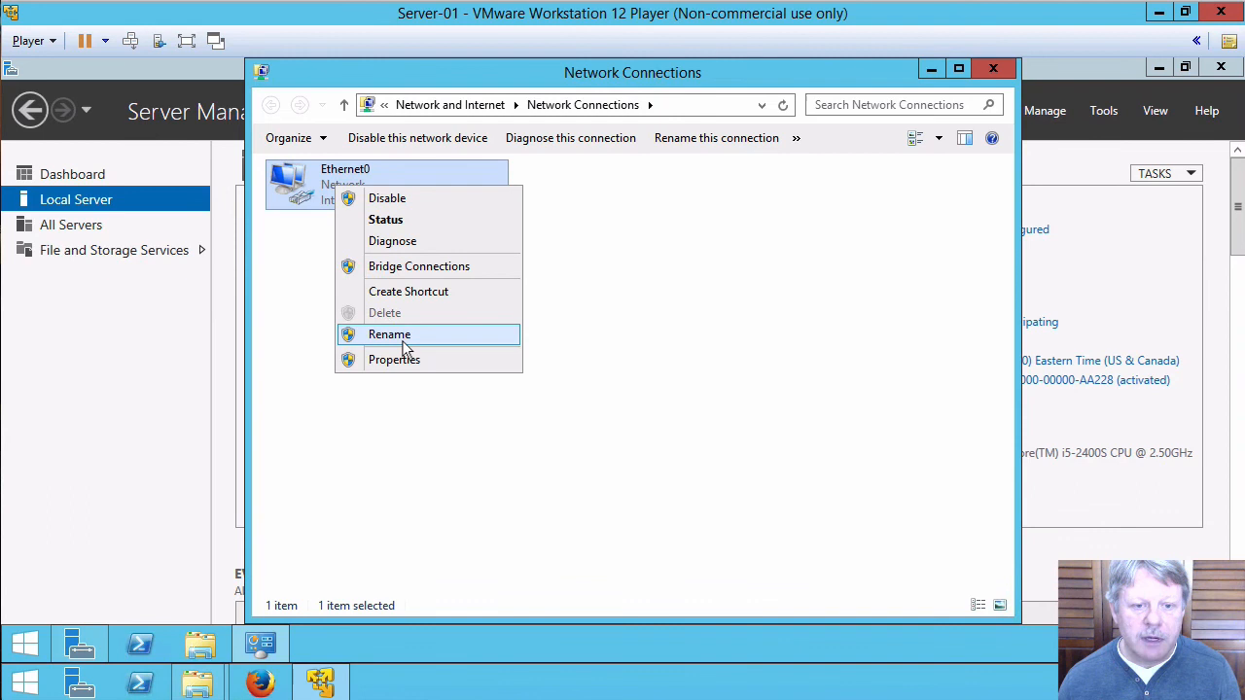
left_click(389, 334)
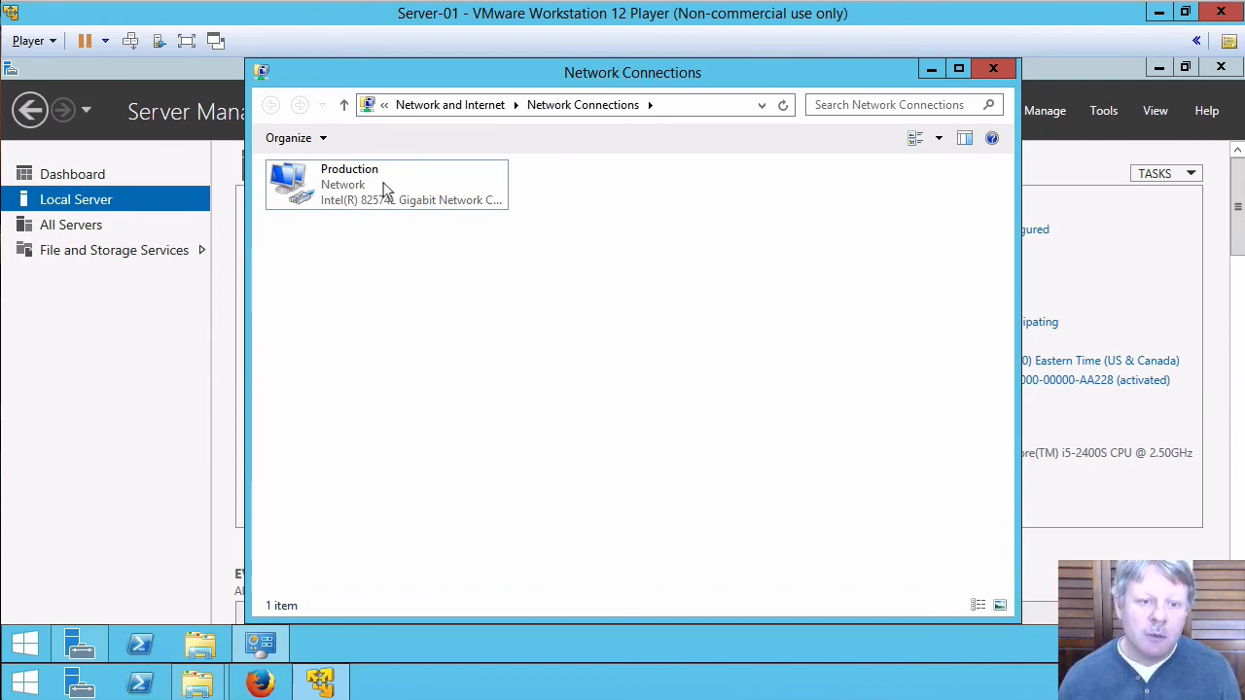
mouse_move(471, 323)
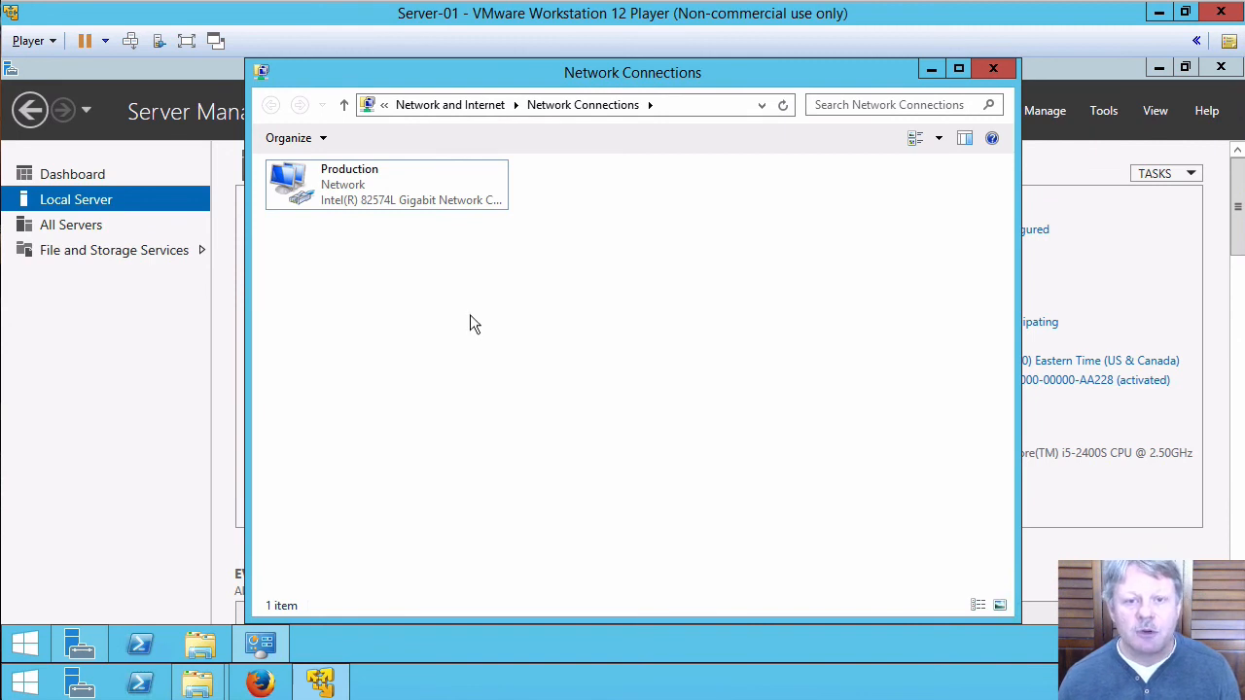
mouse_move(545, 383)
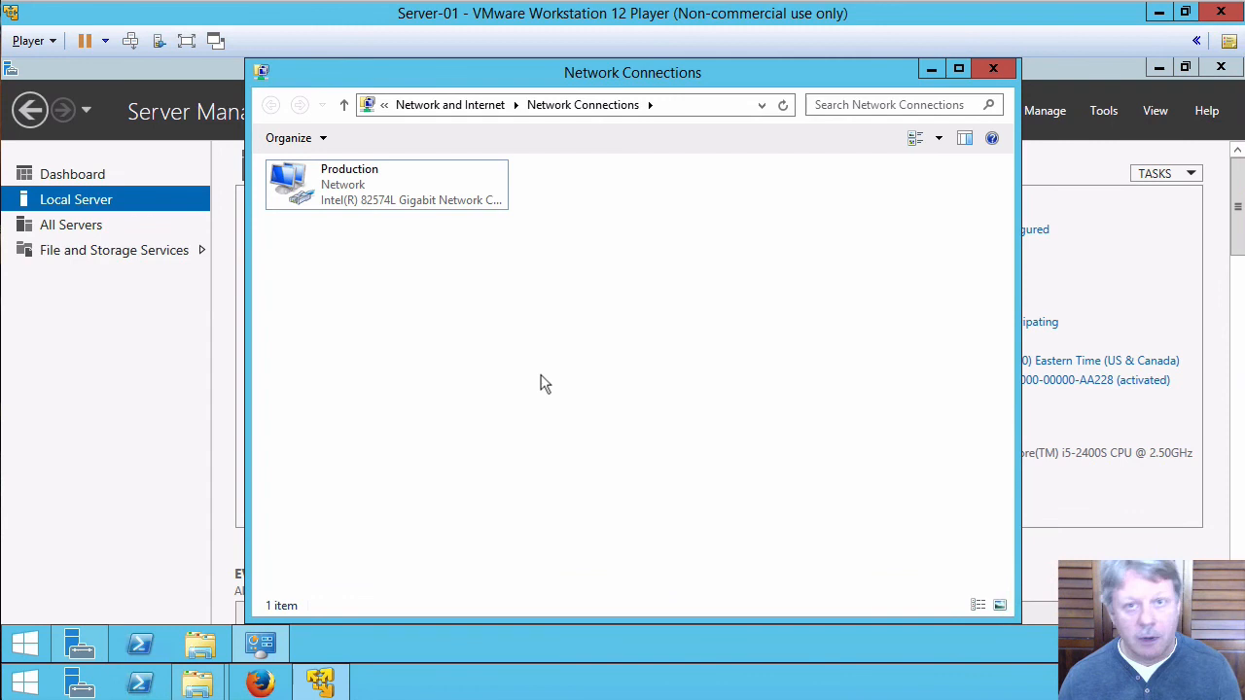
left_click(993, 68)
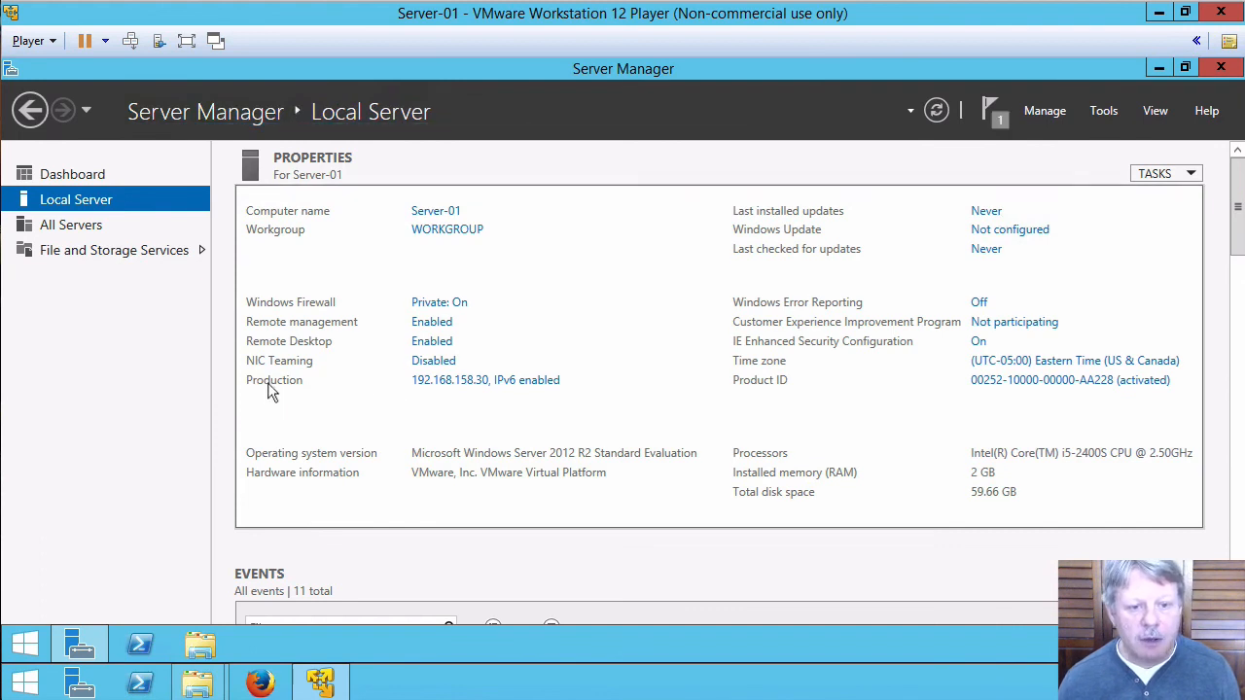
mouse_move(301, 399)
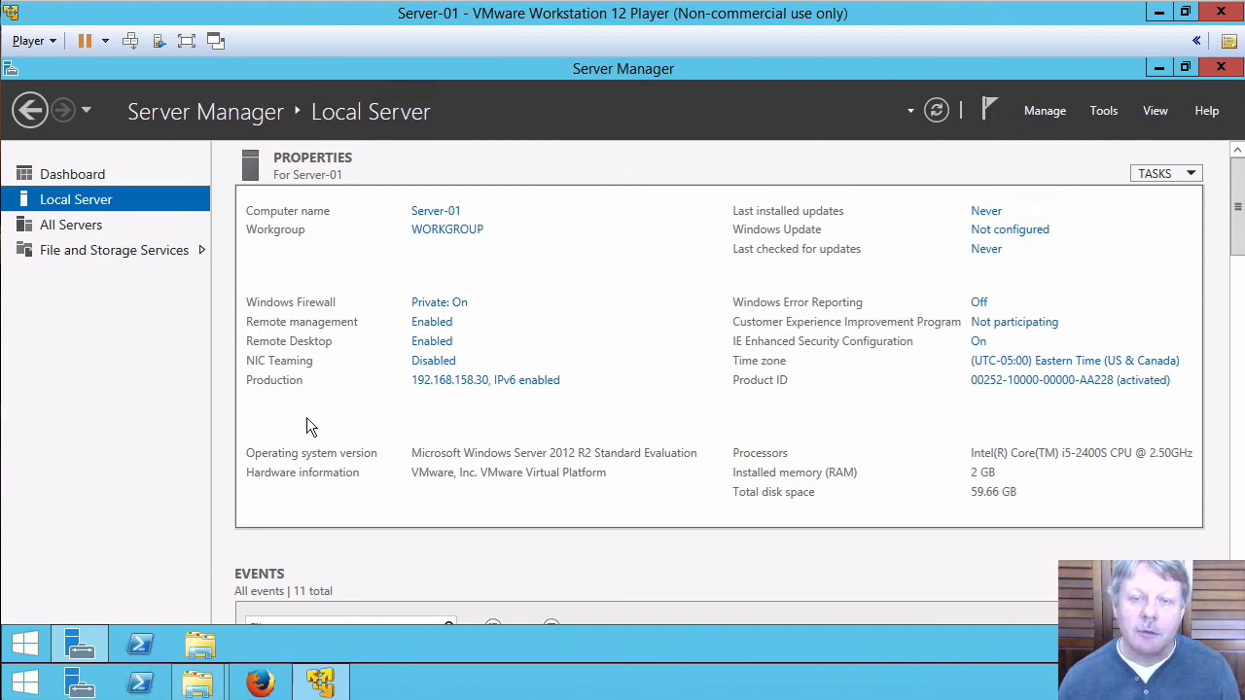
mouse_move(693, 477)
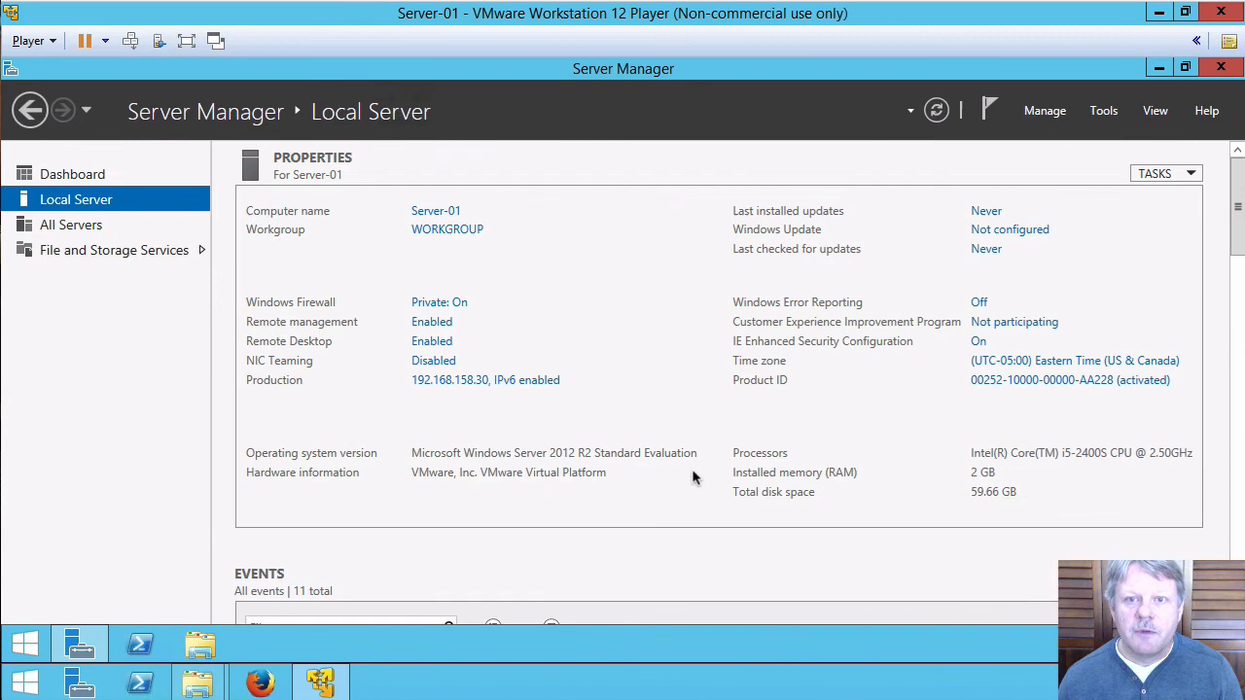